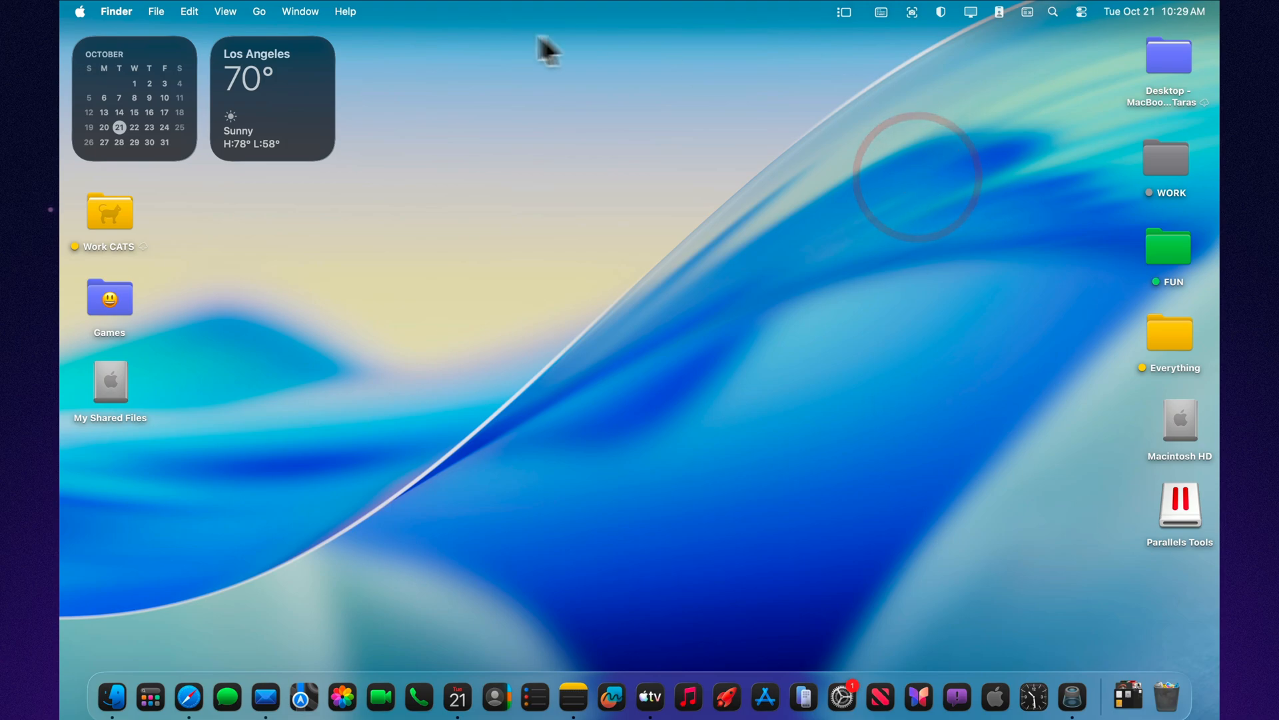
{"action": "mouse_move", "coordinate": [919, 696]}
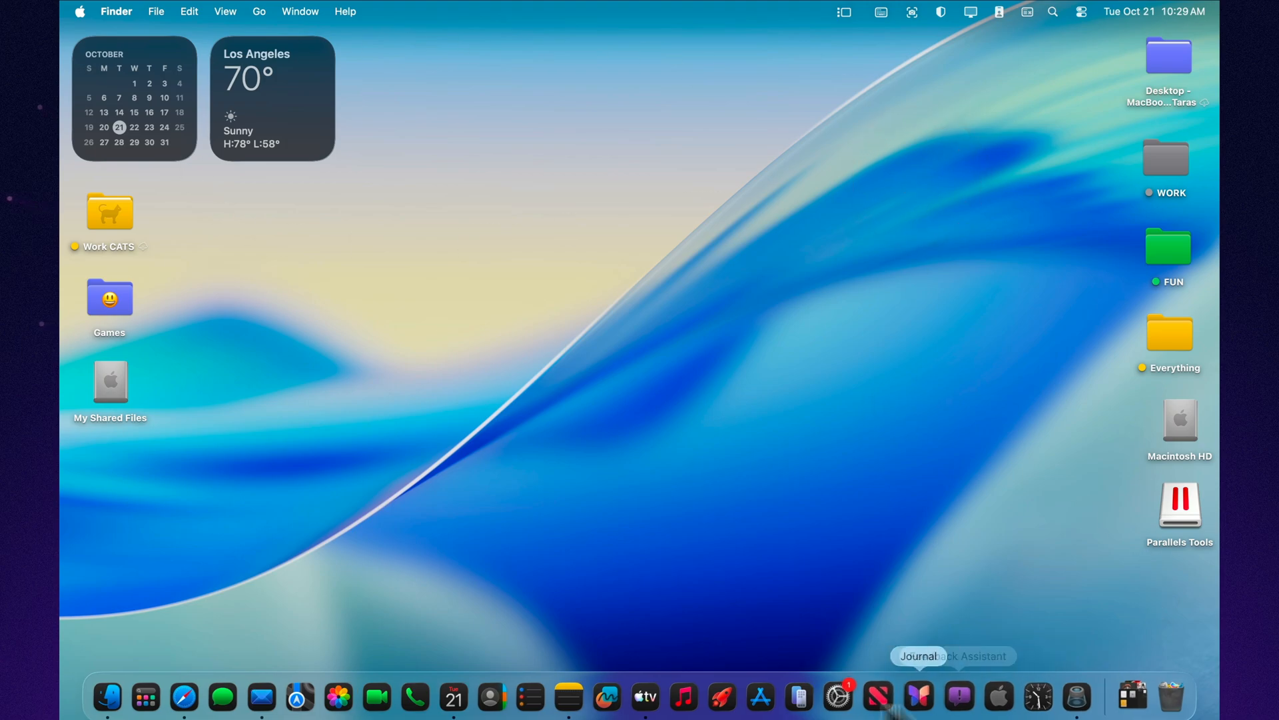
{"action": "mouse_move", "coordinate": [839, 697]}
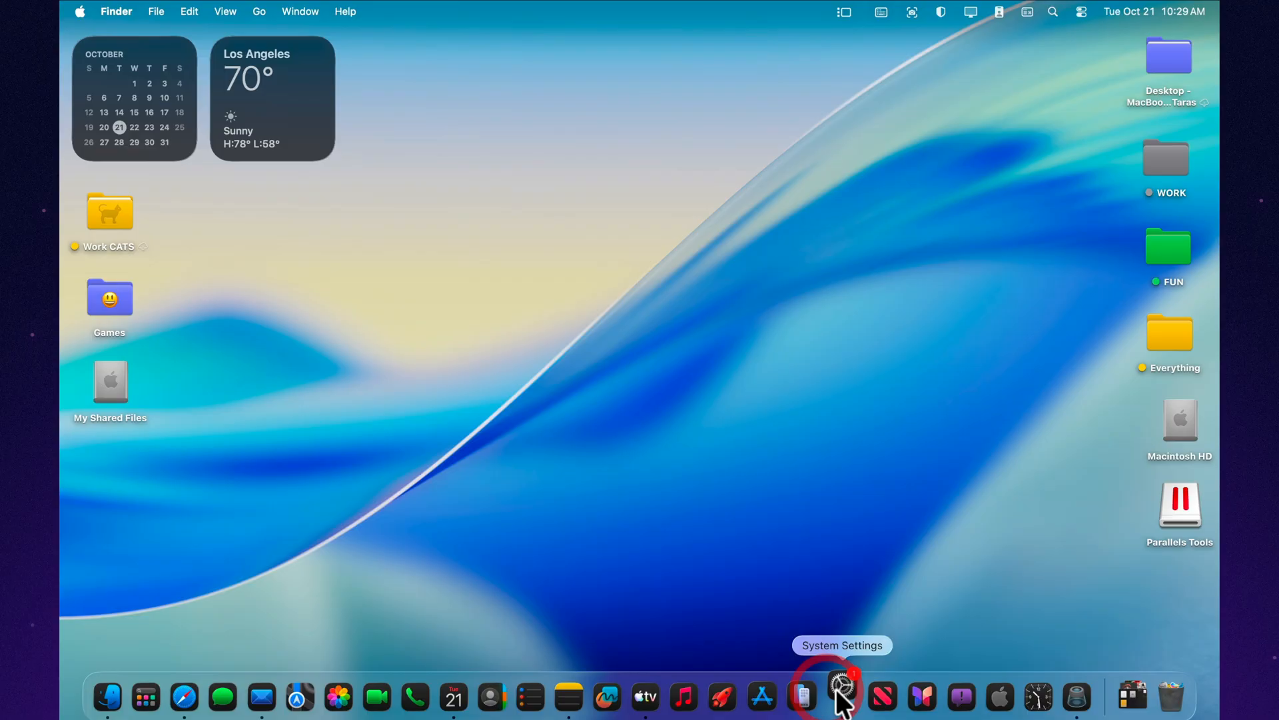
Launch System Settings and go to General > Software Update showing Tahoe 26.1 Beta 4.
{"action": "left_click", "coordinate": [841, 695]}
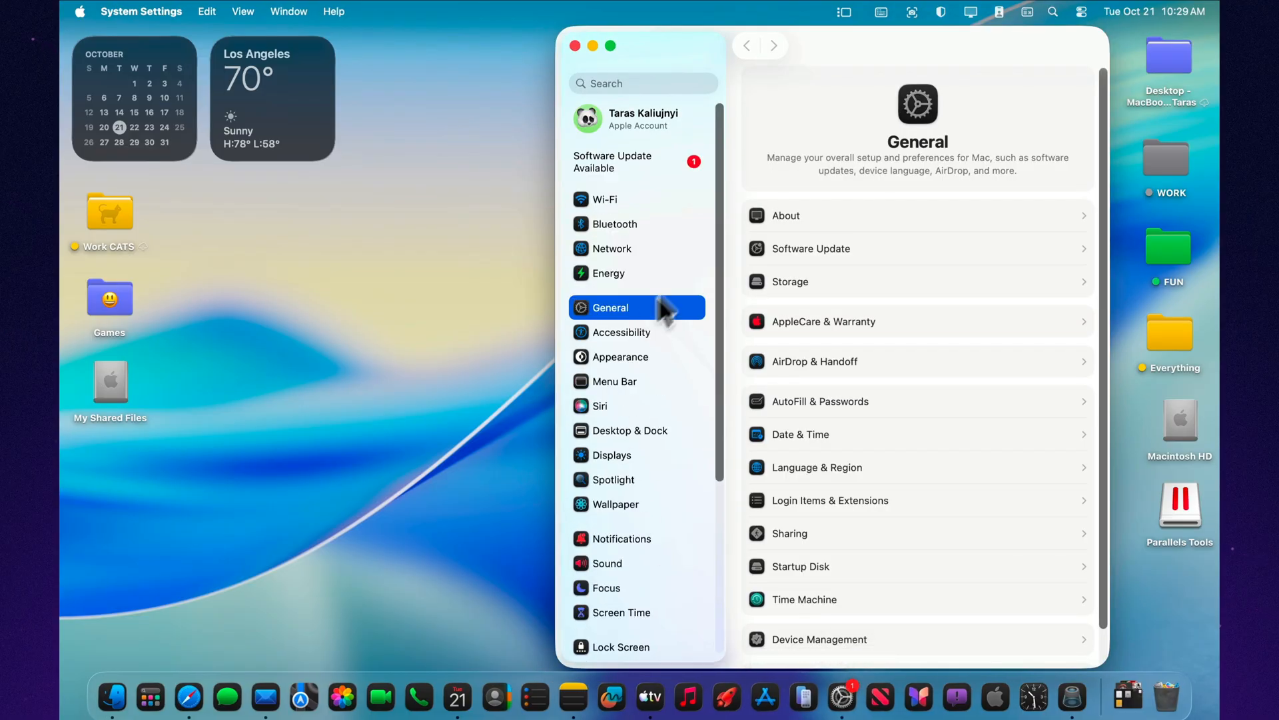
{"action": "mouse_move", "coordinate": [845, 254]}
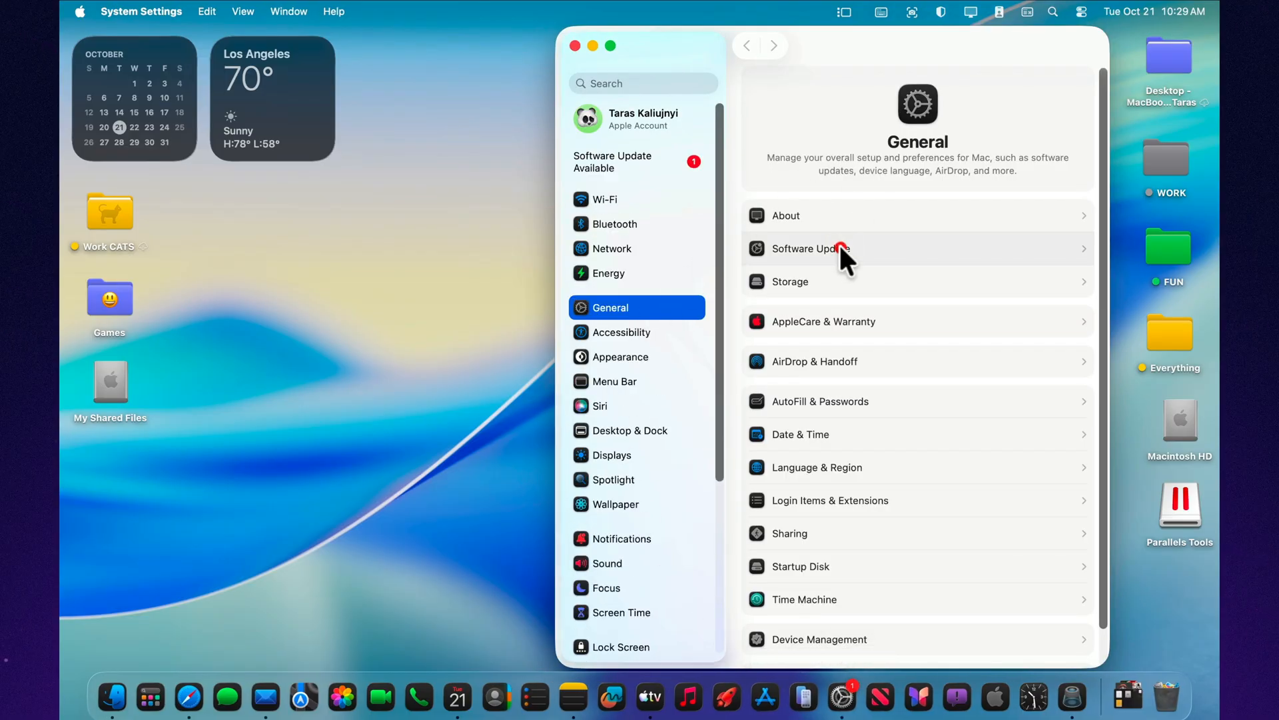
{"action": "left_click", "coordinate": [812, 249]}
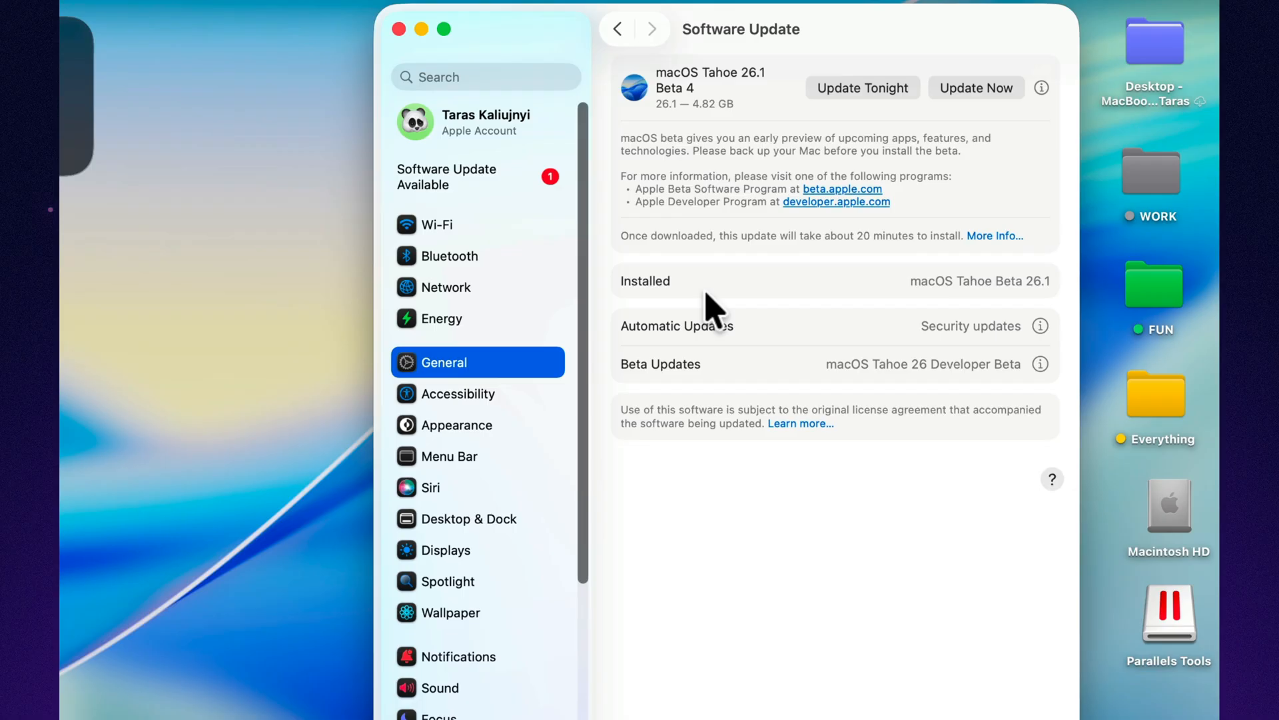
{"action": "mouse_move", "coordinate": [703, 122]}
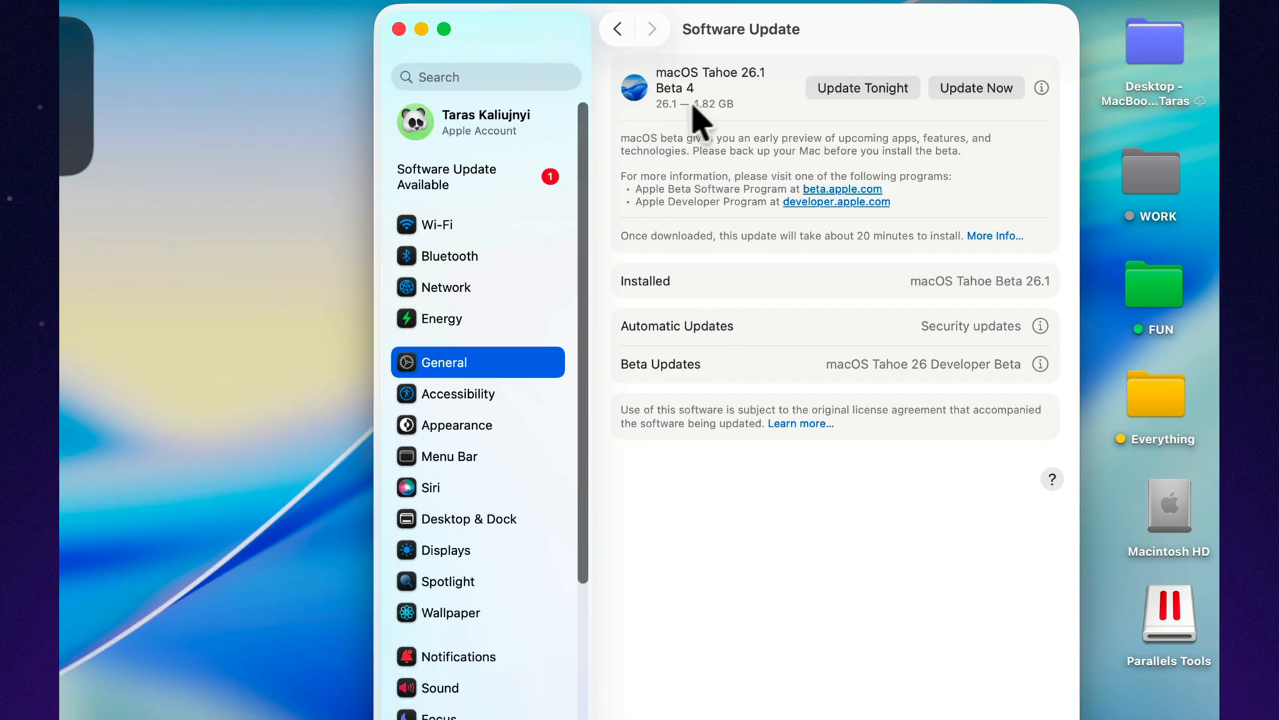
{"action": "mouse_move", "coordinate": [704, 132]}
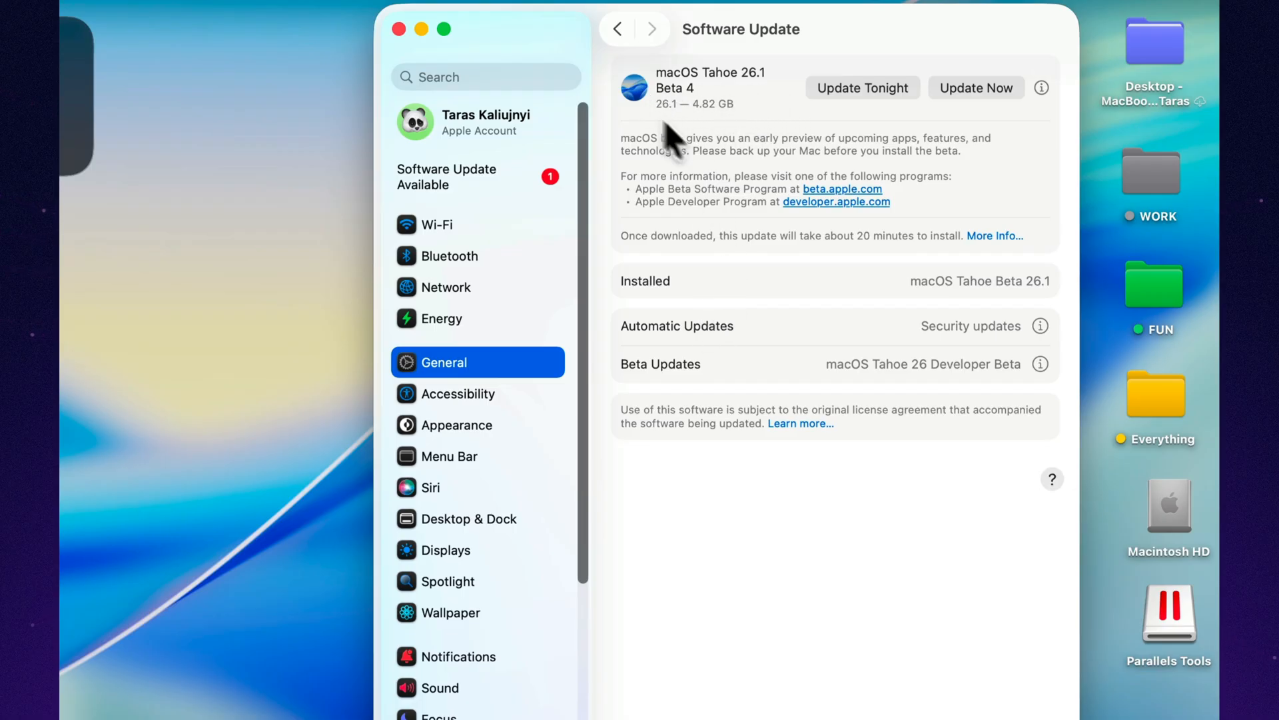
{"action": "mouse_move", "coordinate": [991, 114]}
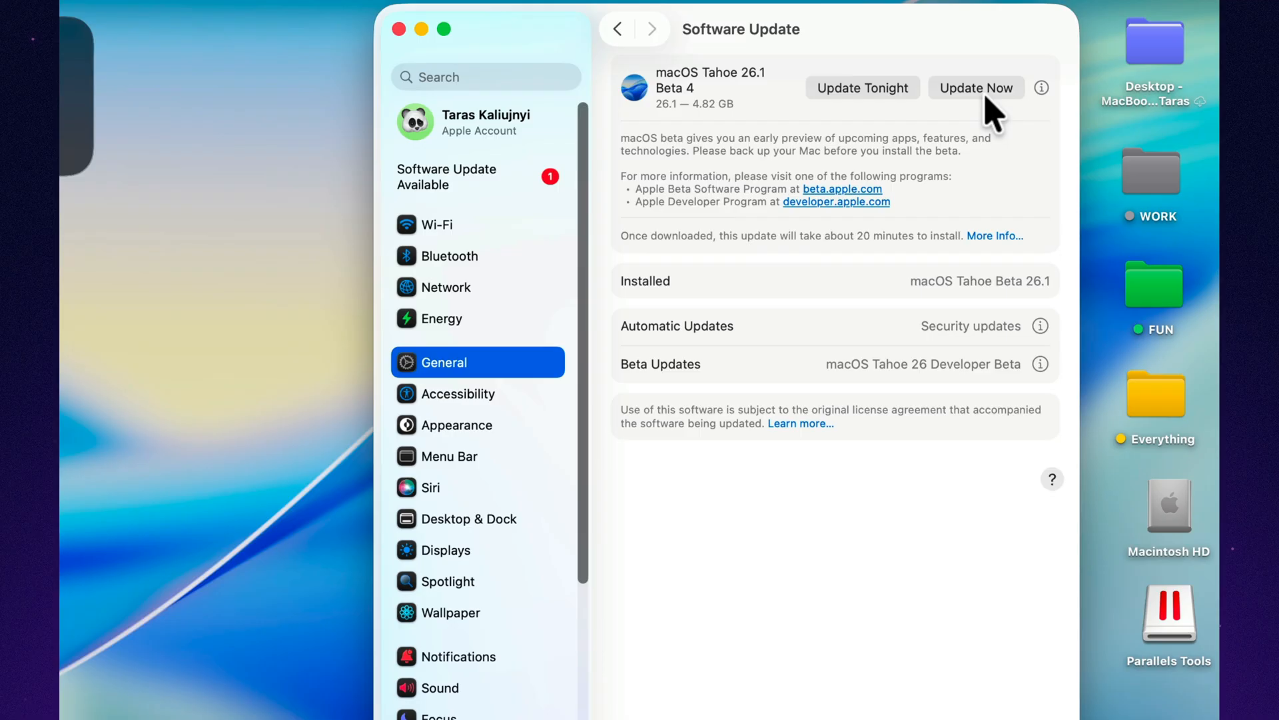
Choose Update Now for Beta 4 and agree to the pre-release license agreement.
{"action": "left_click", "coordinate": [975, 88]}
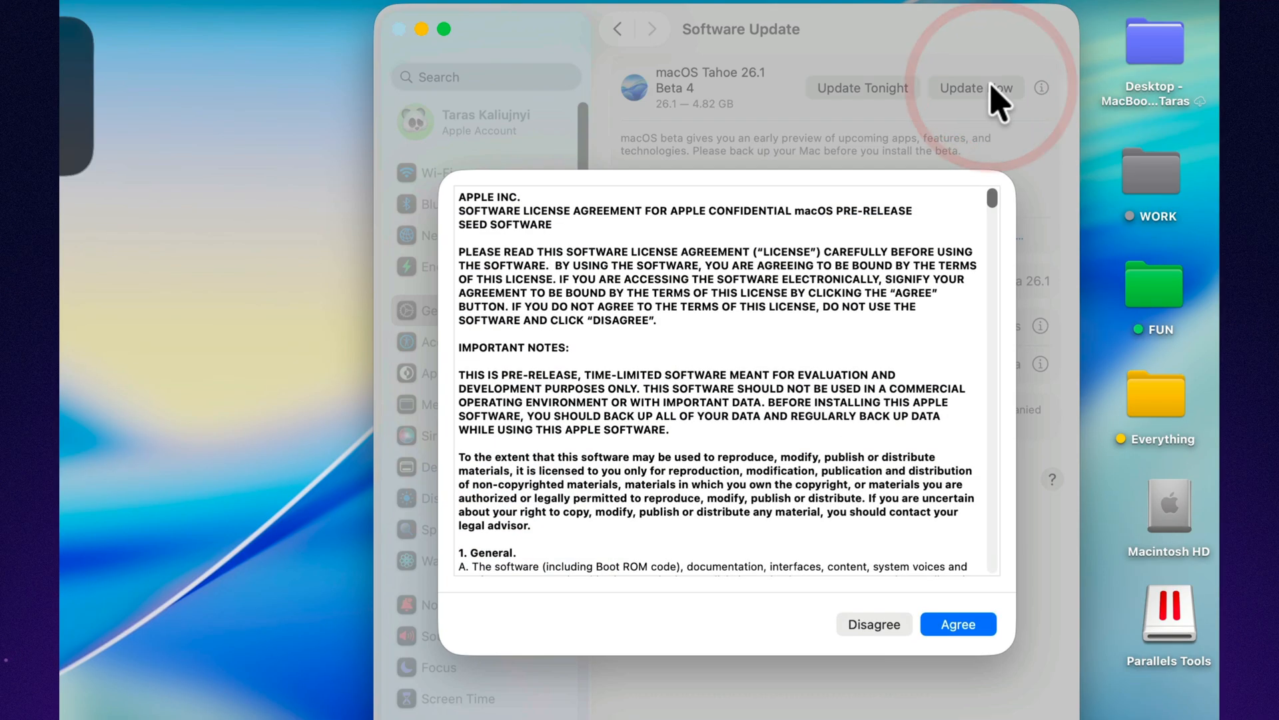
{"action": "scroll", "scroll_direction": "down", "scroll_amount": 3}
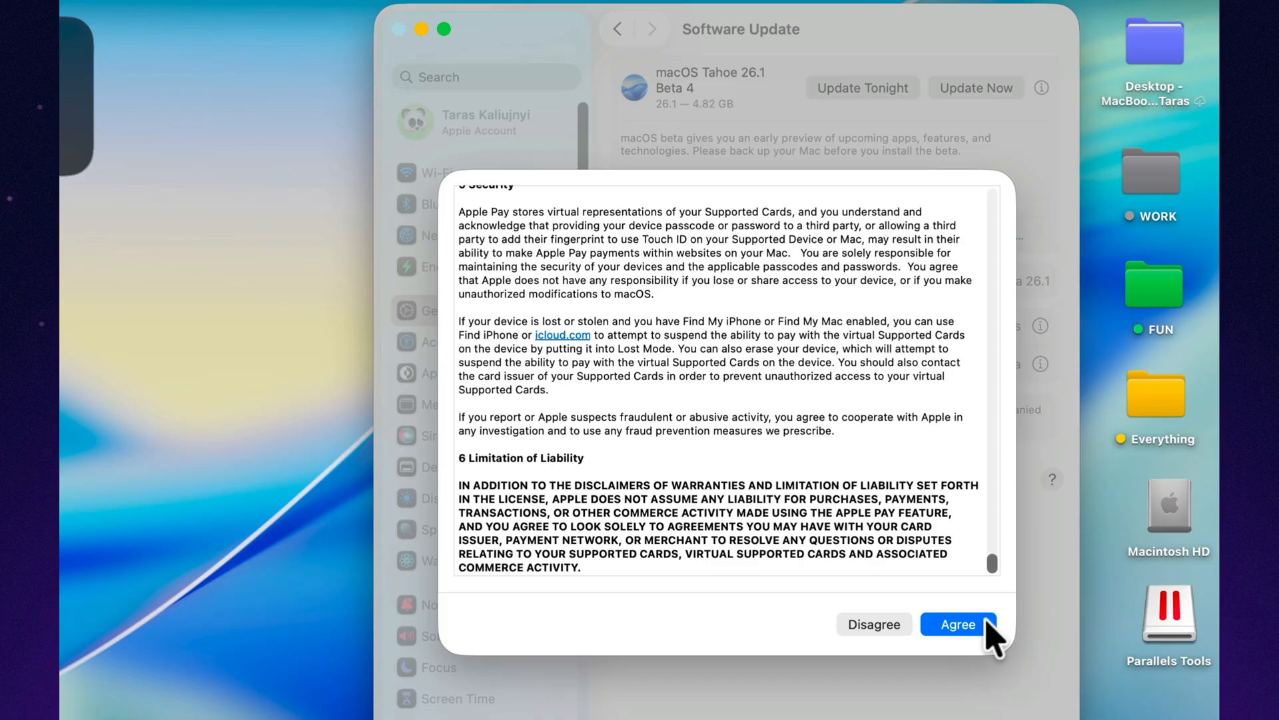
{"action": "left_click", "coordinate": [958, 624]}
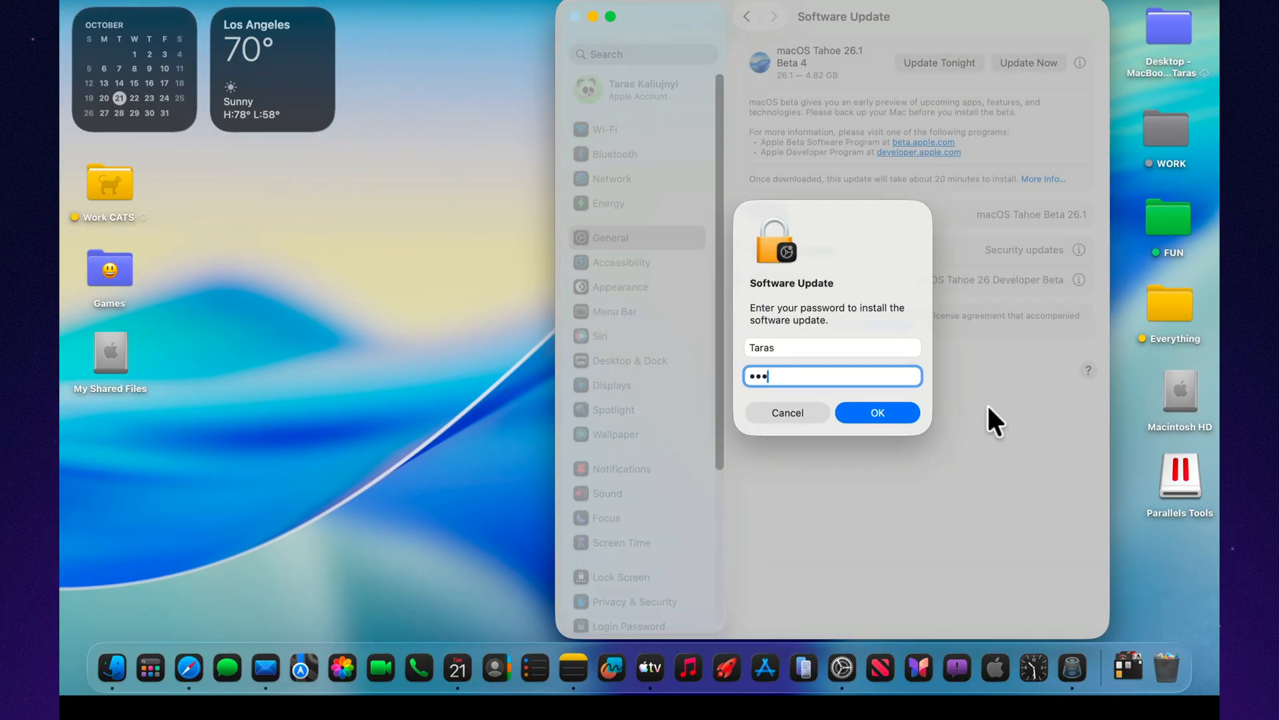
Confirm the administrator password so the Beta 4 download begins.
{"action": "left_click", "coordinate": [877, 412]}
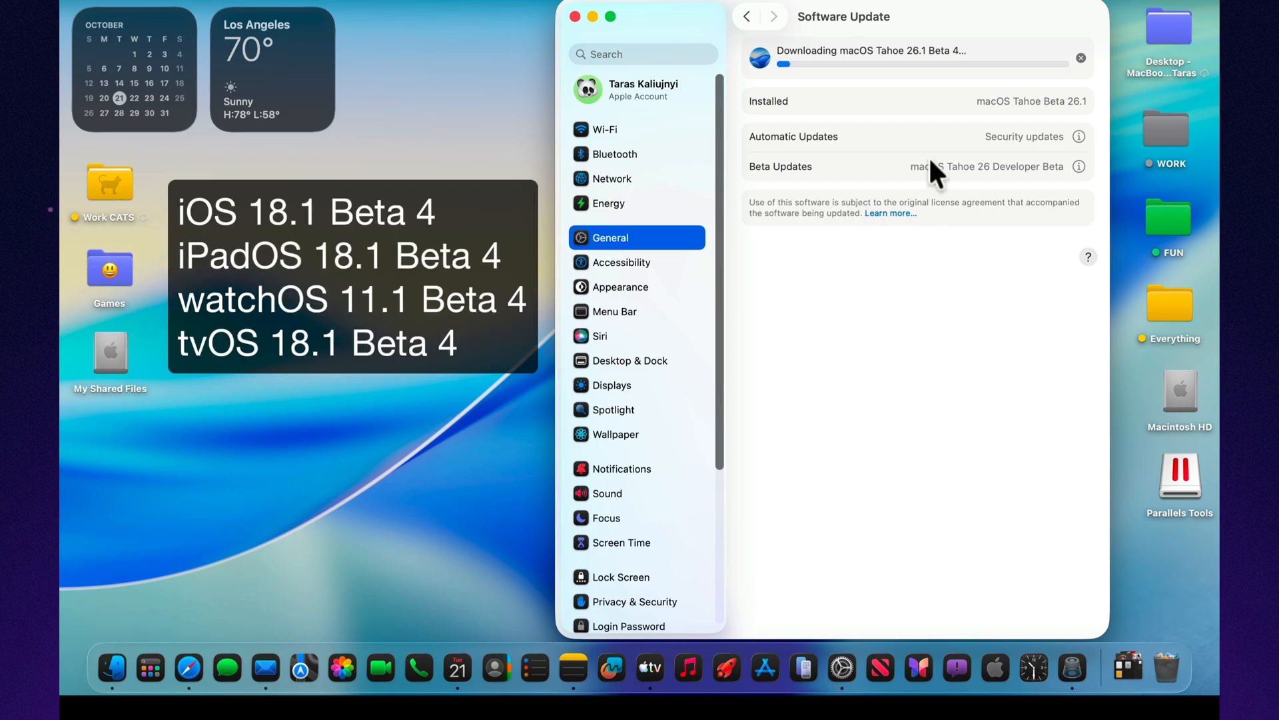
{"action": "mouse_move", "coordinate": [938, 137]}
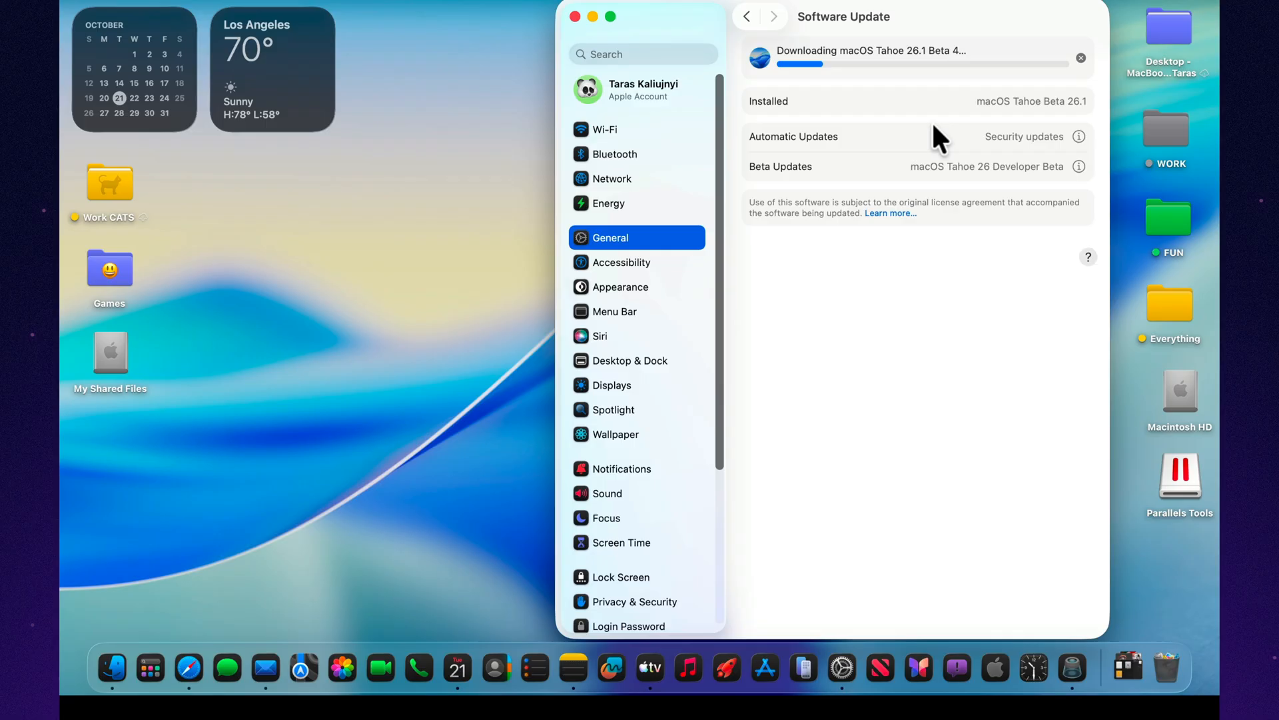
{"action": "mouse_move", "coordinate": [942, 135]}
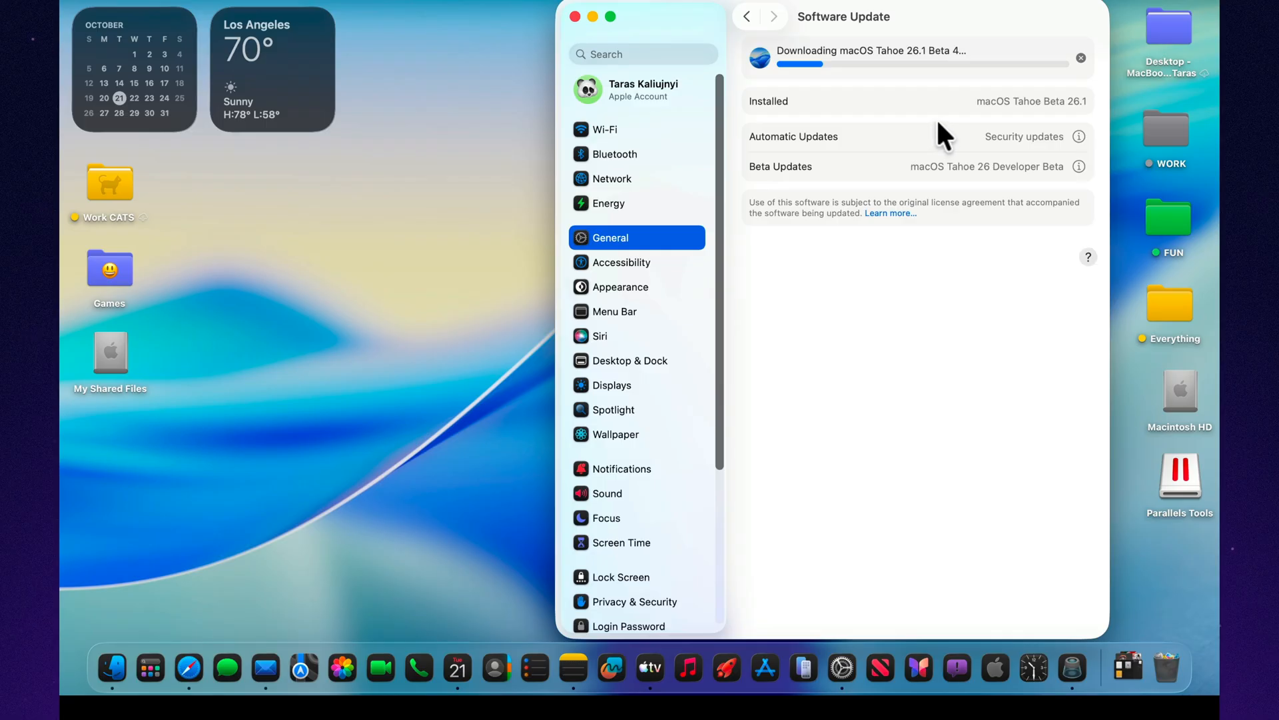
{"action": "mouse_move", "coordinate": [954, 81]}
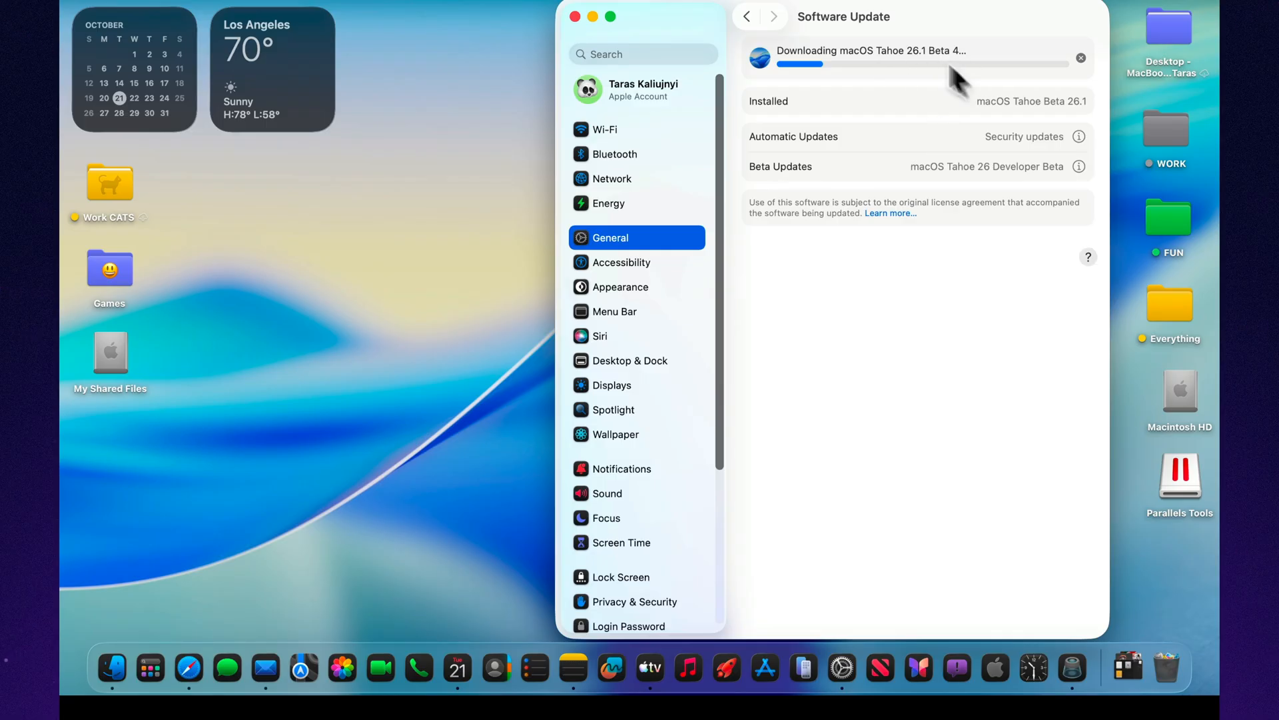
{"action": "mouse_move", "coordinate": [921, 142]}
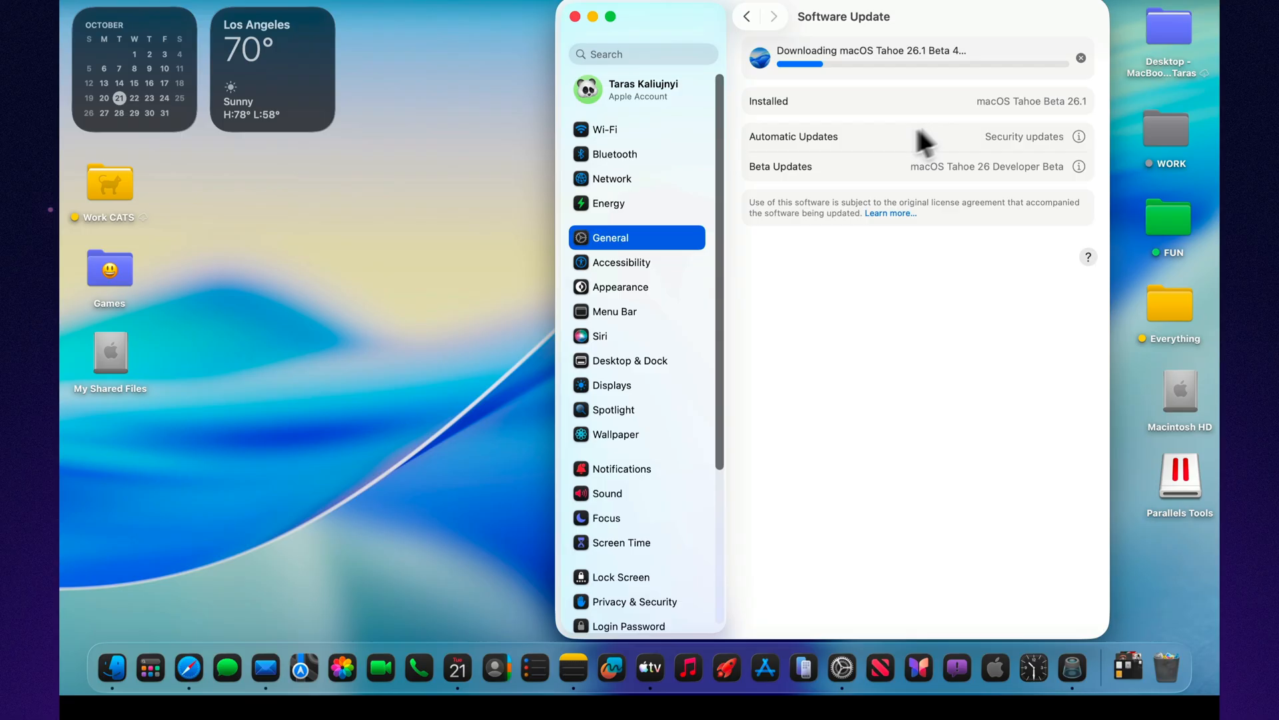
{"action": "mouse_move", "coordinate": [1093, 445]}
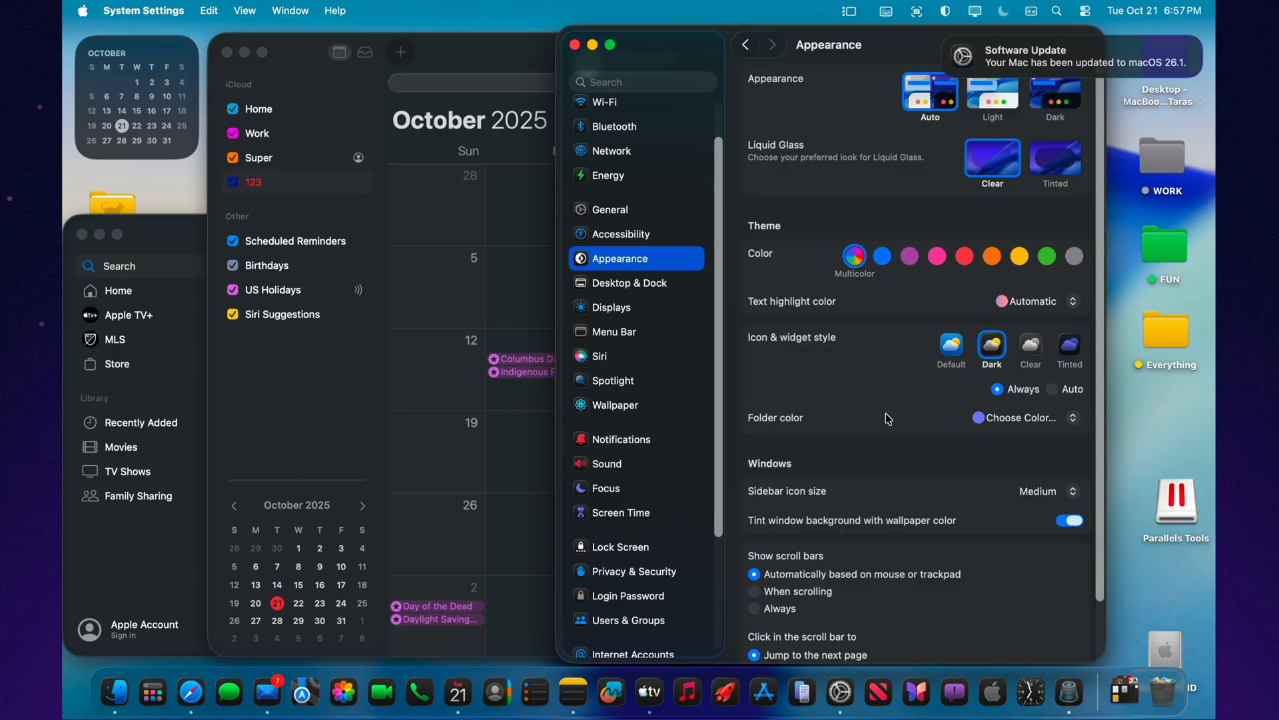
{"action": "mouse_move", "coordinate": [616, 265]}
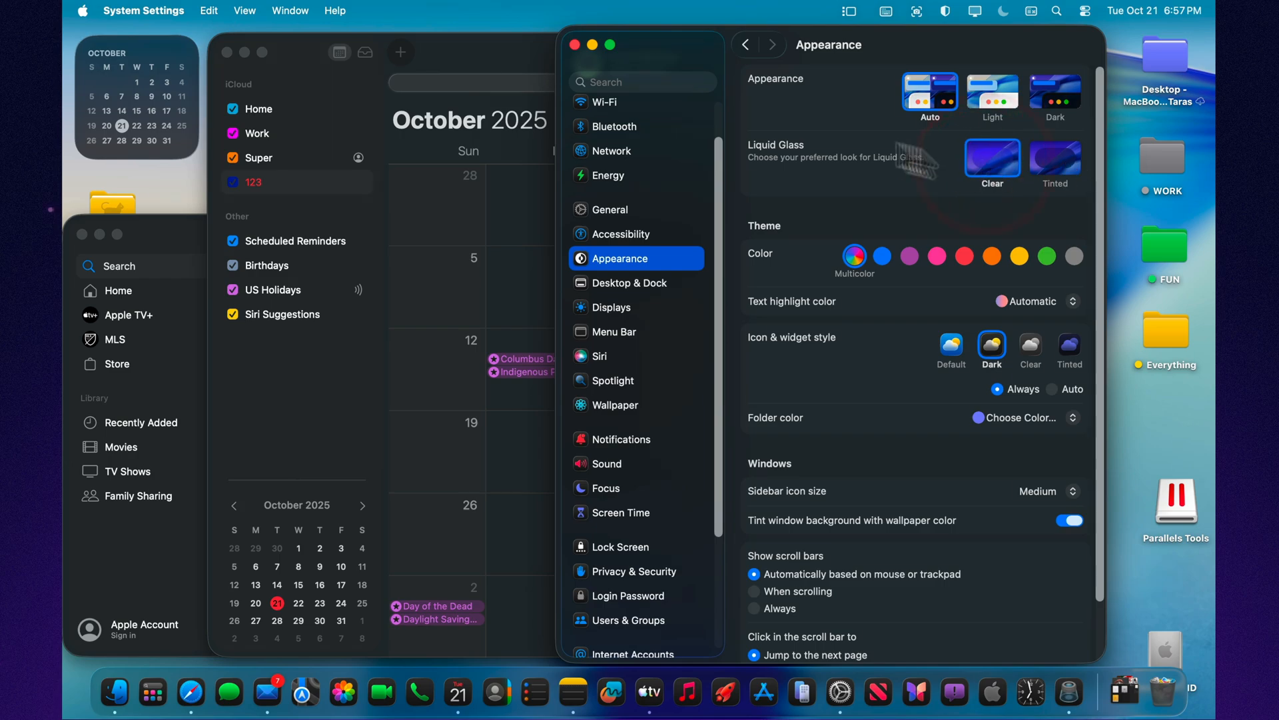
{"action": "mouse_move", "coordinate": [1056, 161]}
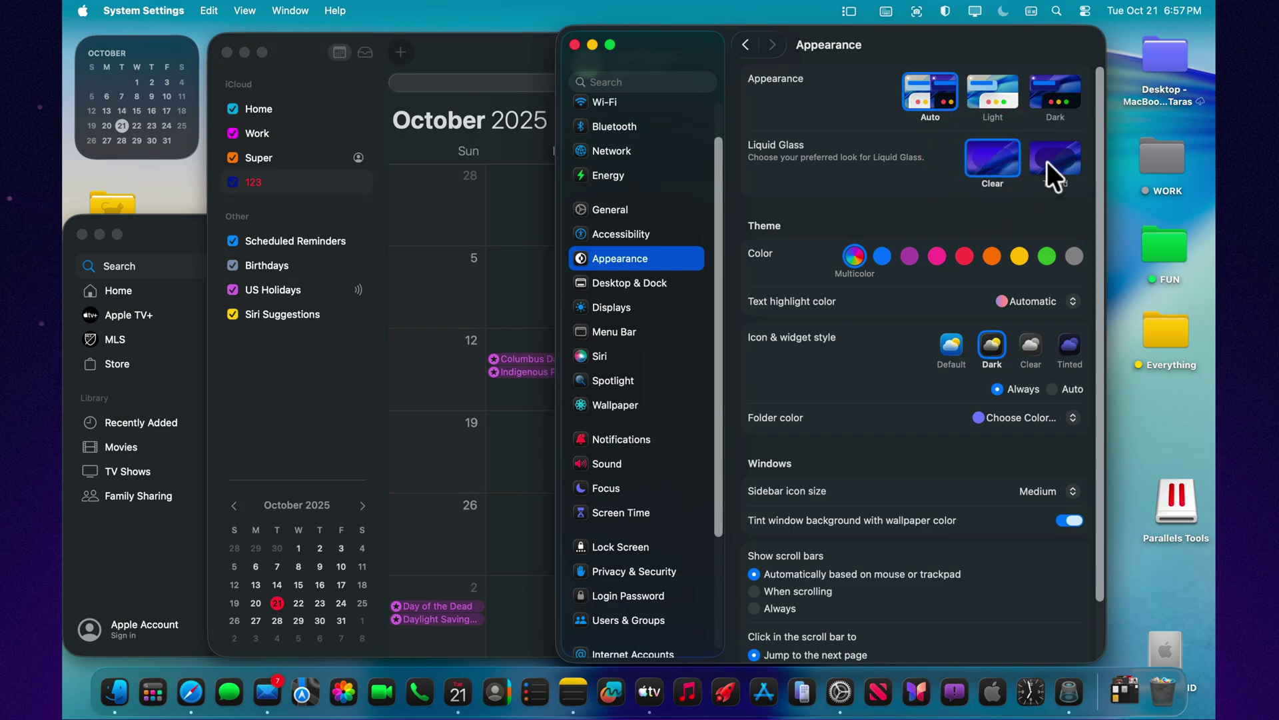
Toggle Liquid Glass between Tinted and Clear in Appearance, ending on the Clear look.
{"action": "left_click", "coordinate": [1056, 162]}
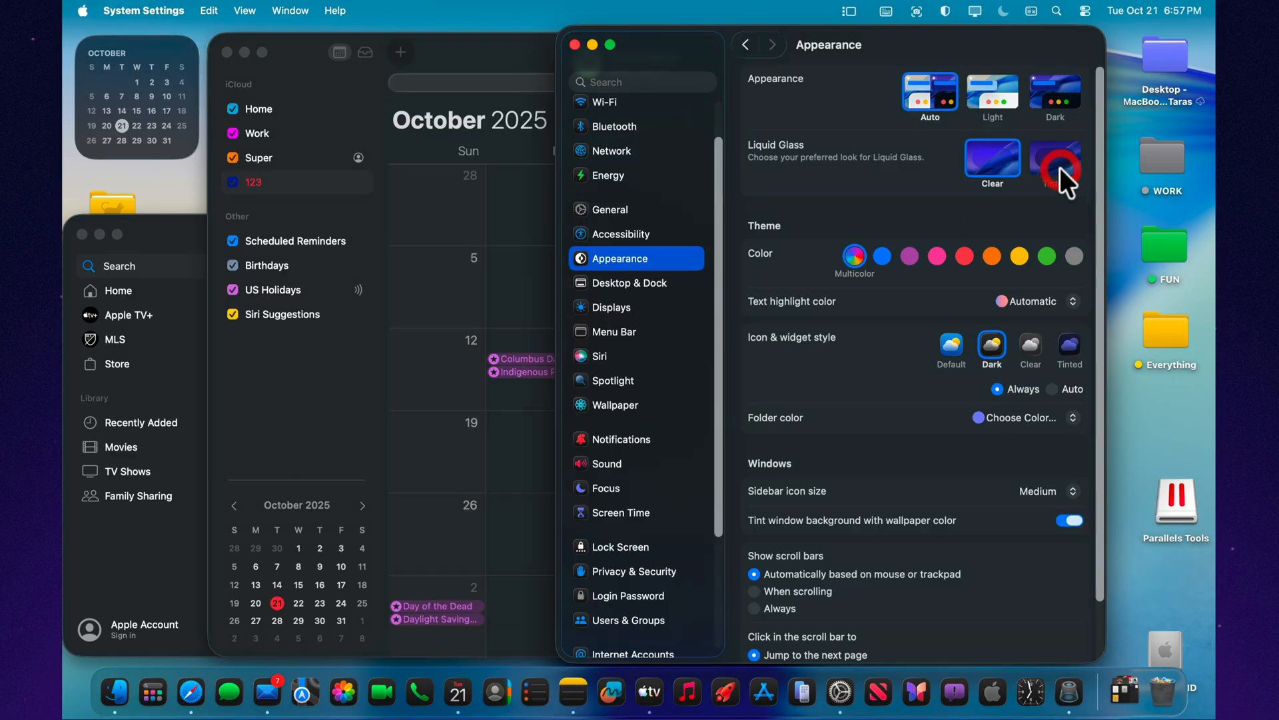
{"action": "left_click", "coordinate": [1056, 158]}
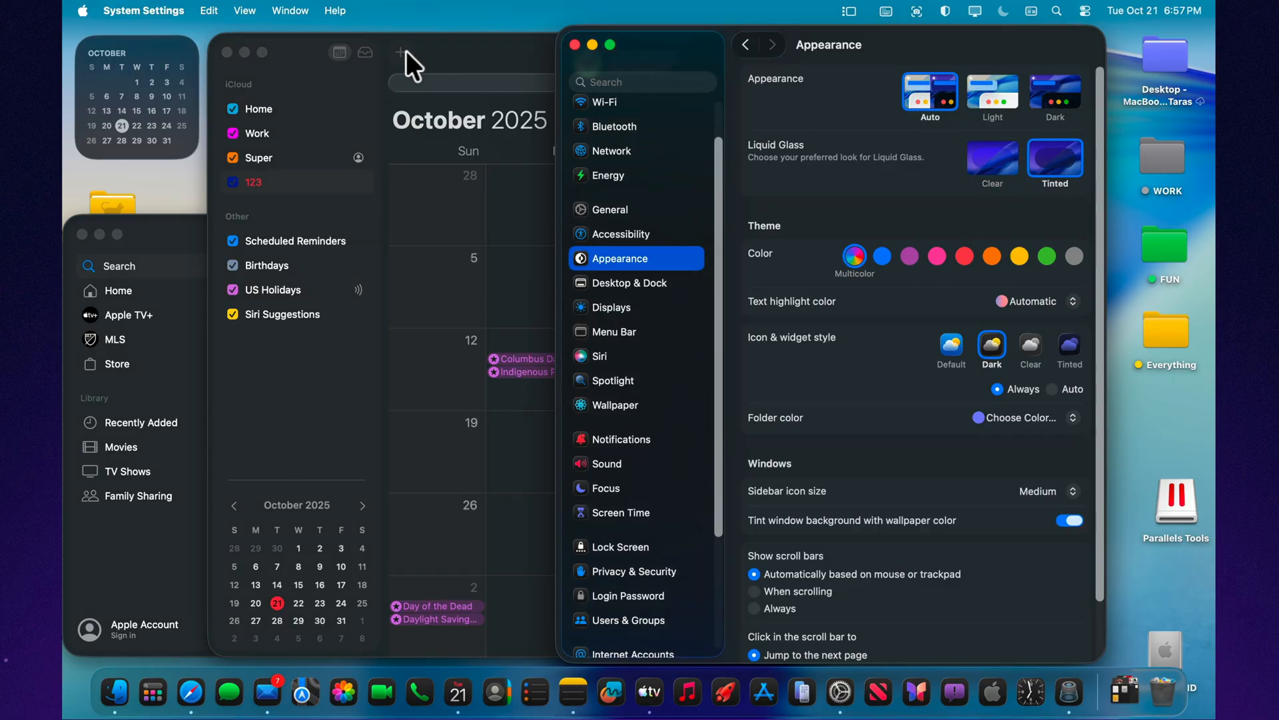
{"action": "mouse_move", "coordinate": [1020, 180]}
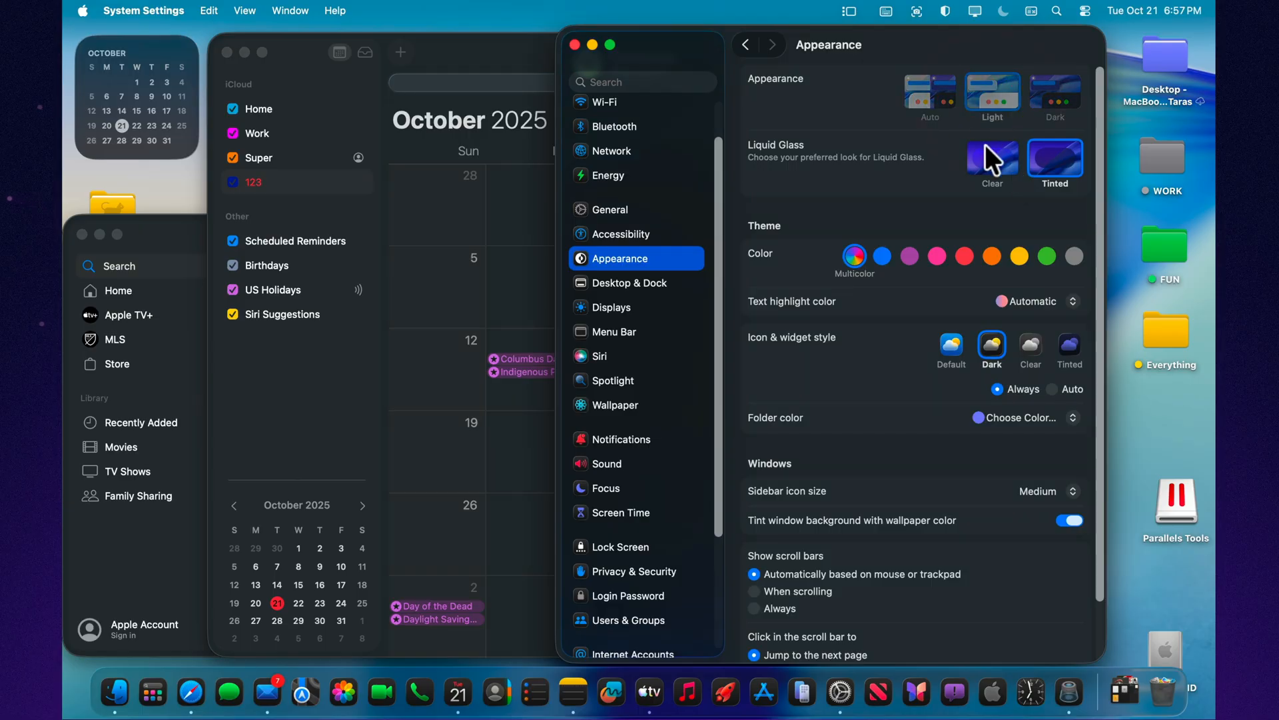
{"action": "left_click", "coordinate": [991, 159]}
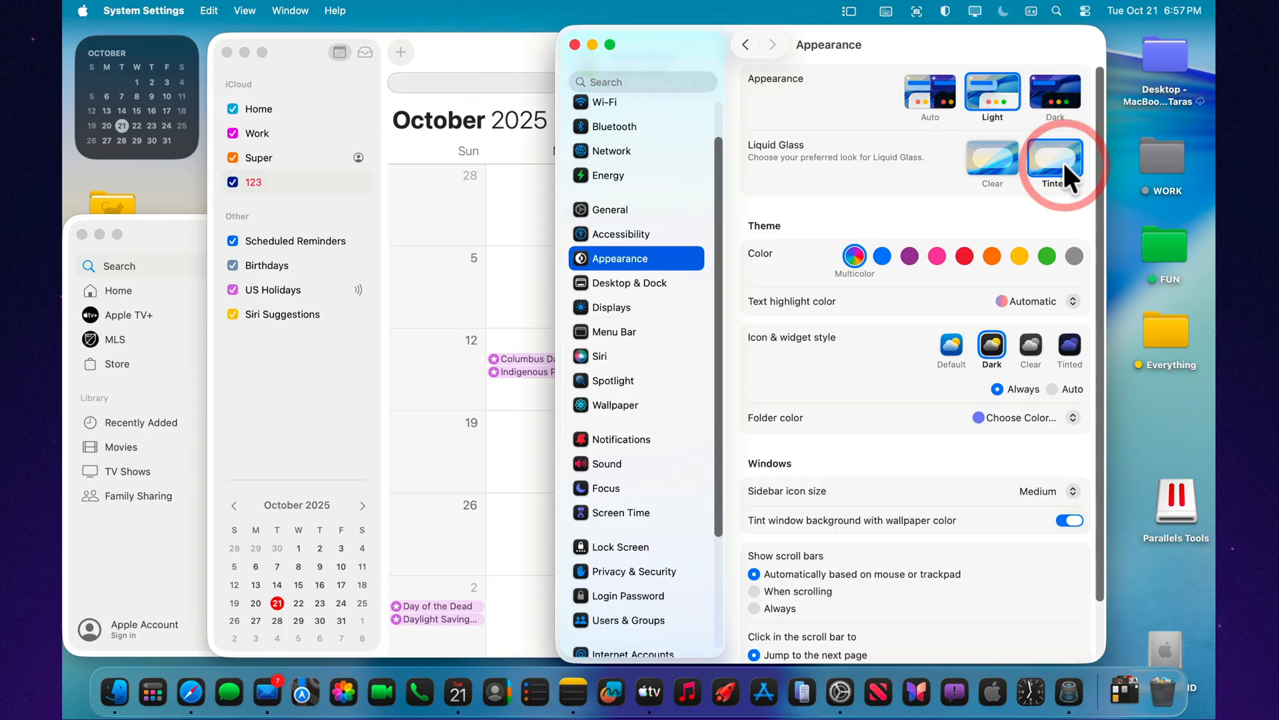
{"action": "left_click", "coordinate": [991, 159]}
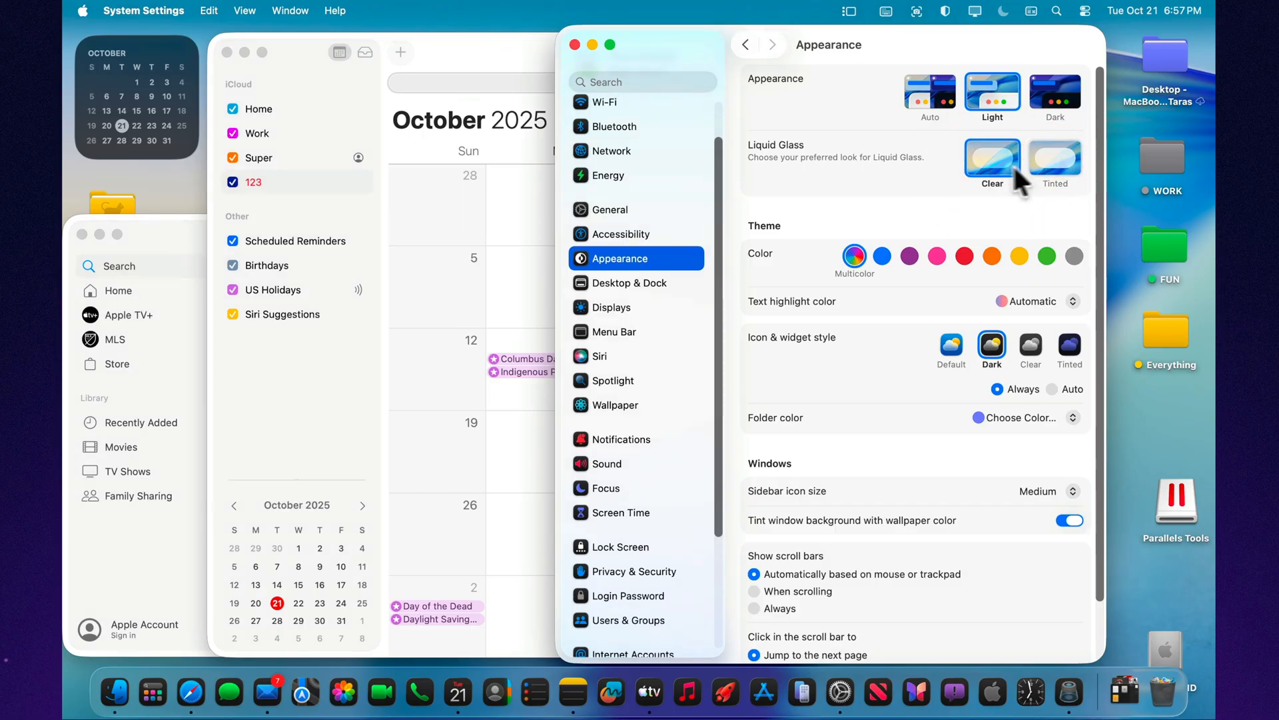
{"action": "left_click", "coordinate": [992, 160]}
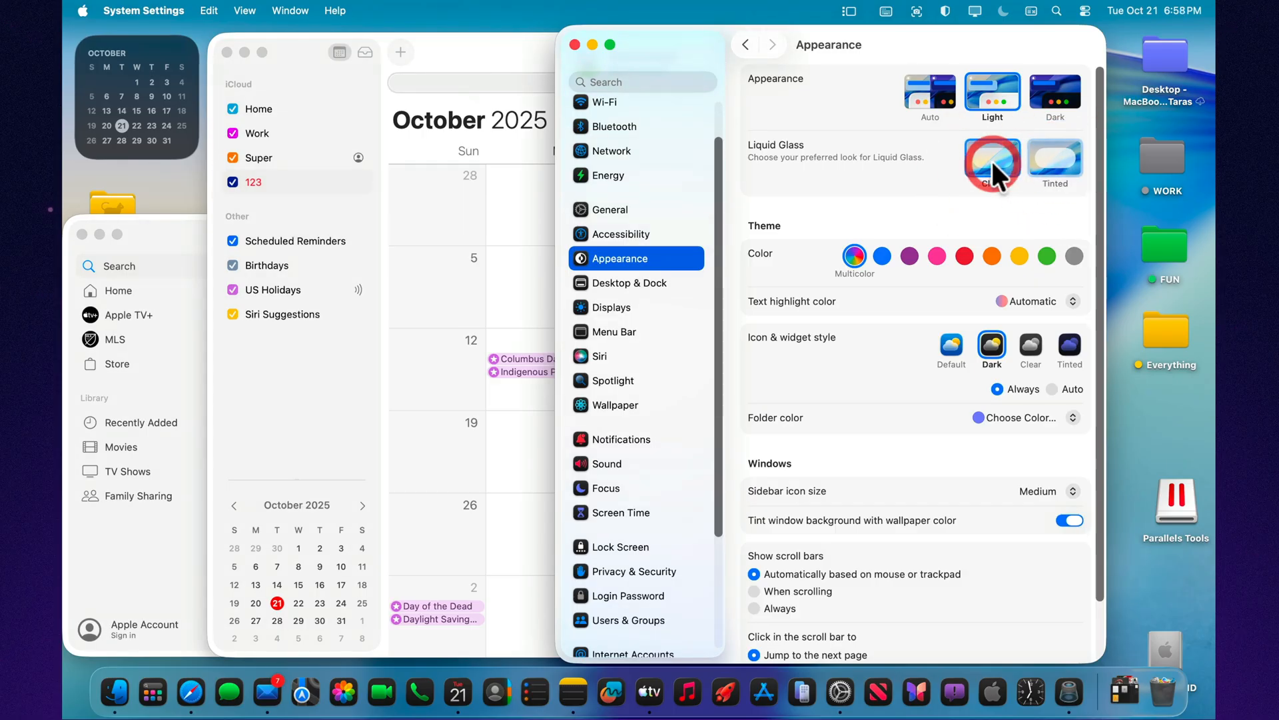
{"action": "left_click", "coordinate": [1055, 161]}
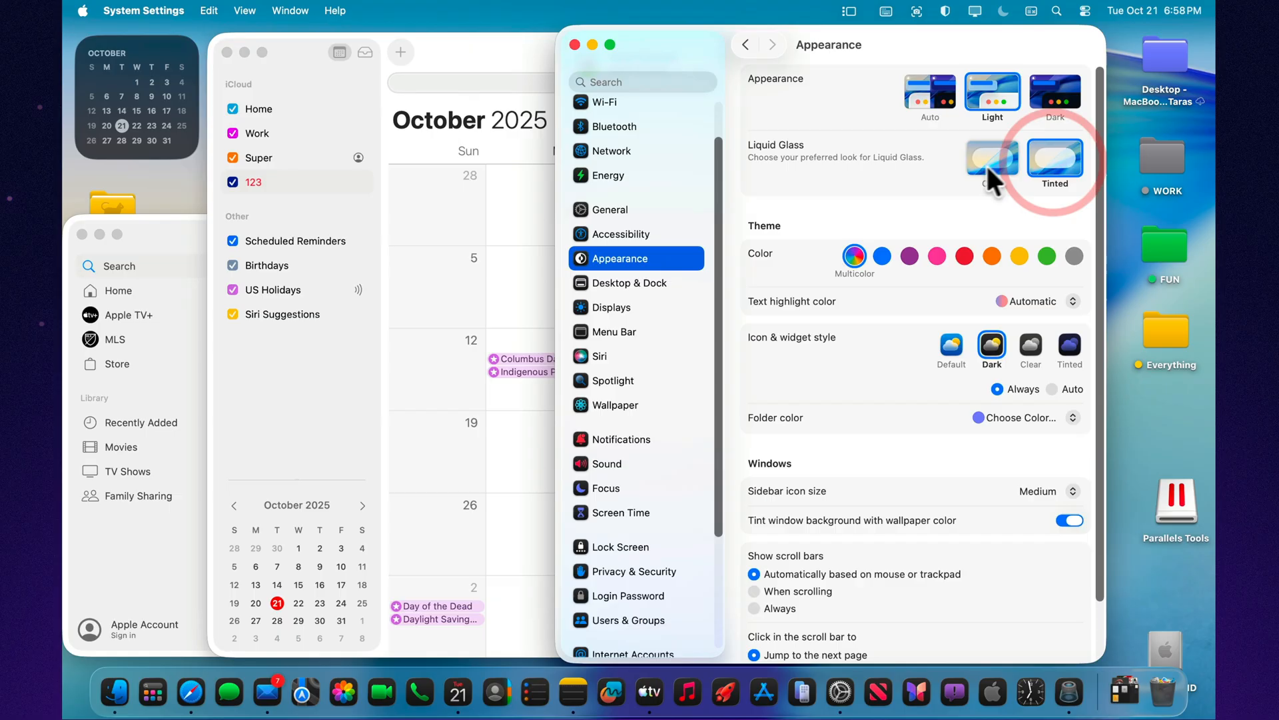
{"action": "left_click", "coordinate": [992, 159]}
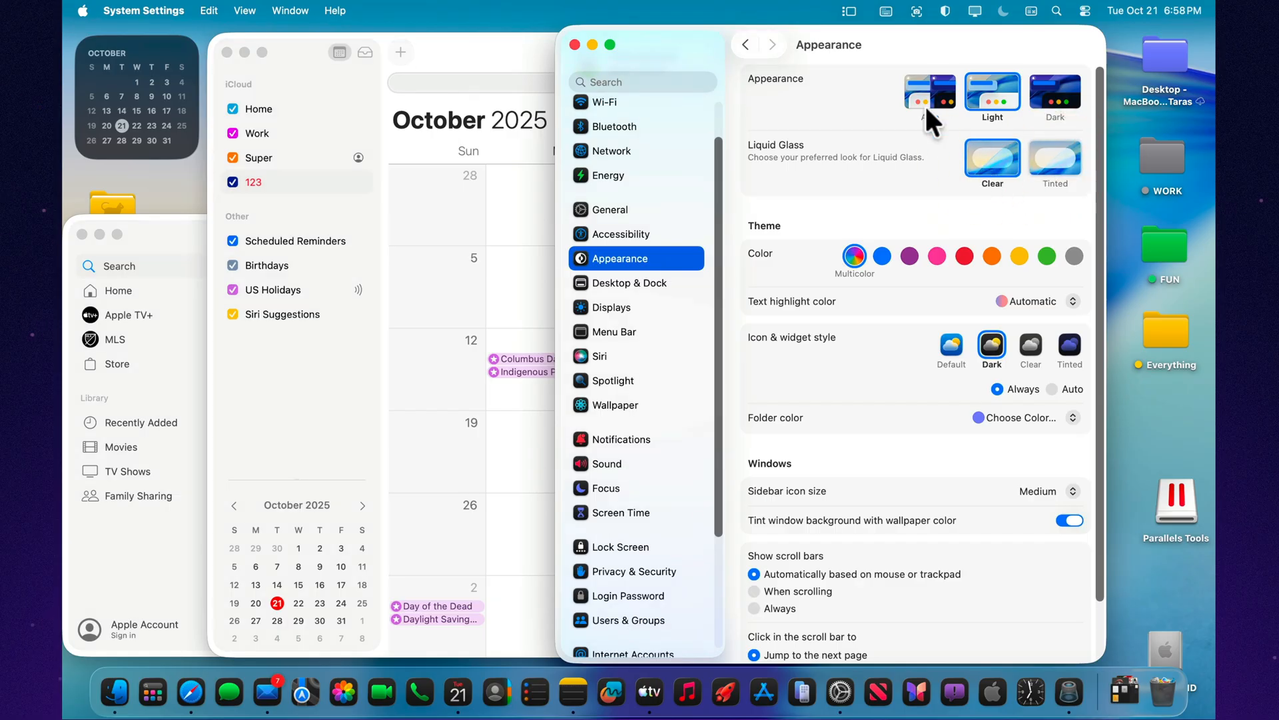
{"action": "left_click", "coordinate": [1052, 91]}
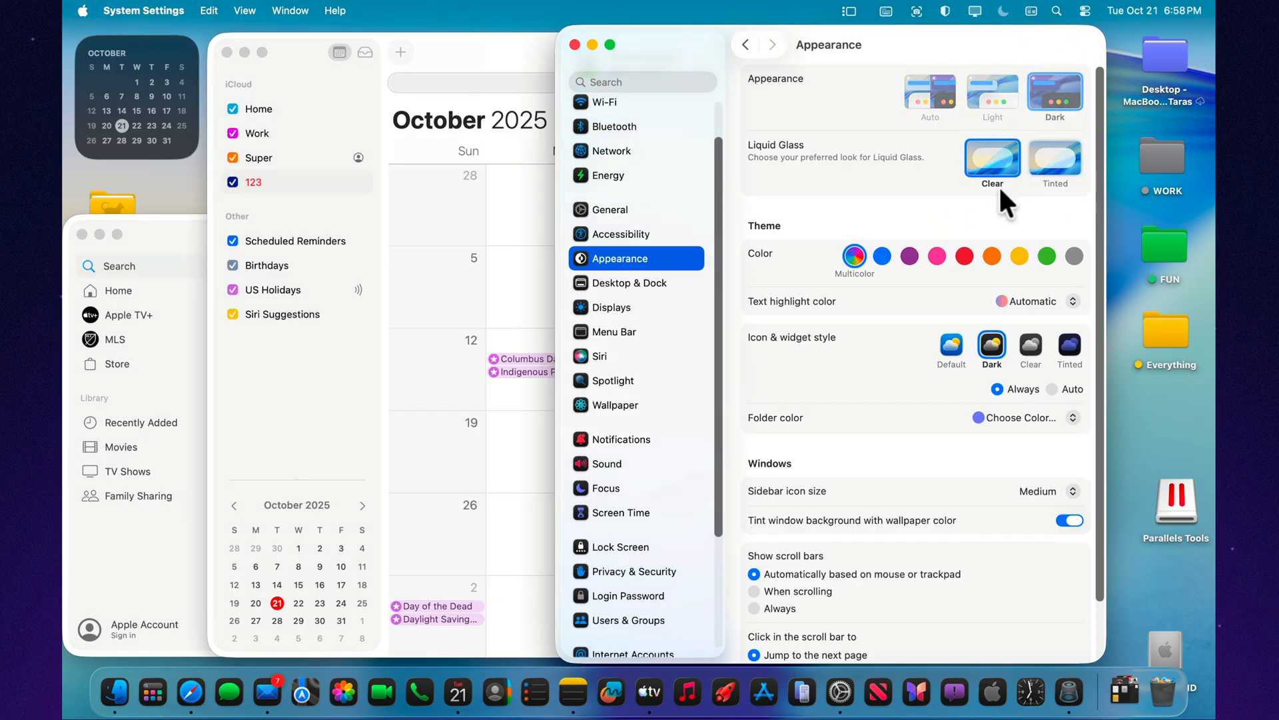
{"action": "left_click", "coordinate": [991, 157]}
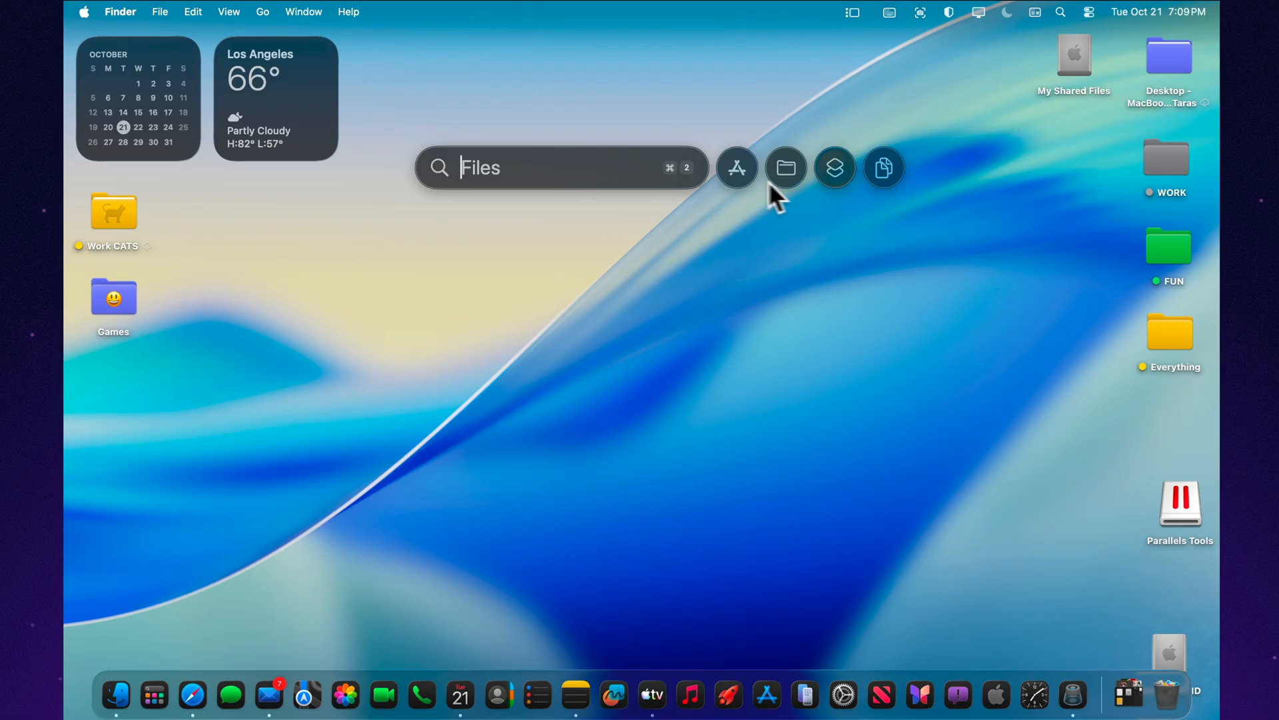
Browse the Applications grid in Spotlight, scrolling through to the Other section.
{"action": "left_click", "coordinate": [736, 168]}
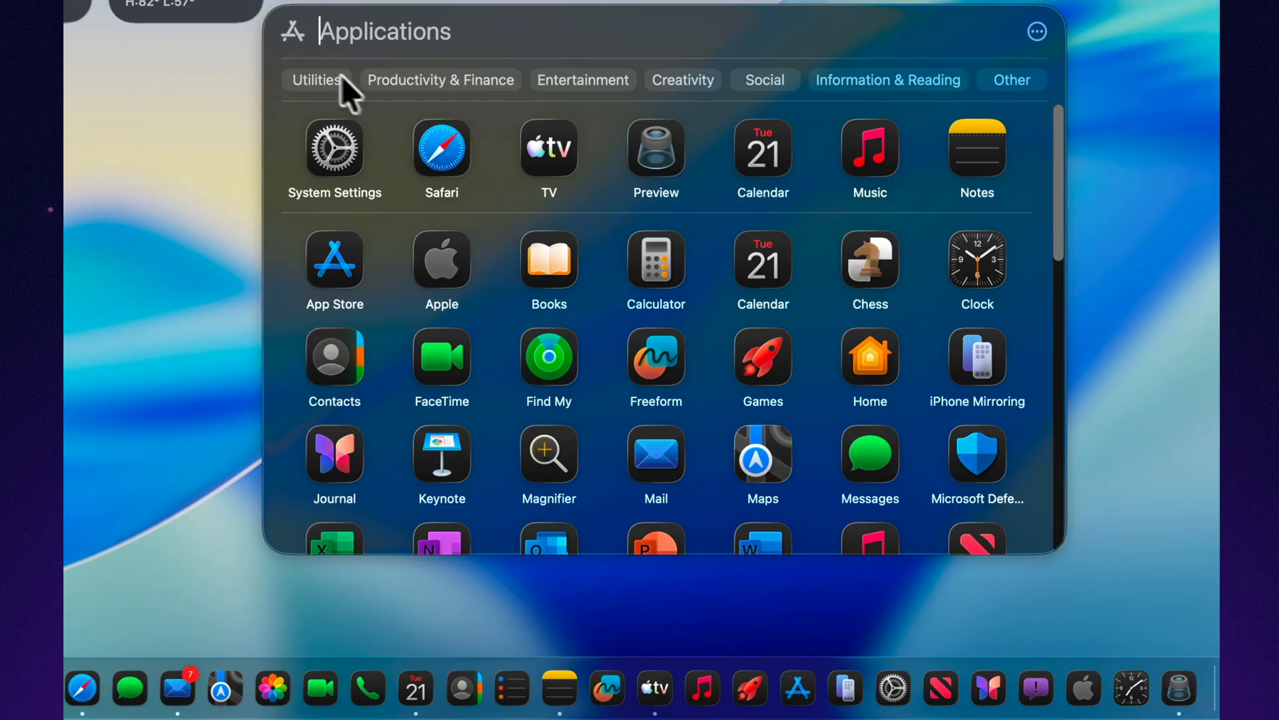
{"action": "mouse_move", "coordinate": [661, 168]}
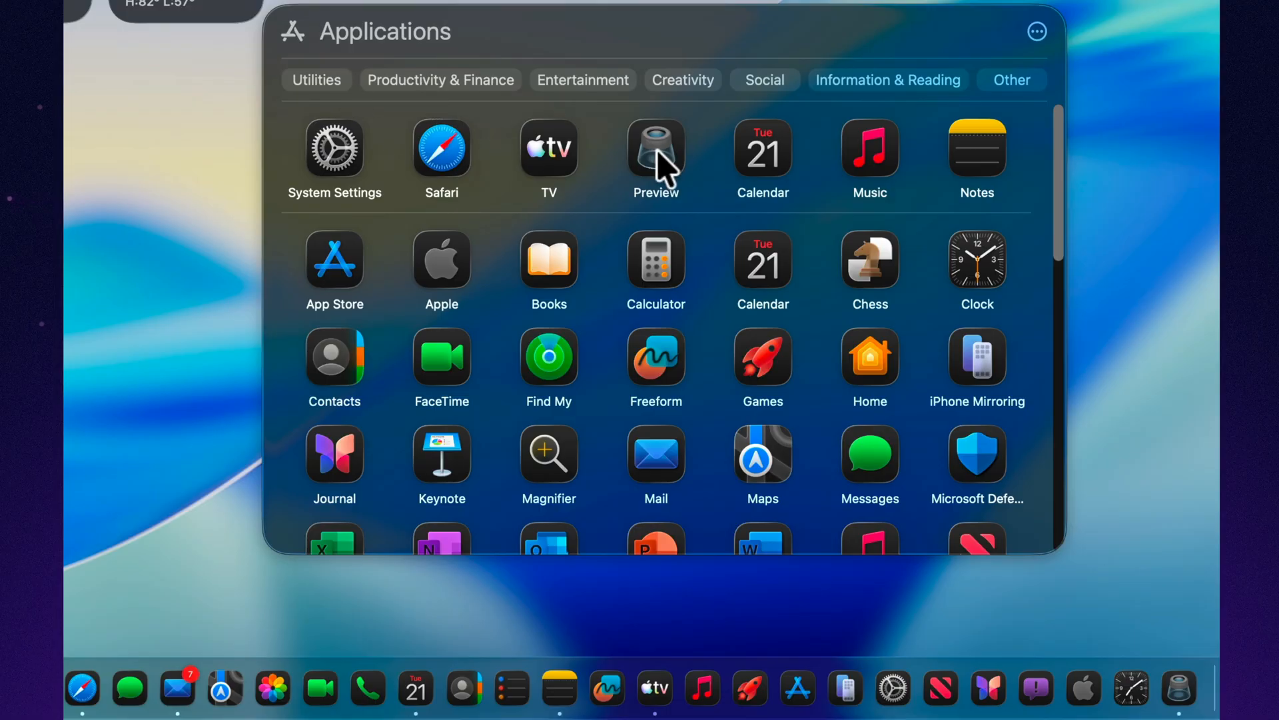
{"action": "mouse_move", "coordinate": [384, 114]}
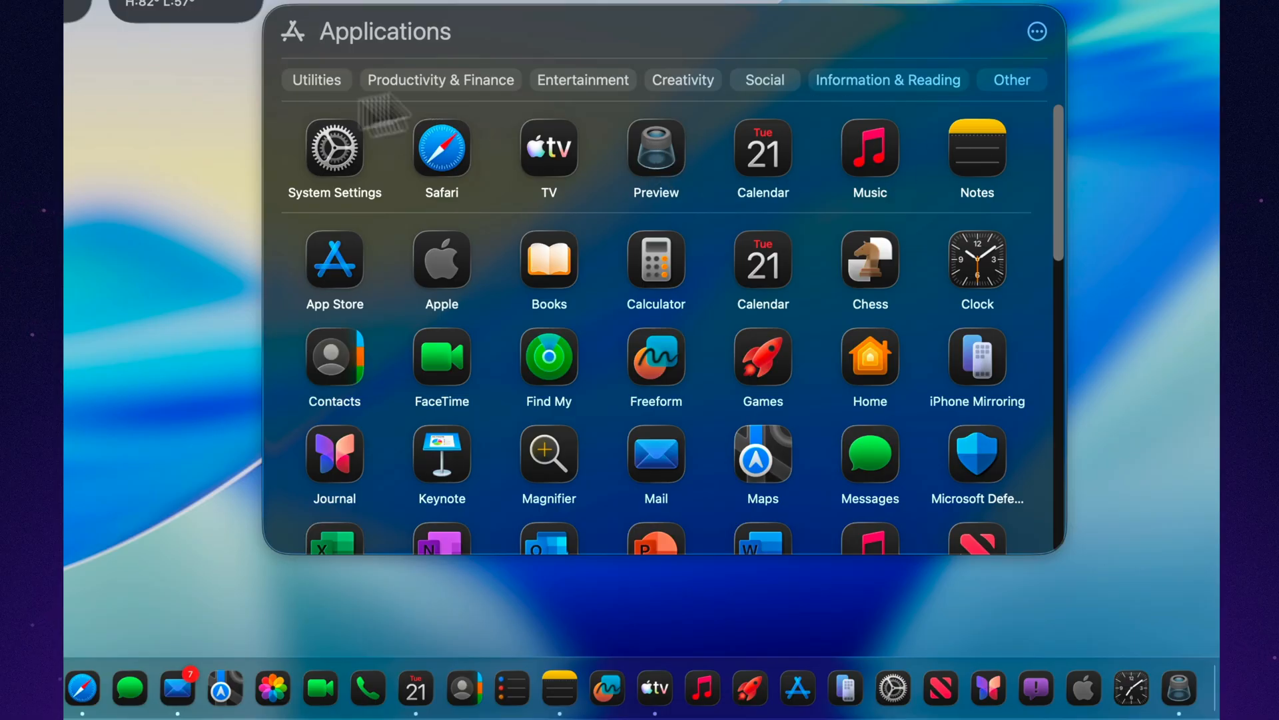
{"action": "scroll", "scroll_direction": "down", "scroll_amount": 3}
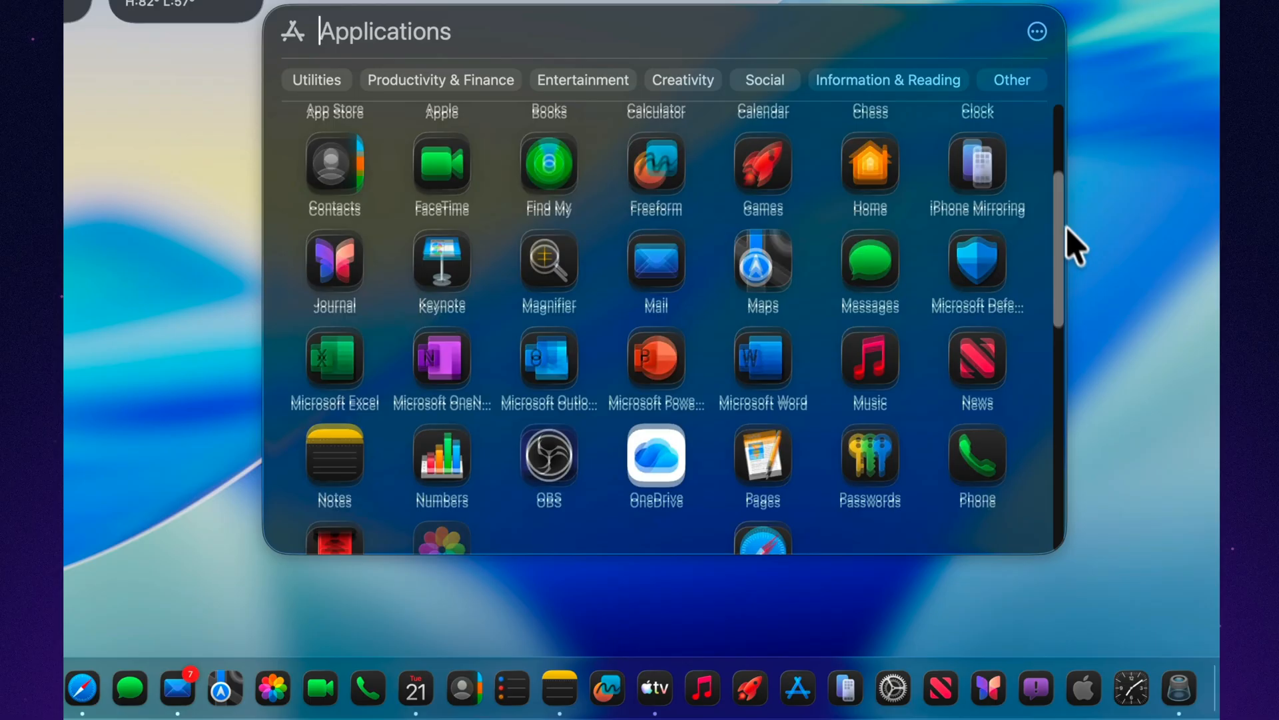
{"action": "scroll", "scroll_direction": "down", "scroll_amount": 3}
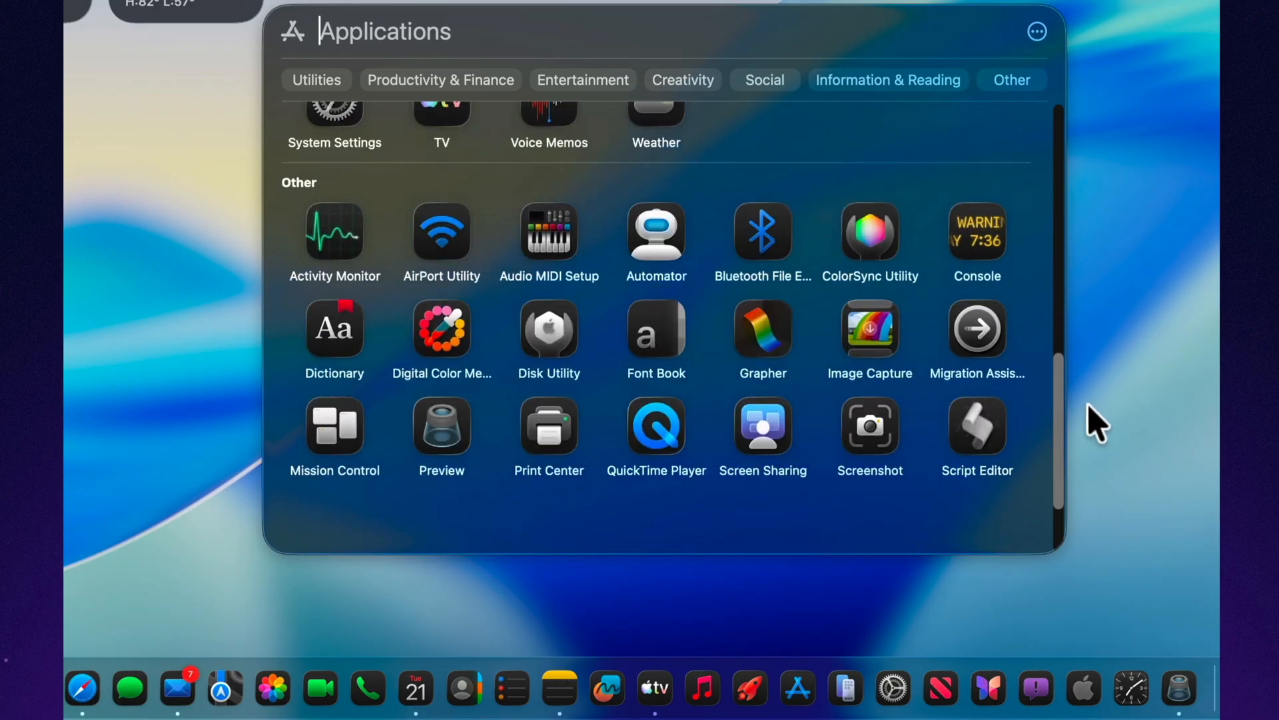
{"action": "scroll", "scroll_direction": "down", "scroll_amount": 3}
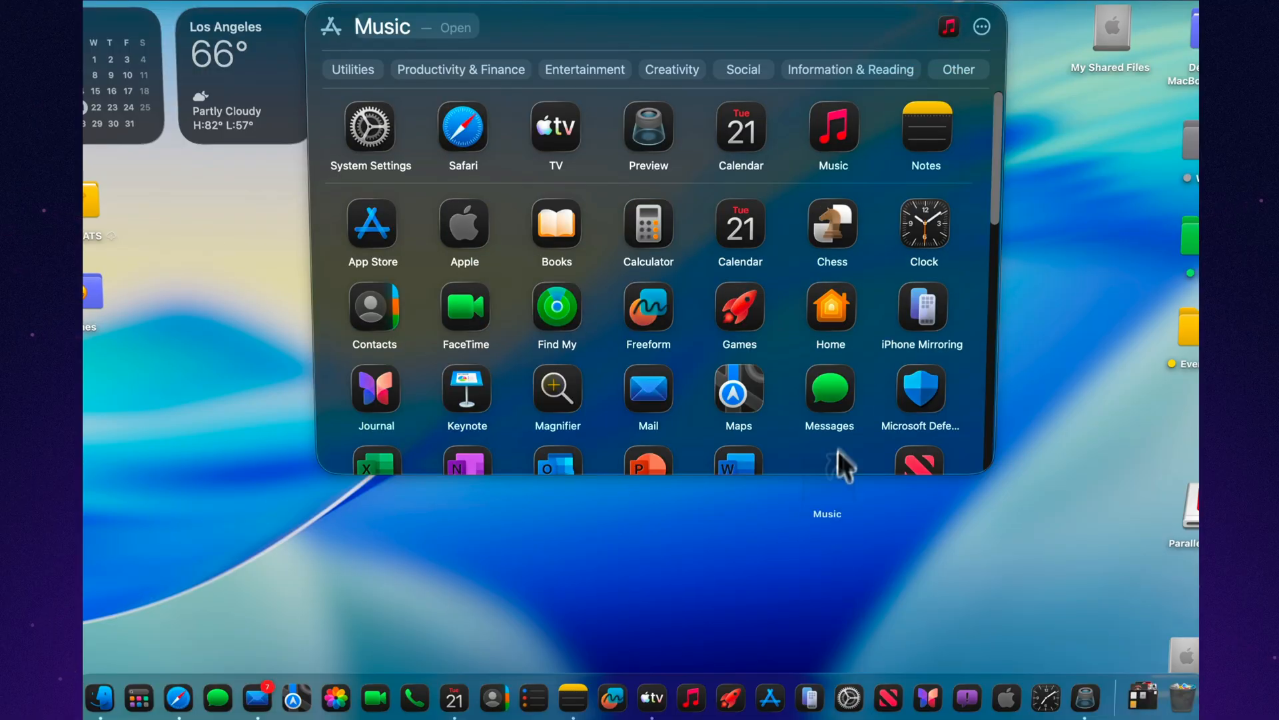
{"action": "scroll", "scroll_direction": "down", "scroll_amount": 3}
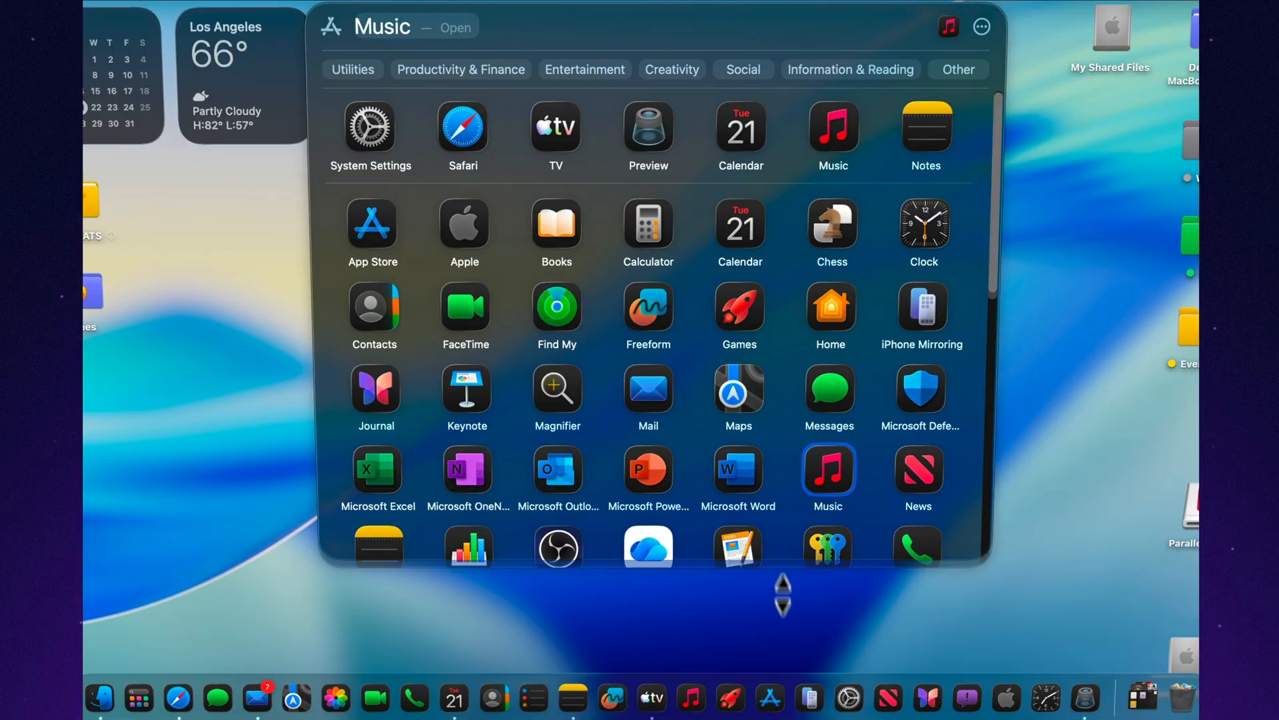
{"action": "scroll", "scroll_direction": "down", "scroll_amount": 3}
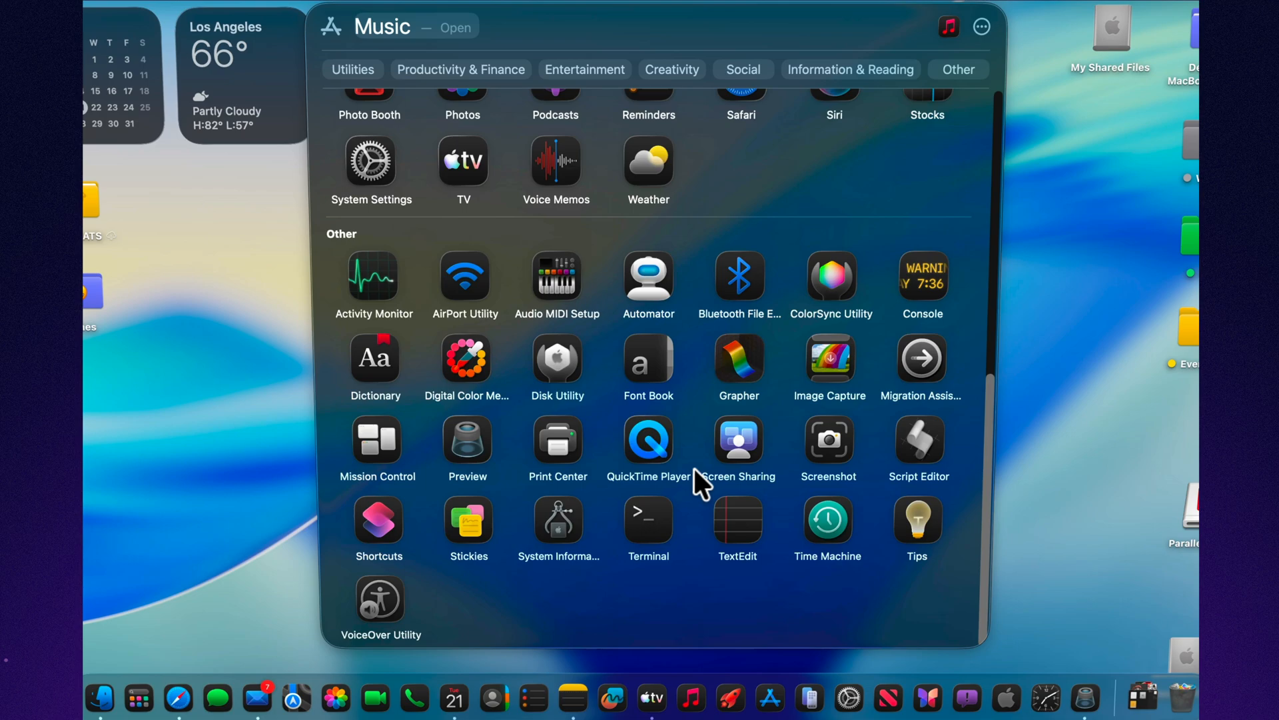
{"action": "scroll", "scroll_direction": "up", "scroll_amount": 3}
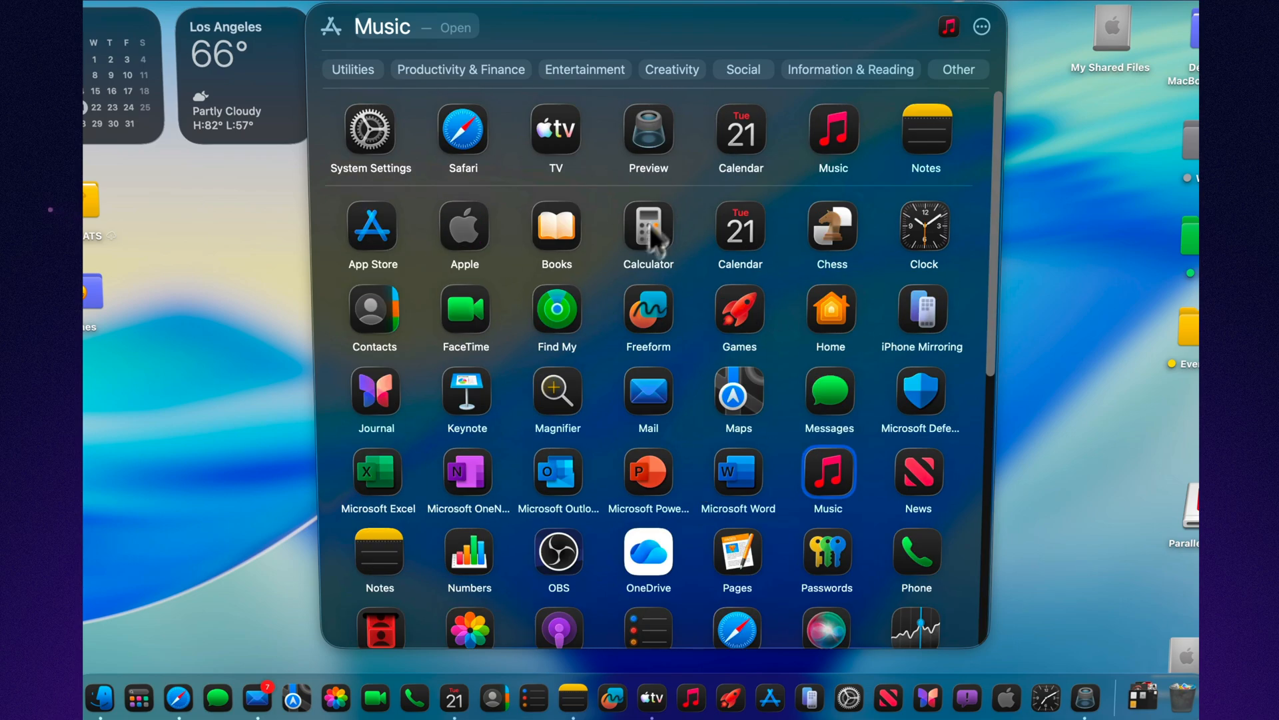
Filter to the Productivity & Finance category, then return to the full Applications grid.
{"action": "left_click", "coordinate": [460, 69]}
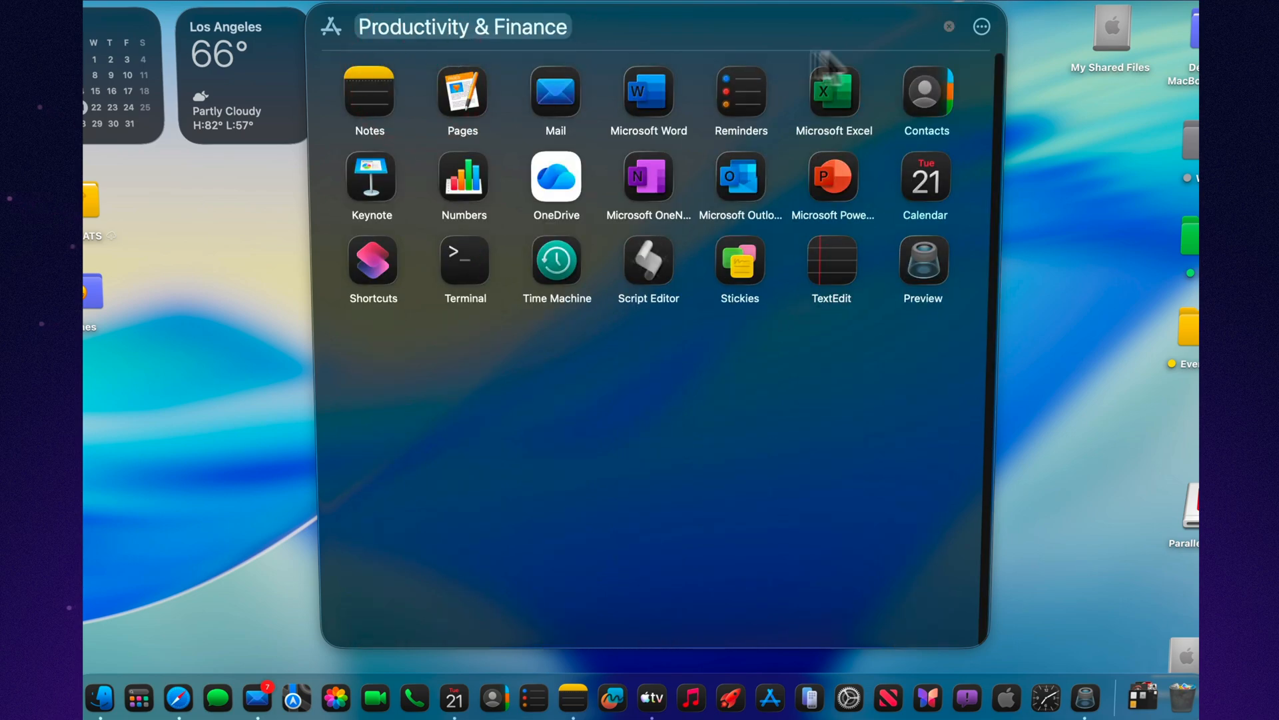
{"action": "mouse_move", "coordinate": [949, 26]}
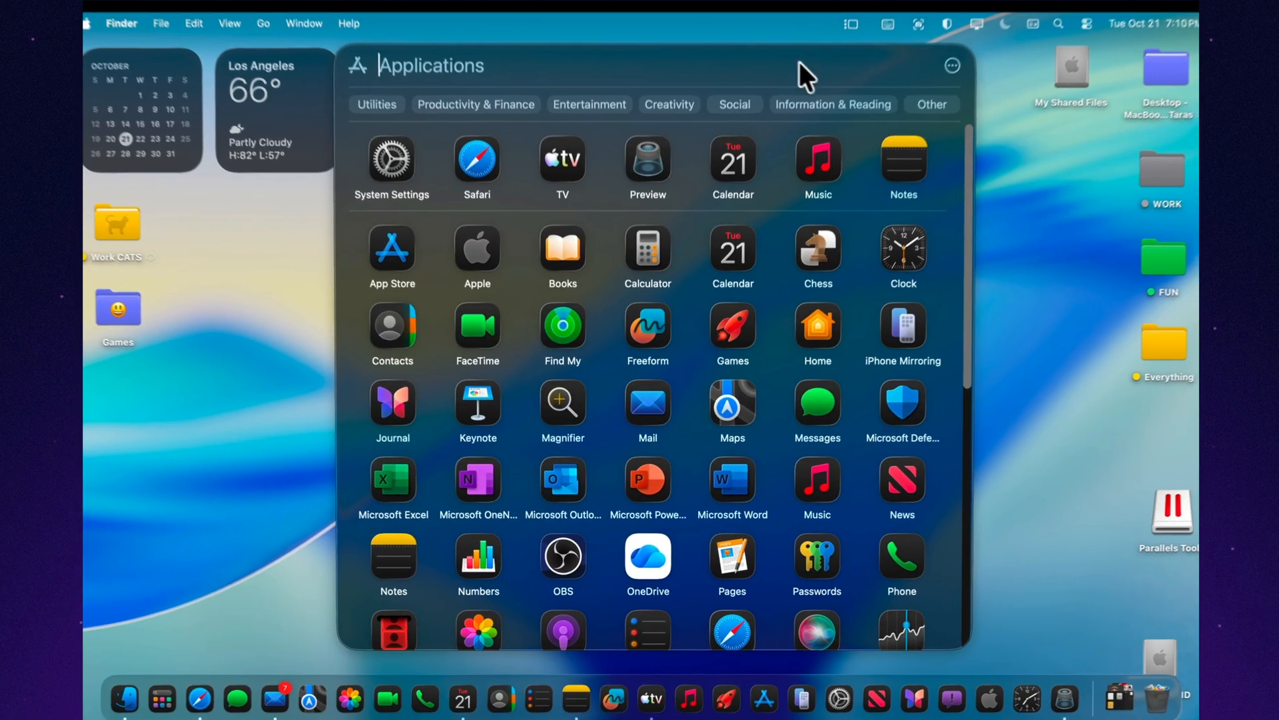
{"action": "scroll", "scroll_direction": "down", "scroll_amount": 3}
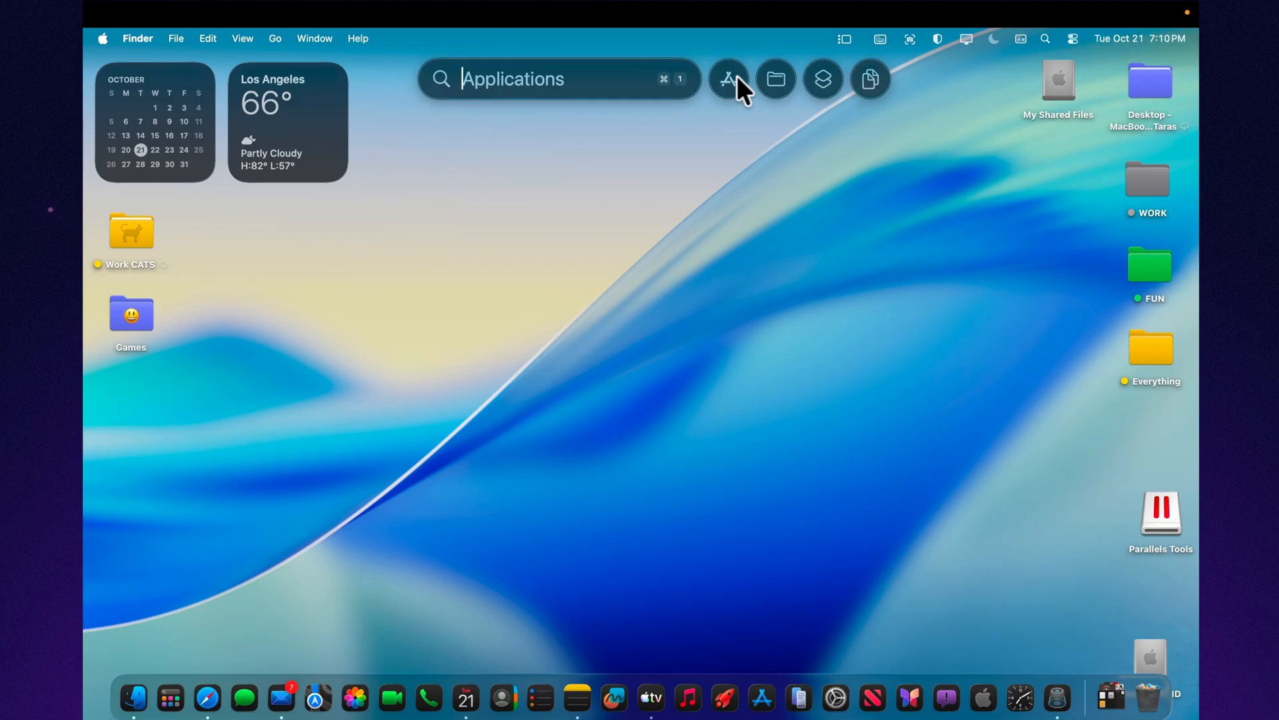
{"action": "left_click", "coordinate": [727, 78]}
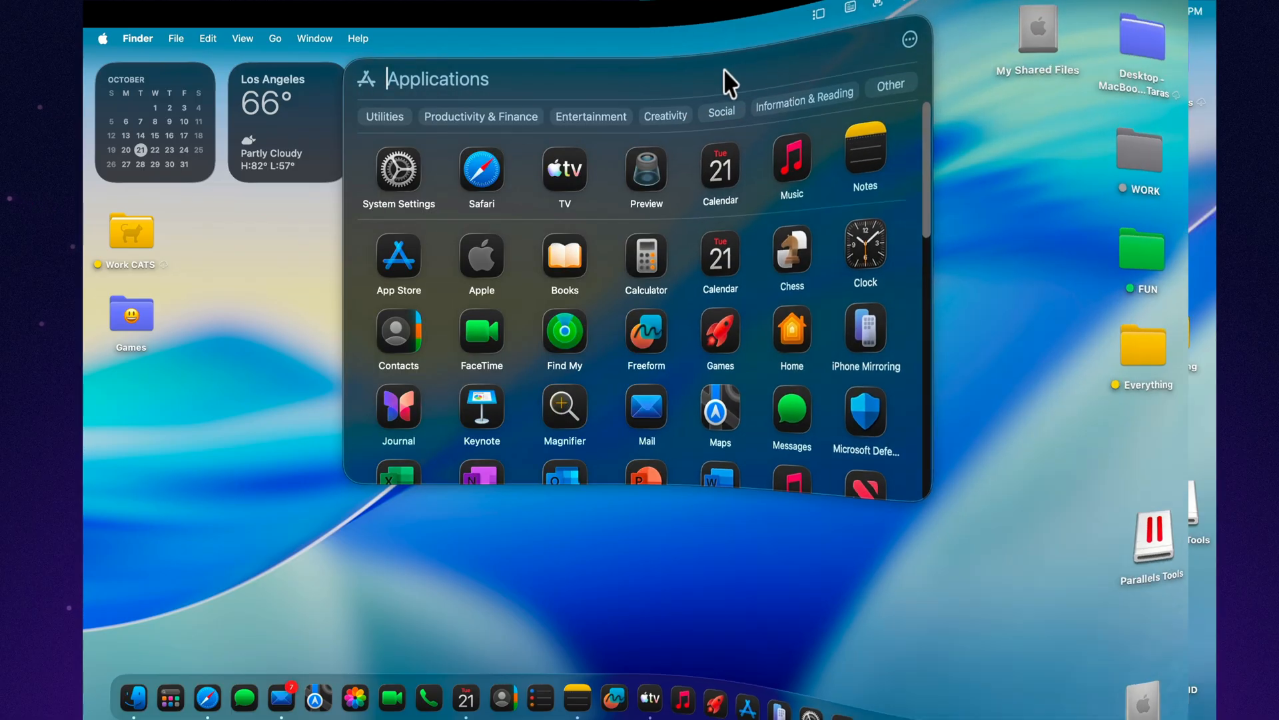
Show Finder Recents, start Safari toward apple.com, then bring up System Settings on General.
{"action": "left_click", "coordinate": [112, 697]}
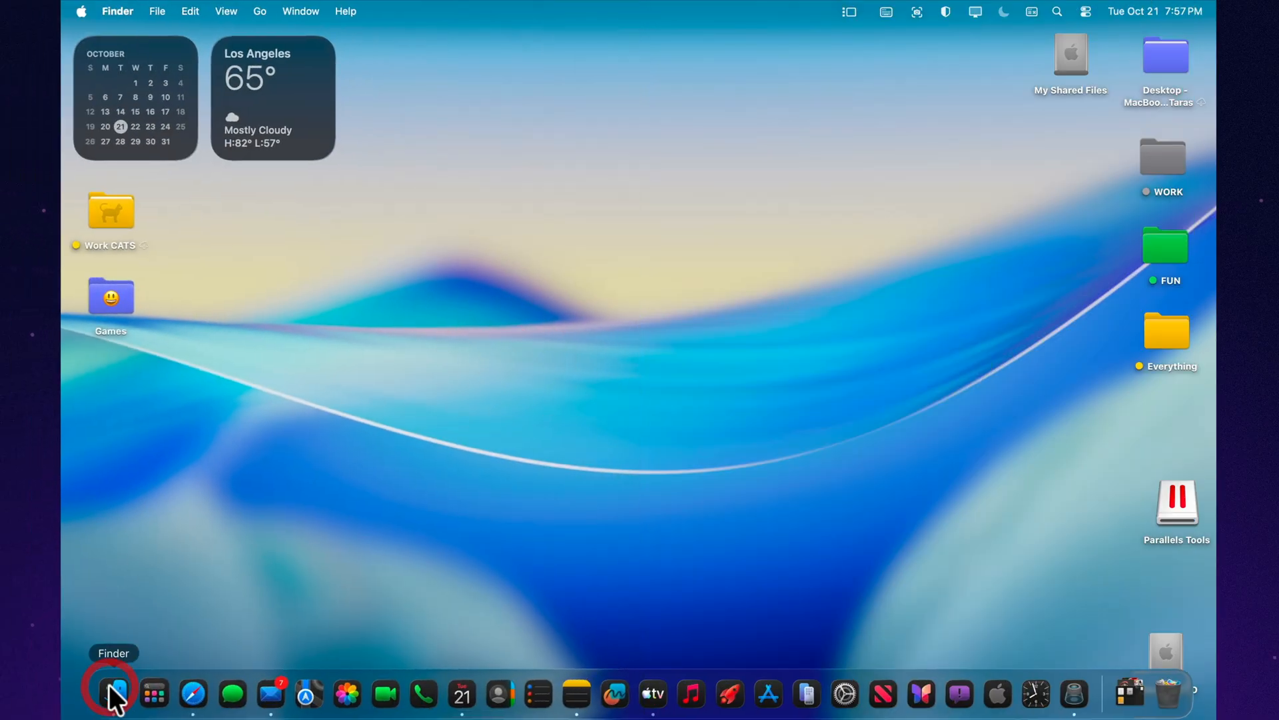
{"action": "left_click", "coordinate": [113, 694]}
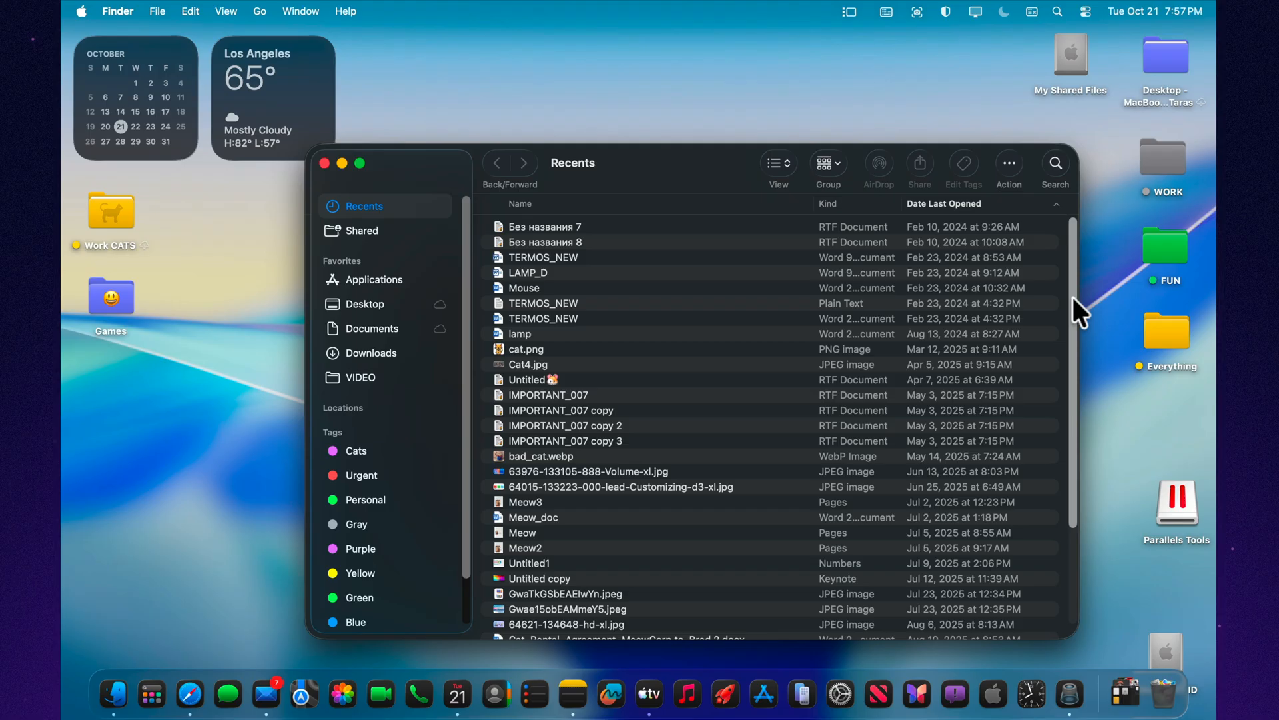
{"action": "mouse_move", "coordinate": [476, 285]}
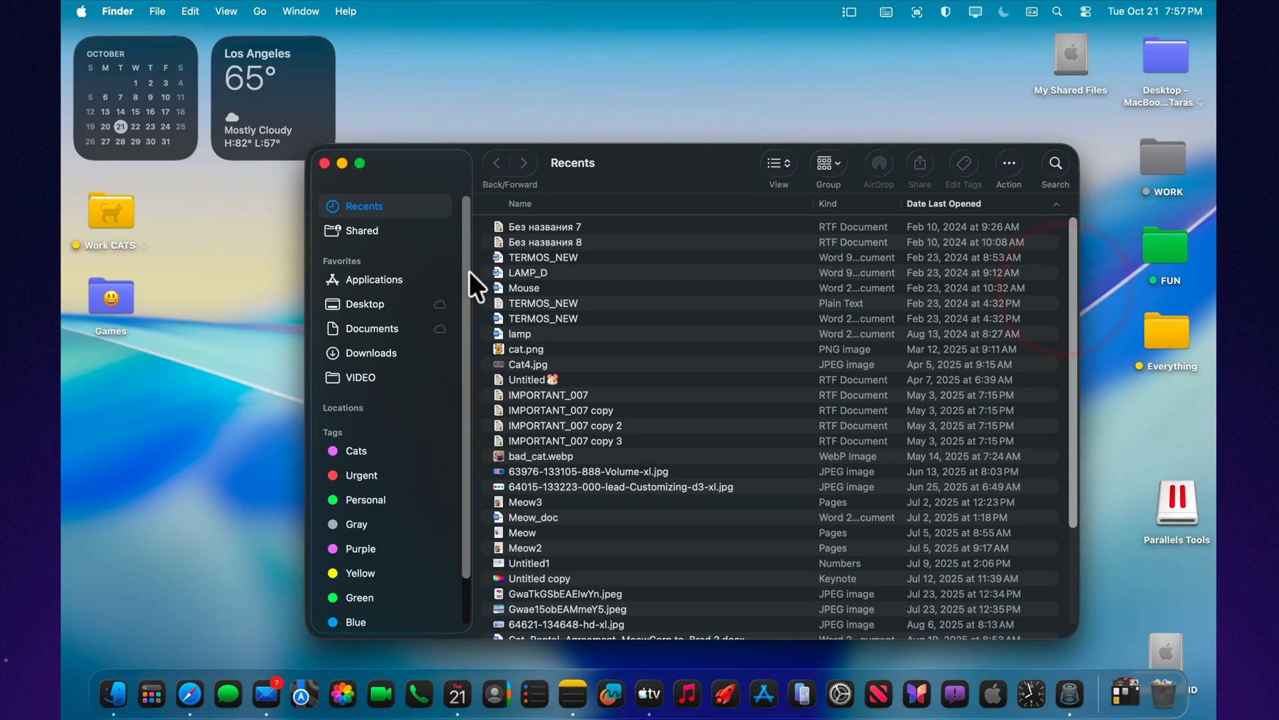
{"action": "mouse_move", "coordinate": [191, 693]}
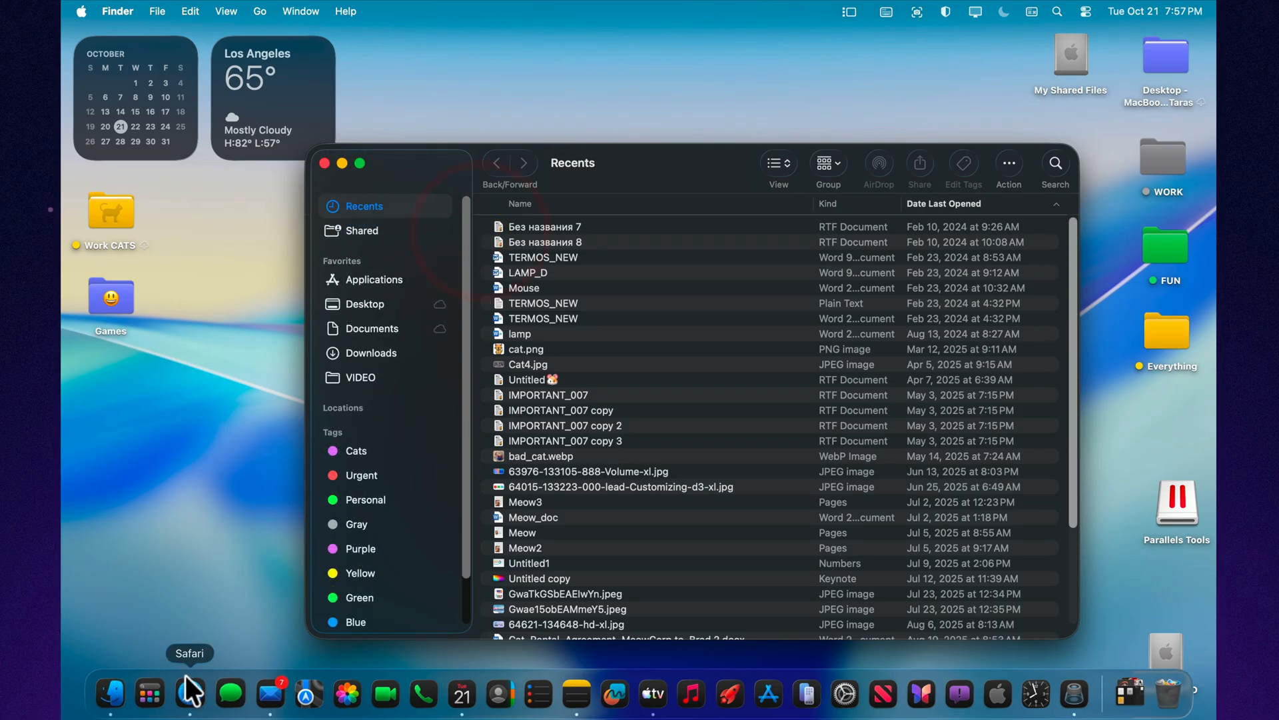
{"action": "left_click", "coordinate": [189, 694]}
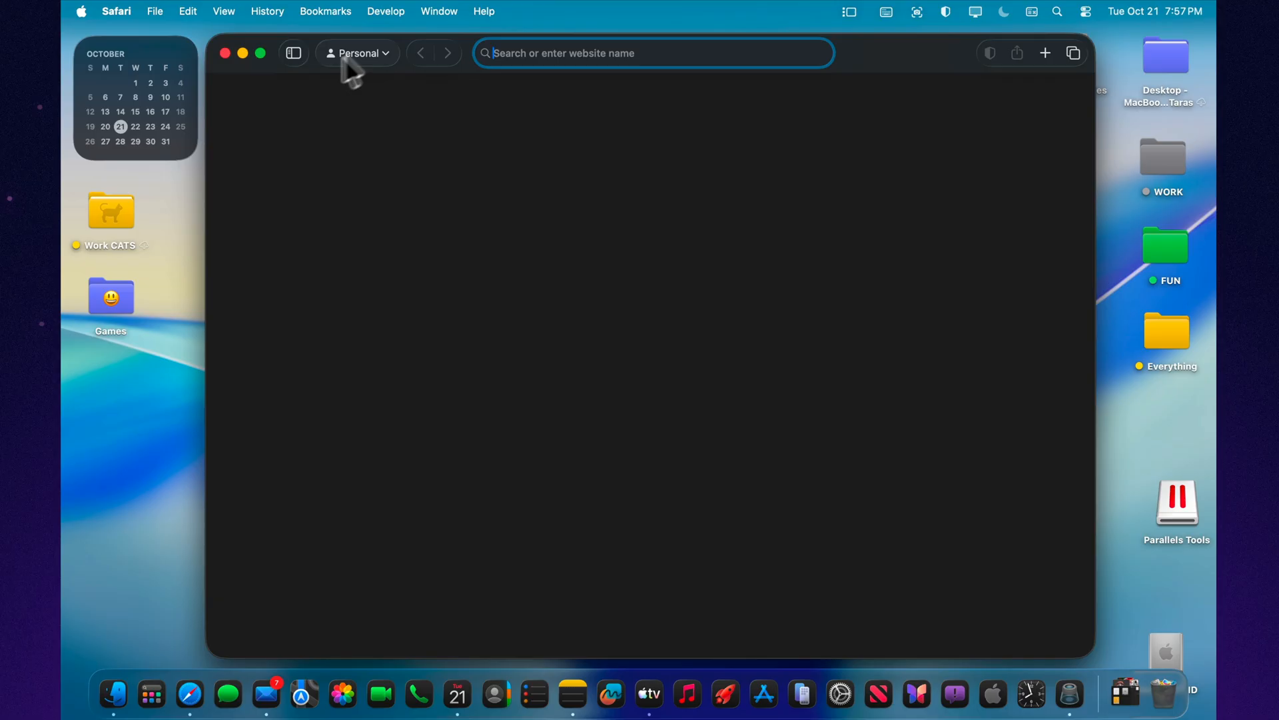
{"action": "type", "text": "apple.com"}
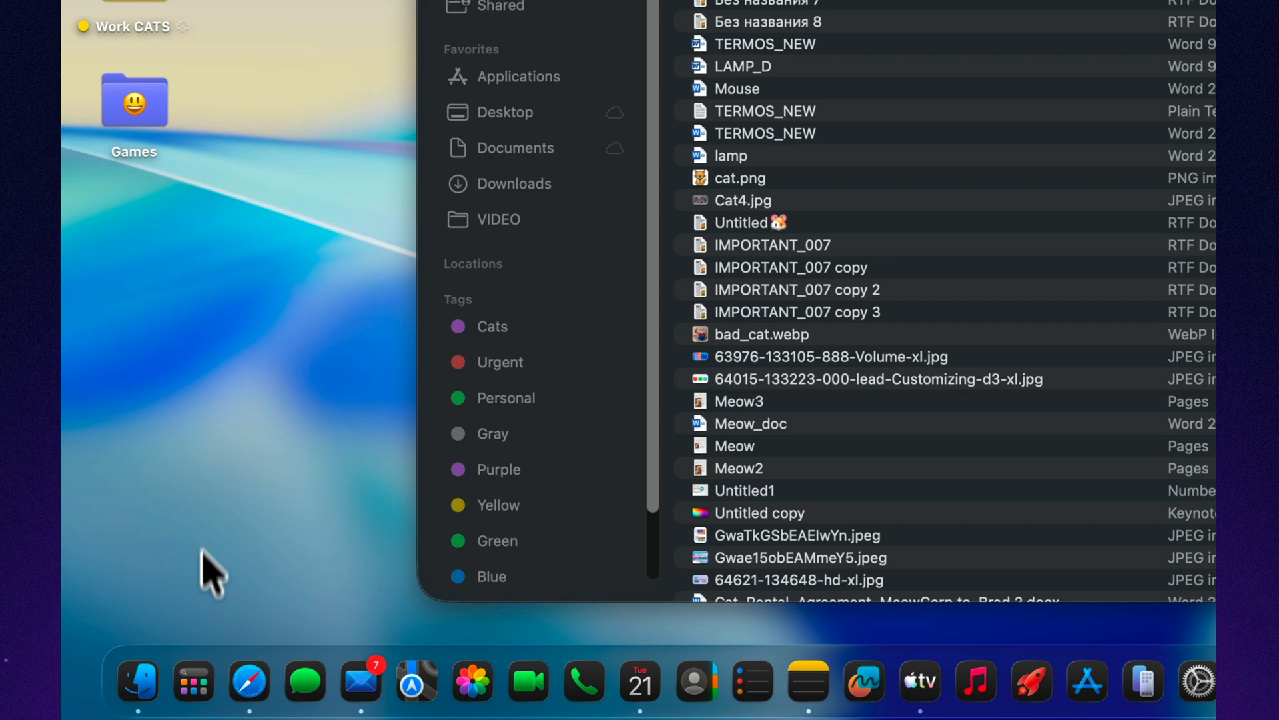
{"action": "mouse_move", "coordinate": [304, 678]}
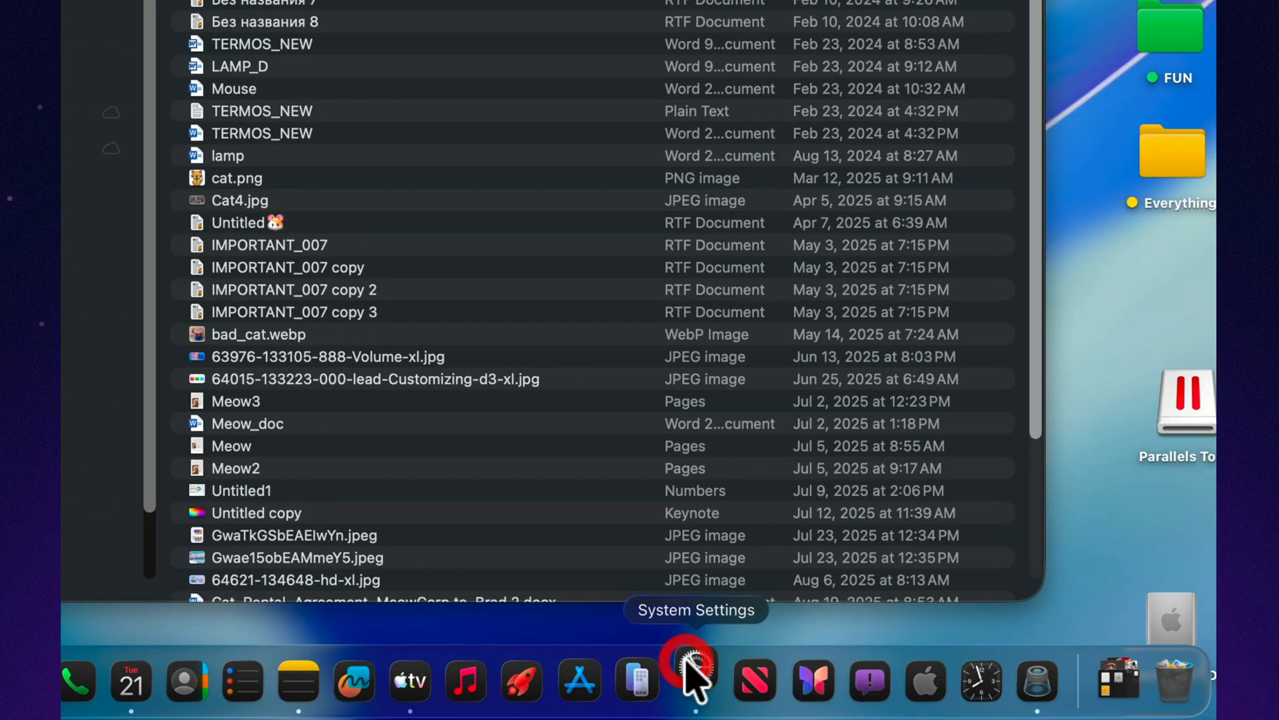
{"action": "left_click", "coordinate": [693, 678]}
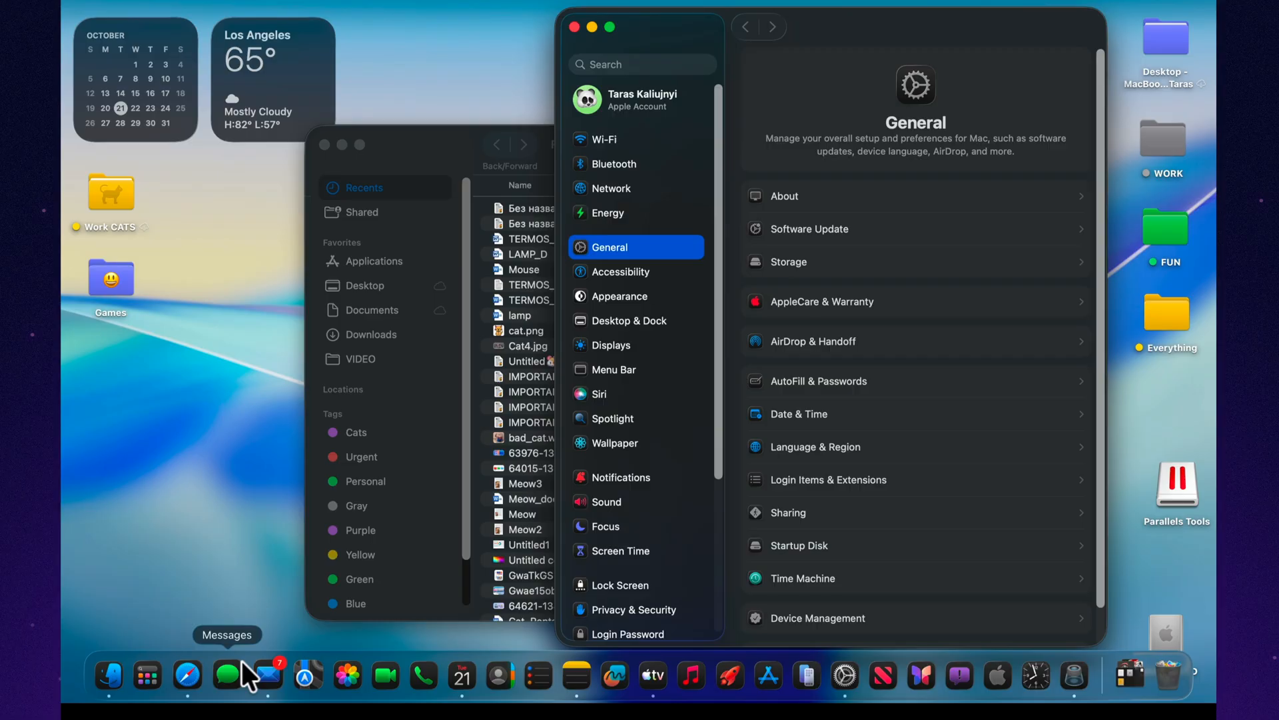
{"action": "mouse_move", "coordinate": [421, 674]}
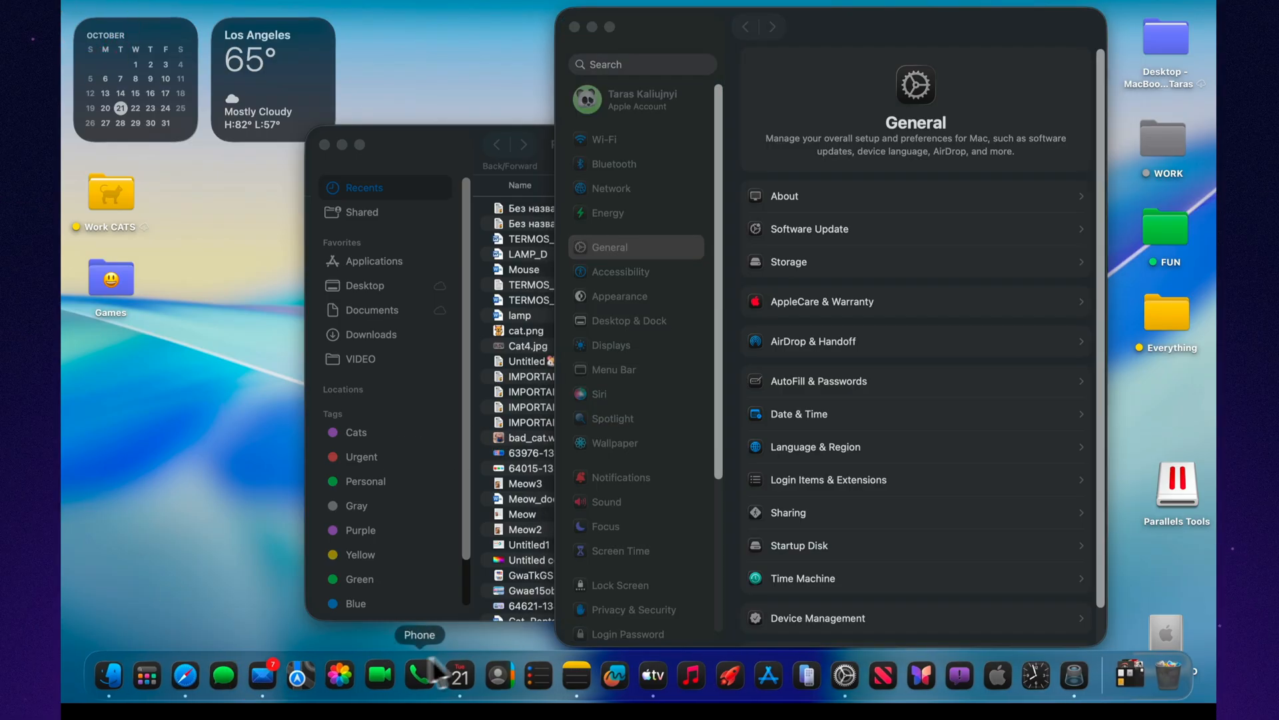
{"action": "mouse_move", "coordinate": [804, 675]}
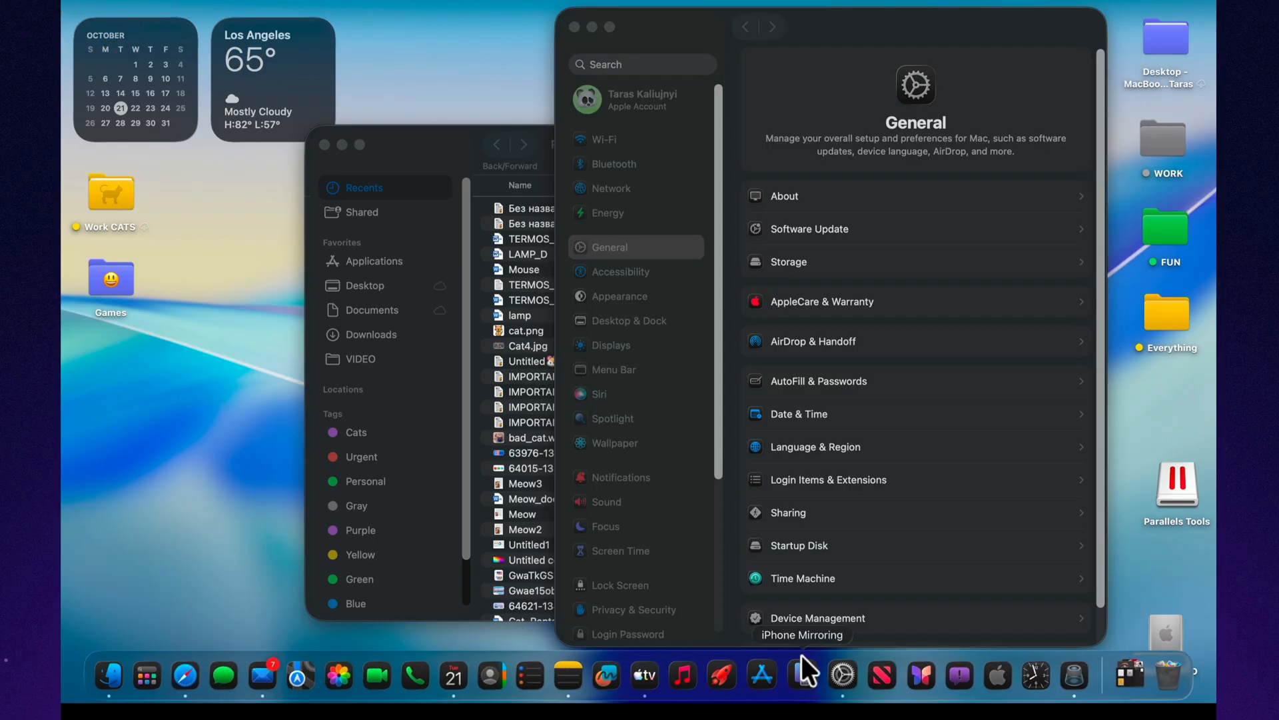
{"action": "mouse_move", "coordinate": [718, 673]}
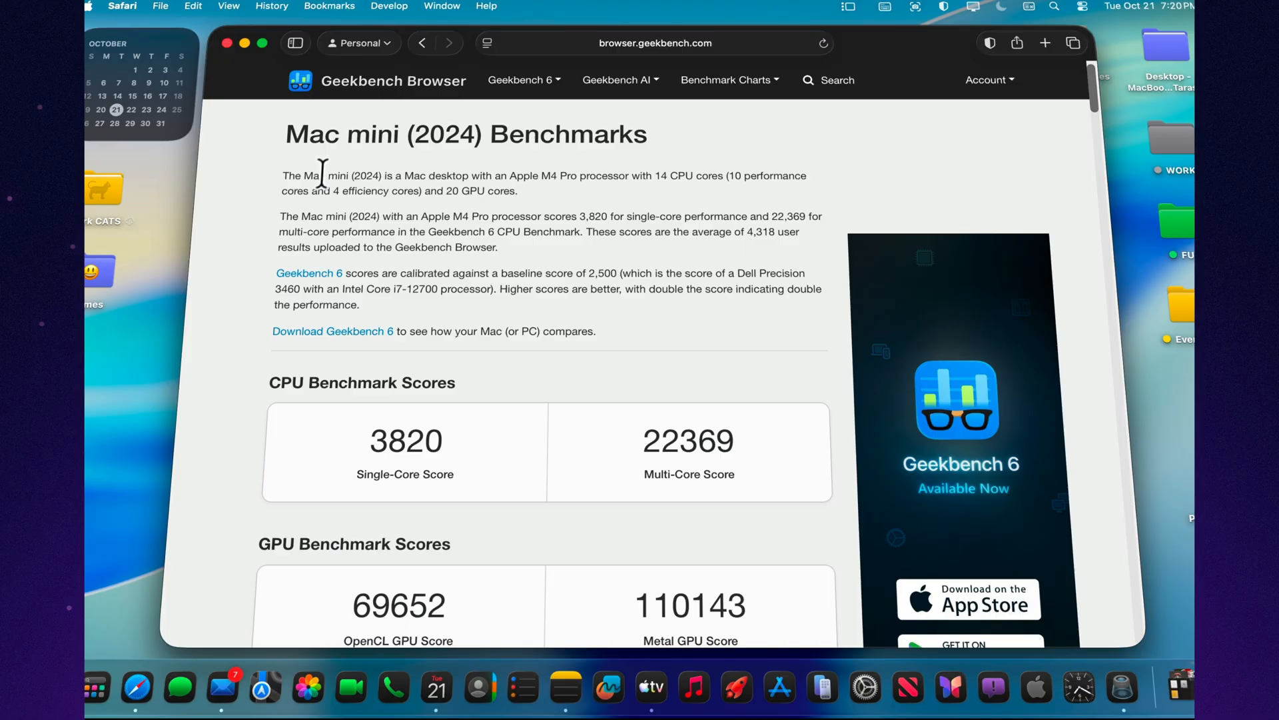
Scroll past the Mac mini M4 Pro scores and rank Mac desktops by Multi-Core score.
{"action": "scroll", "scroll_direction": "down", "scroll_amount": 3}
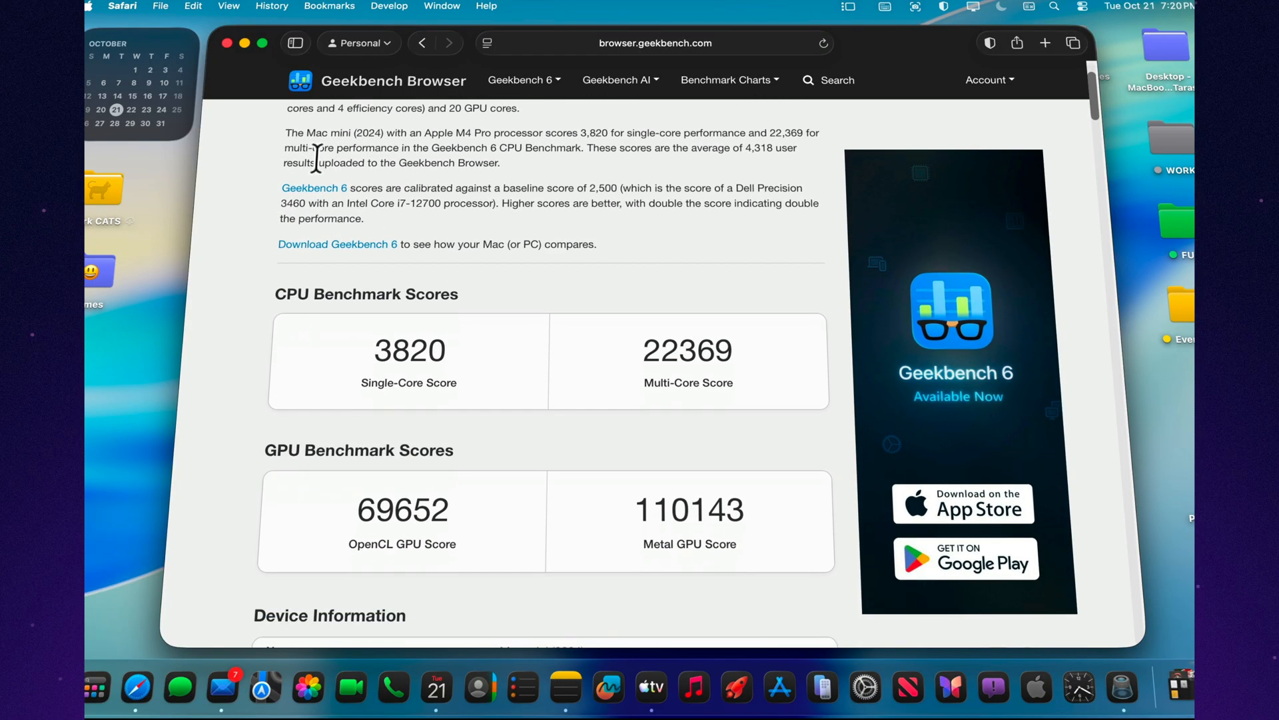
{"action": "scroll", "scroll_direction": "down", "scroll_amount": 3}
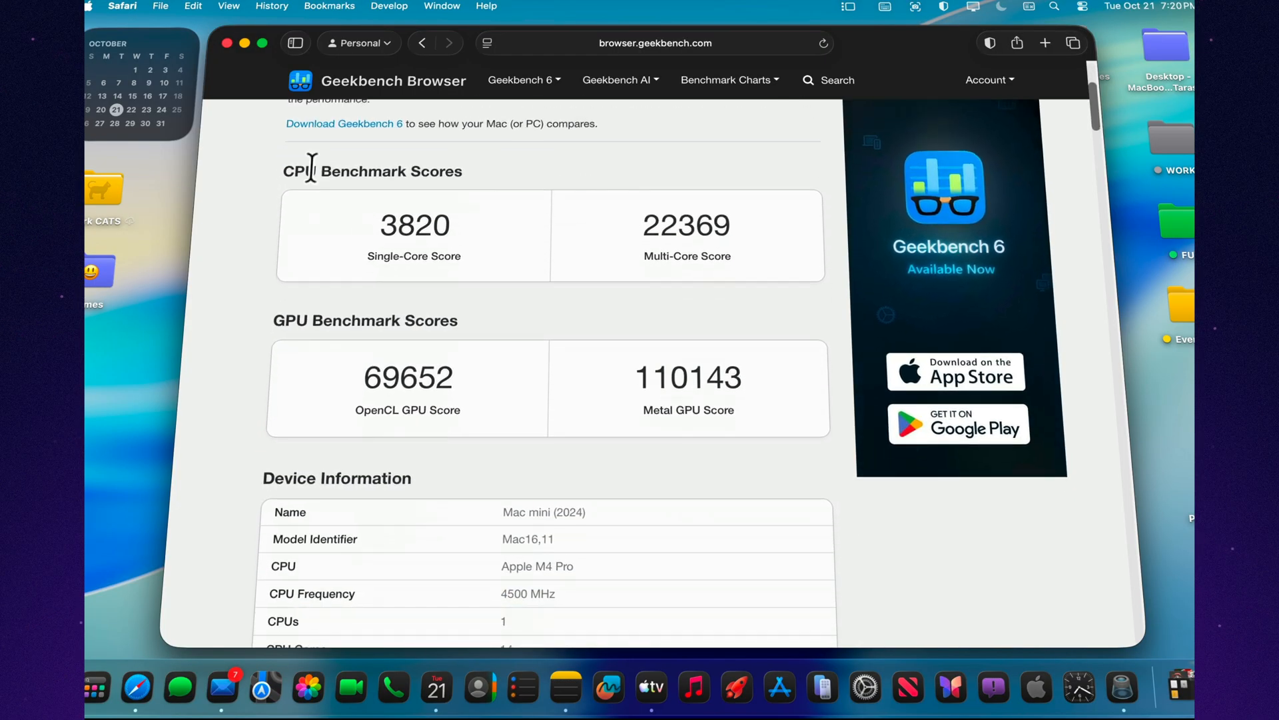
{"action": "scroll", "scroll_direction": "down", "scroll_amount": 3}
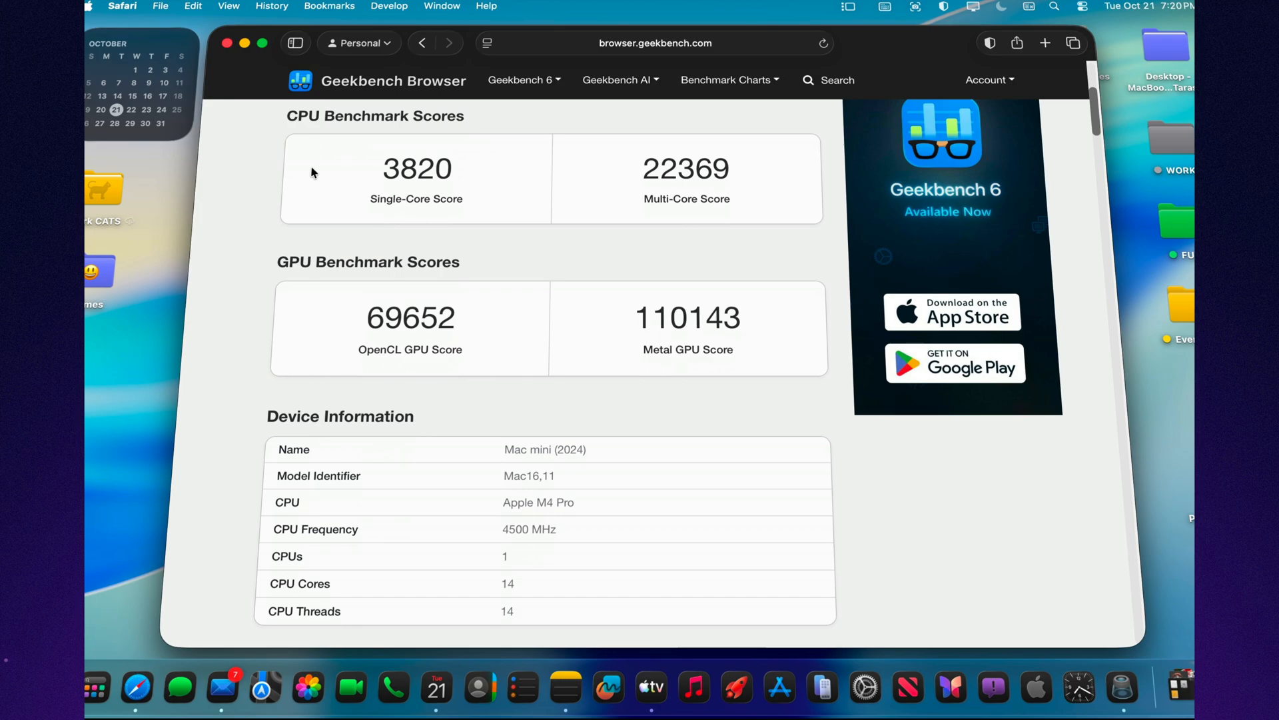
{"action": "scroll", "scroll_direction": "down", "scroll_amount": 3}
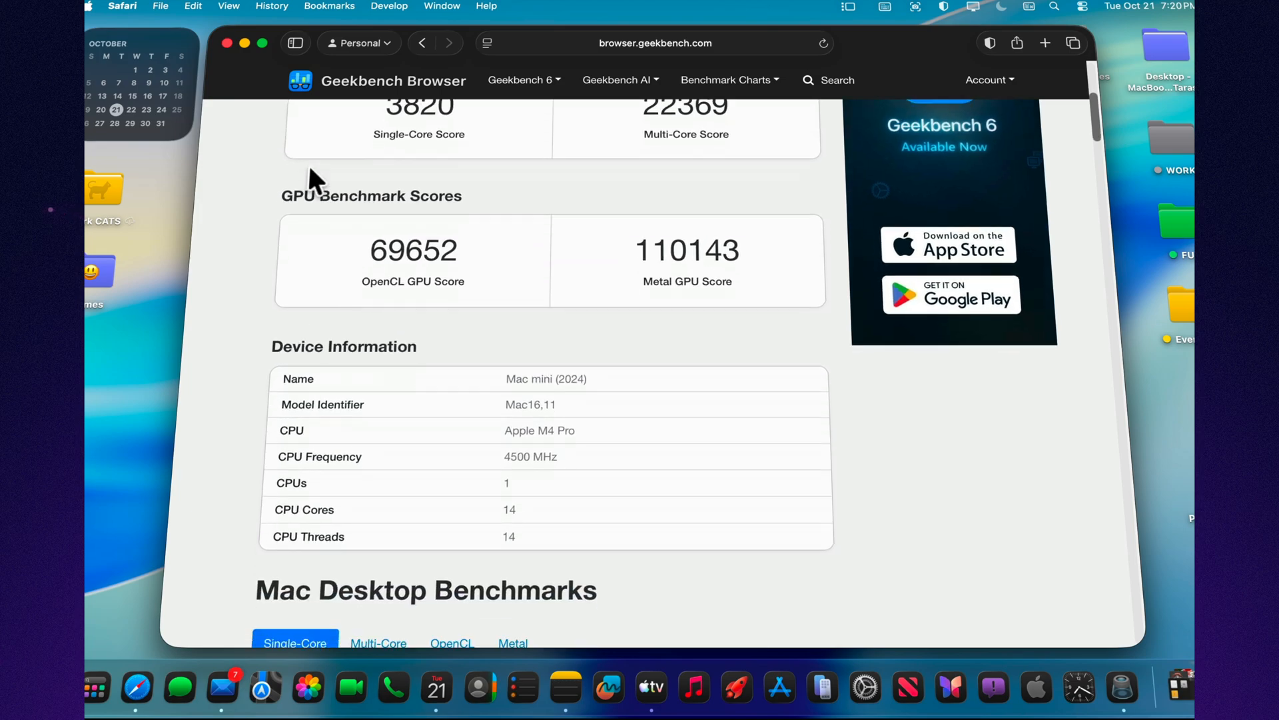
{"action": "scroll", "scroll_direction": "down", "scroll_amount": 3}
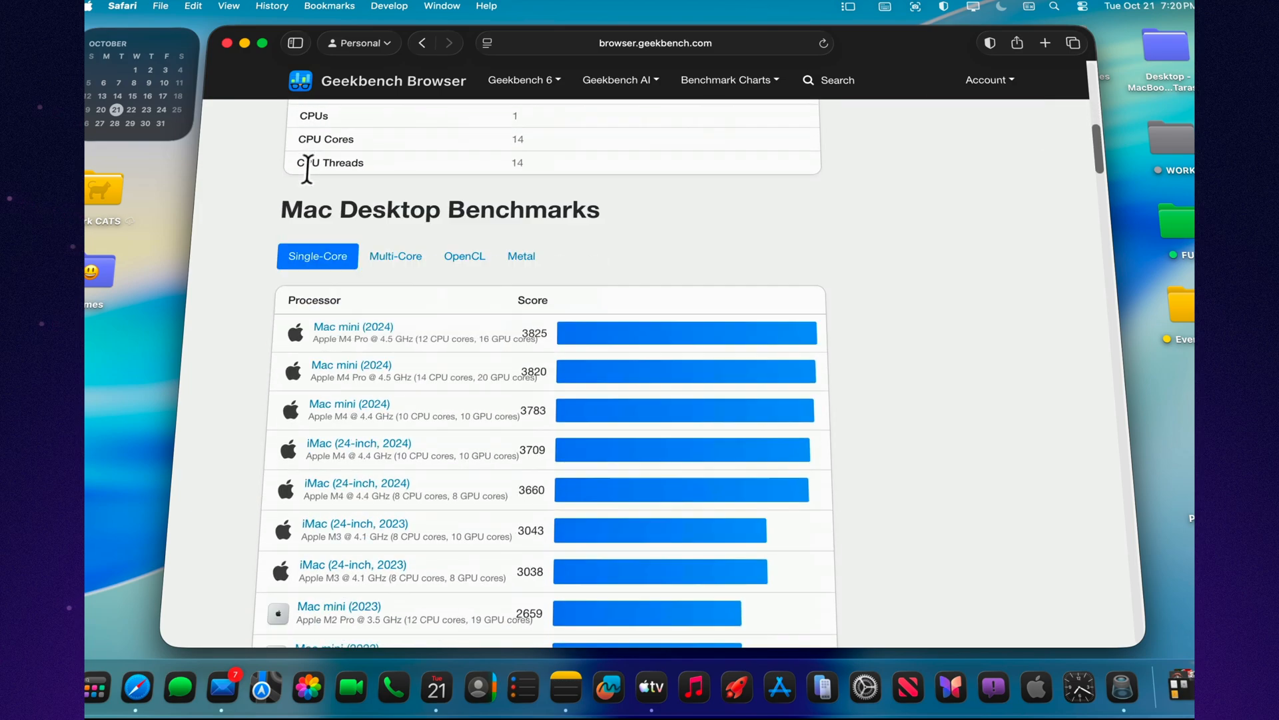
{"action": "scroll", "scroll_direction": "down", "scroll_amount": 3}
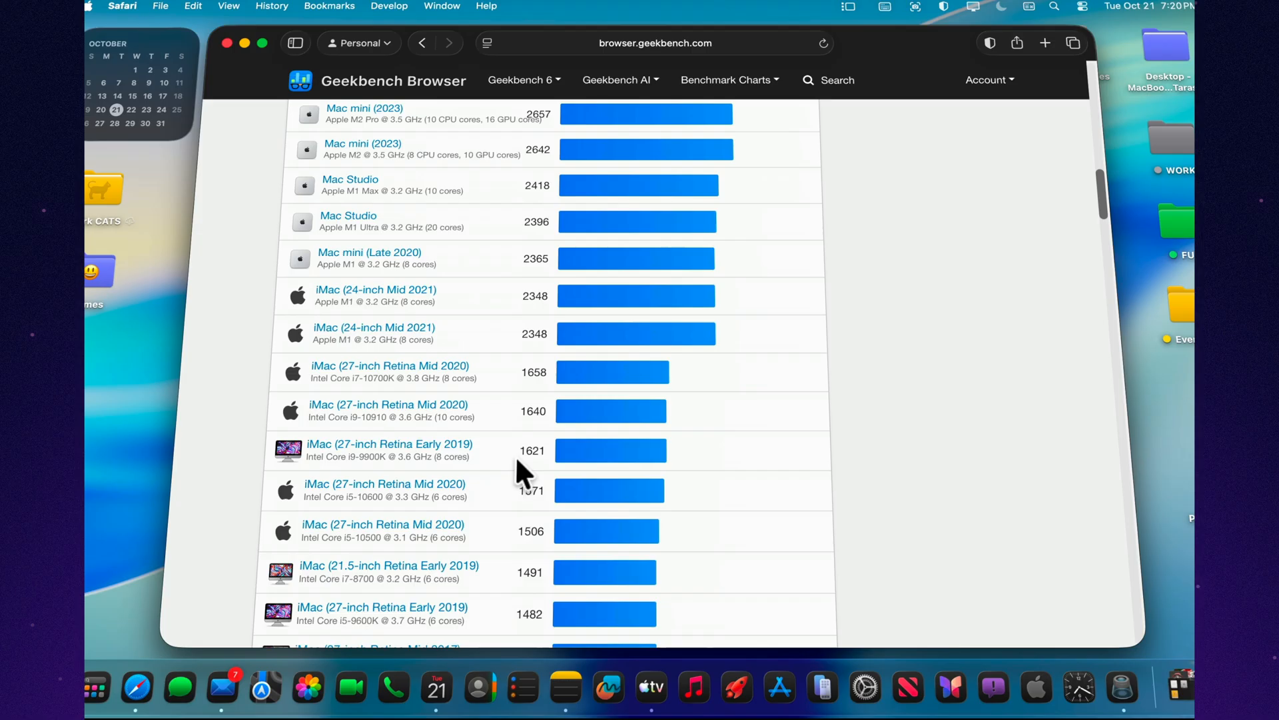
{"action": "scroll", "scroll_direction": "down", "scroll_amount": 3}
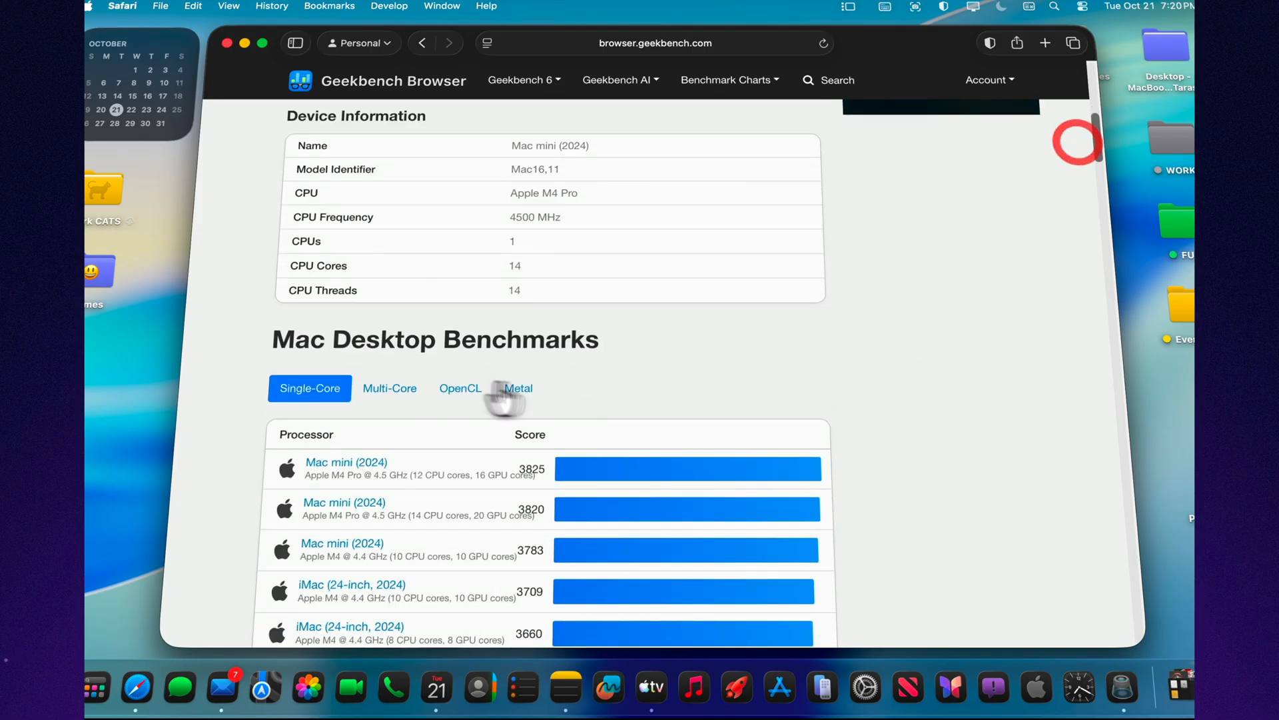
{"action": "left_click", "coordinate": [389, 388]}
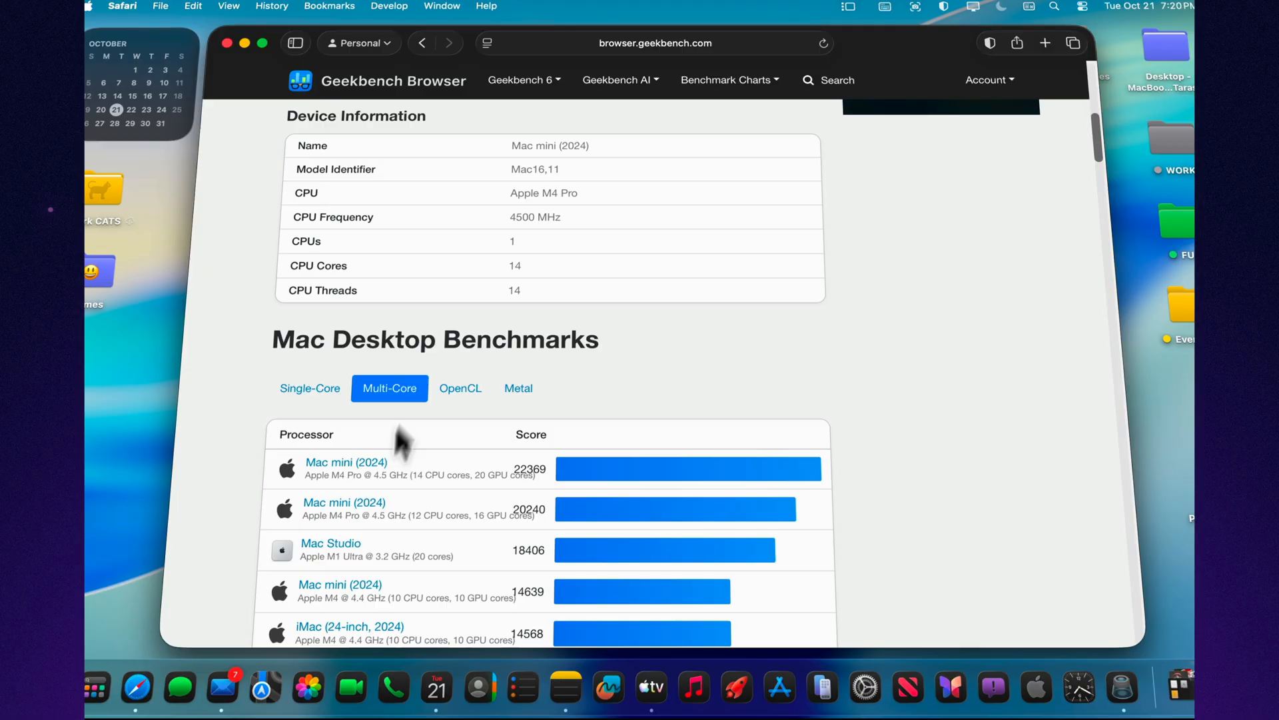
{"action": "left_click", "coordinate": [459, 388]}
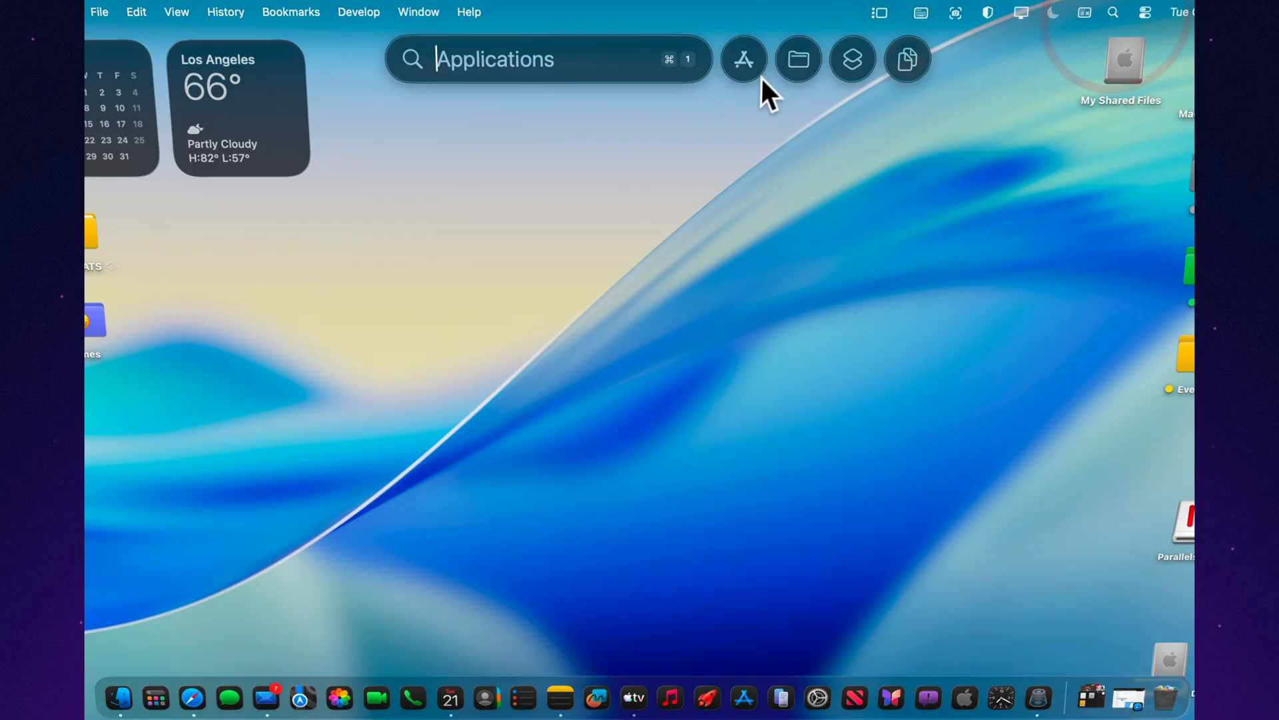
Switch Spotlight from Applications to the Files view listing suggested and recent files.
{"action": "left_click", "coordinate": [797, 58]}
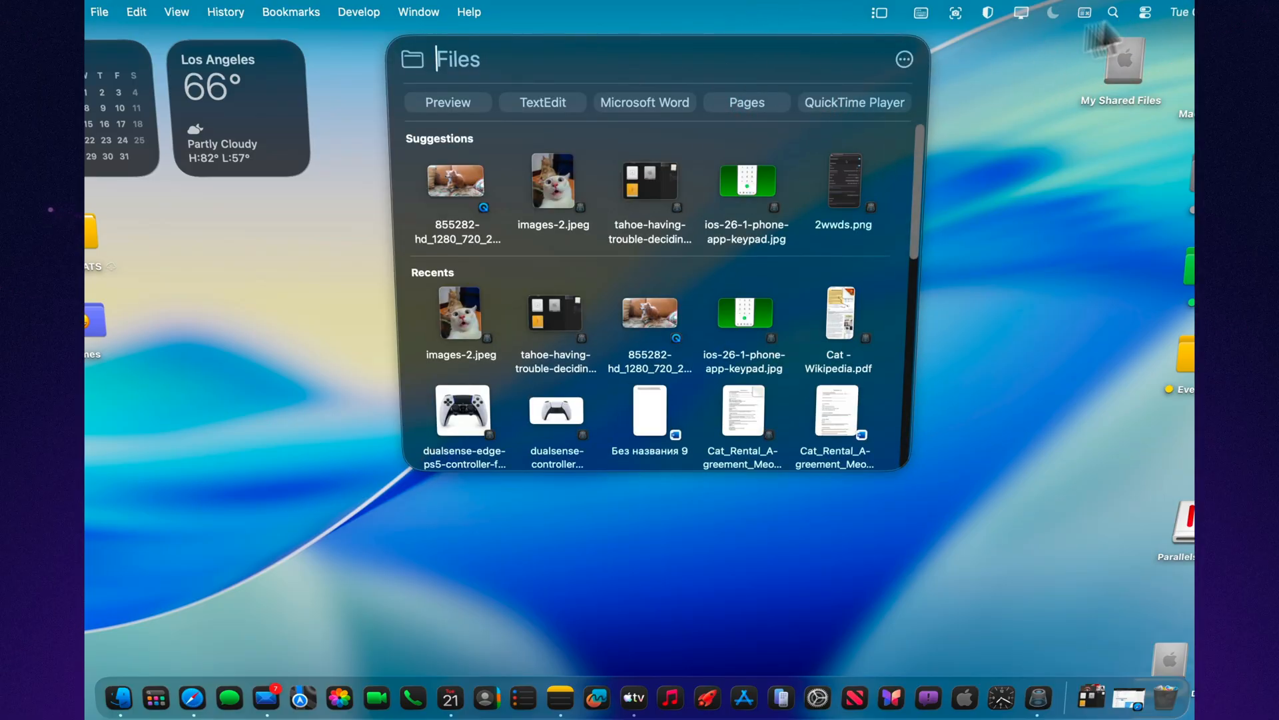
{"action": "left_click", "coordinate": [904, 58]}
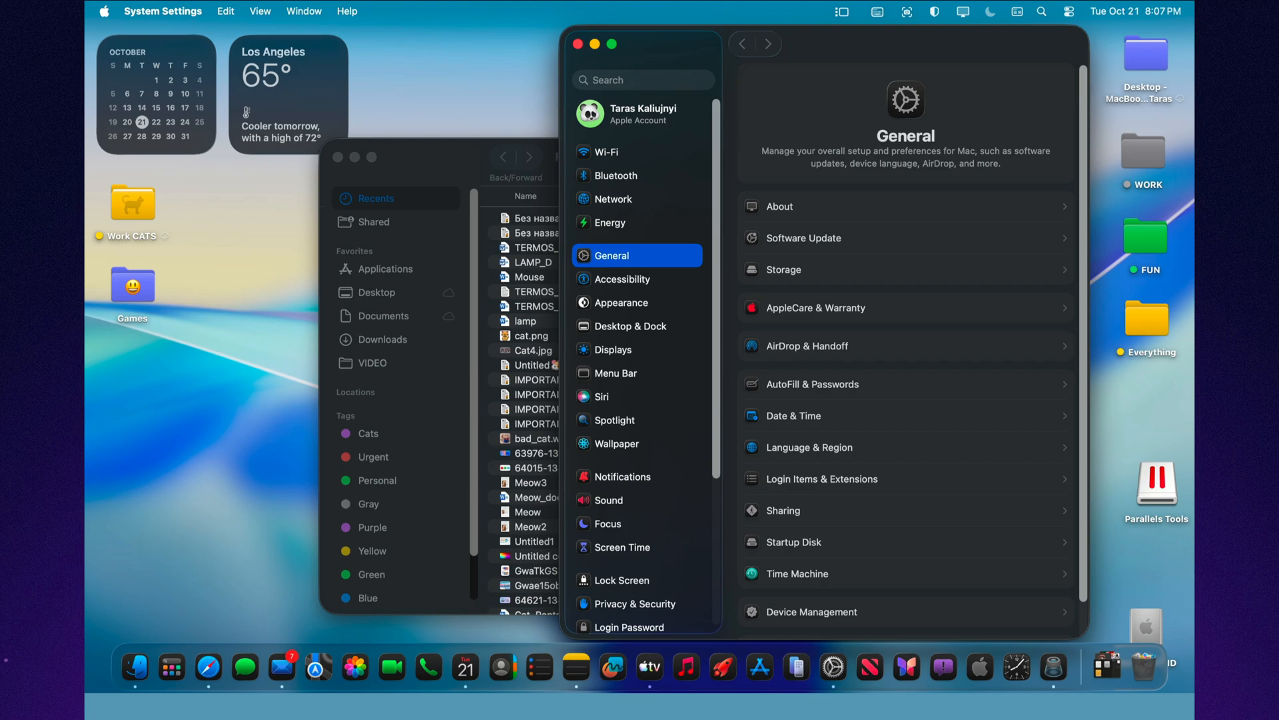
{"action": "mouse_move", "coordinate": [697, 273]}
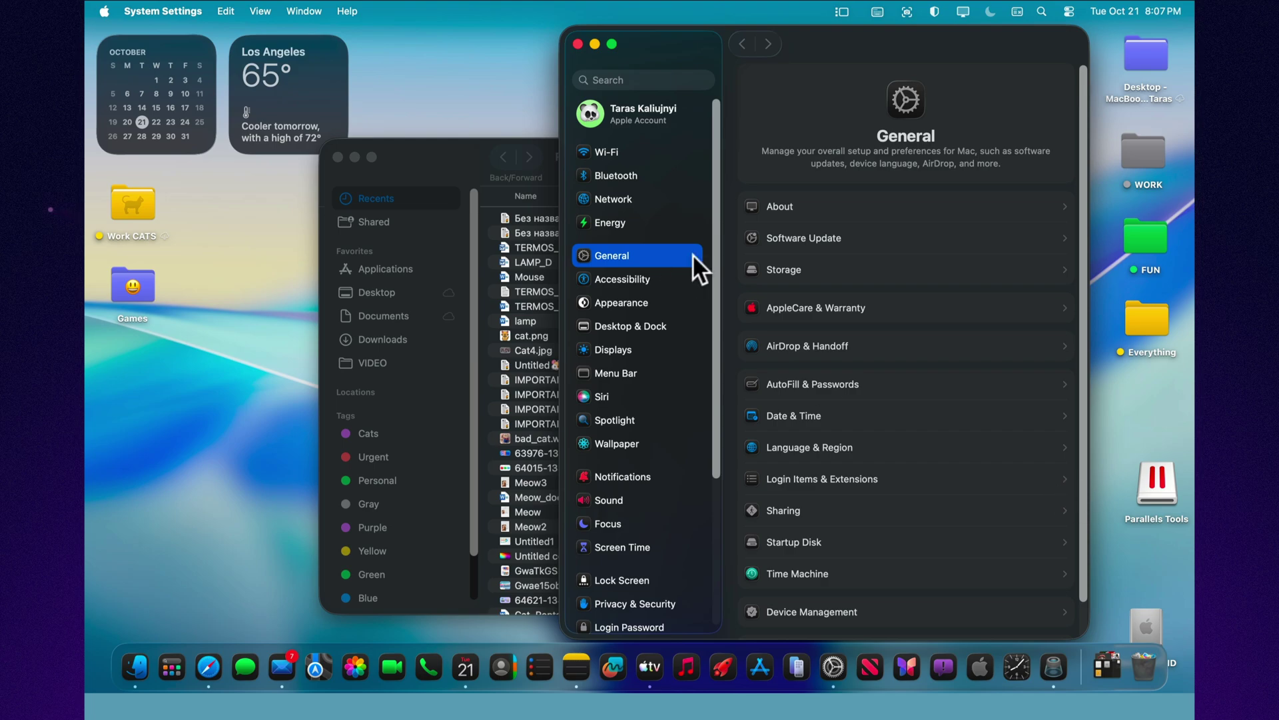
{"action": "mouse_move", "coordinate": [623, 230]}
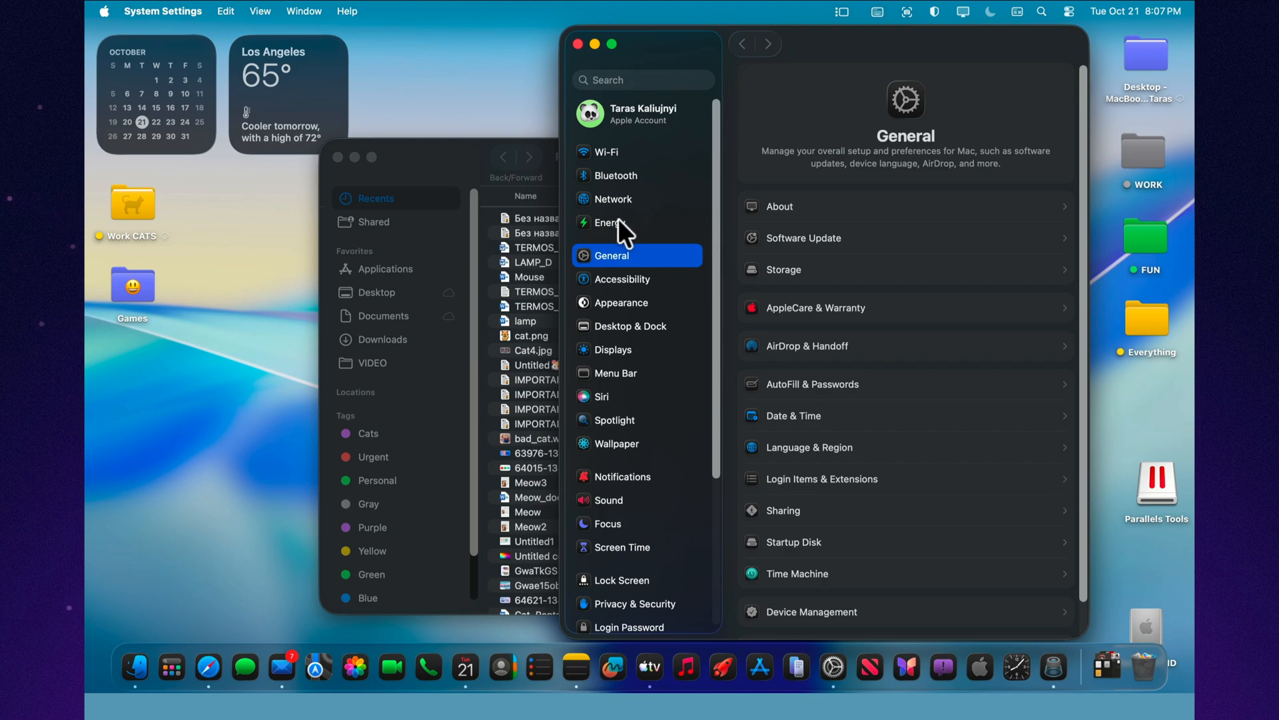
Turn off 'Put hard disks to sleep when possible' in Energy and close System Settings.
{"action": "left_click", "coordinate": [613, 223]}
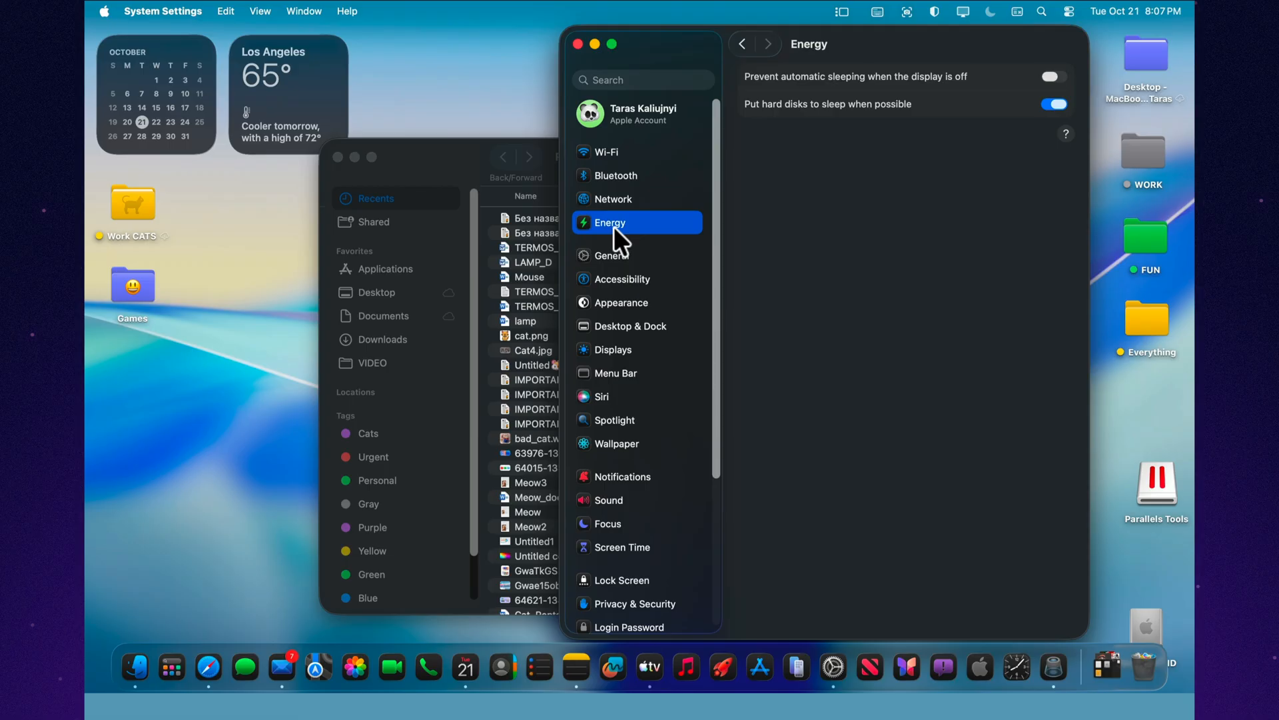
{"action": "mouse_move", "coordinate": [852, 143]}
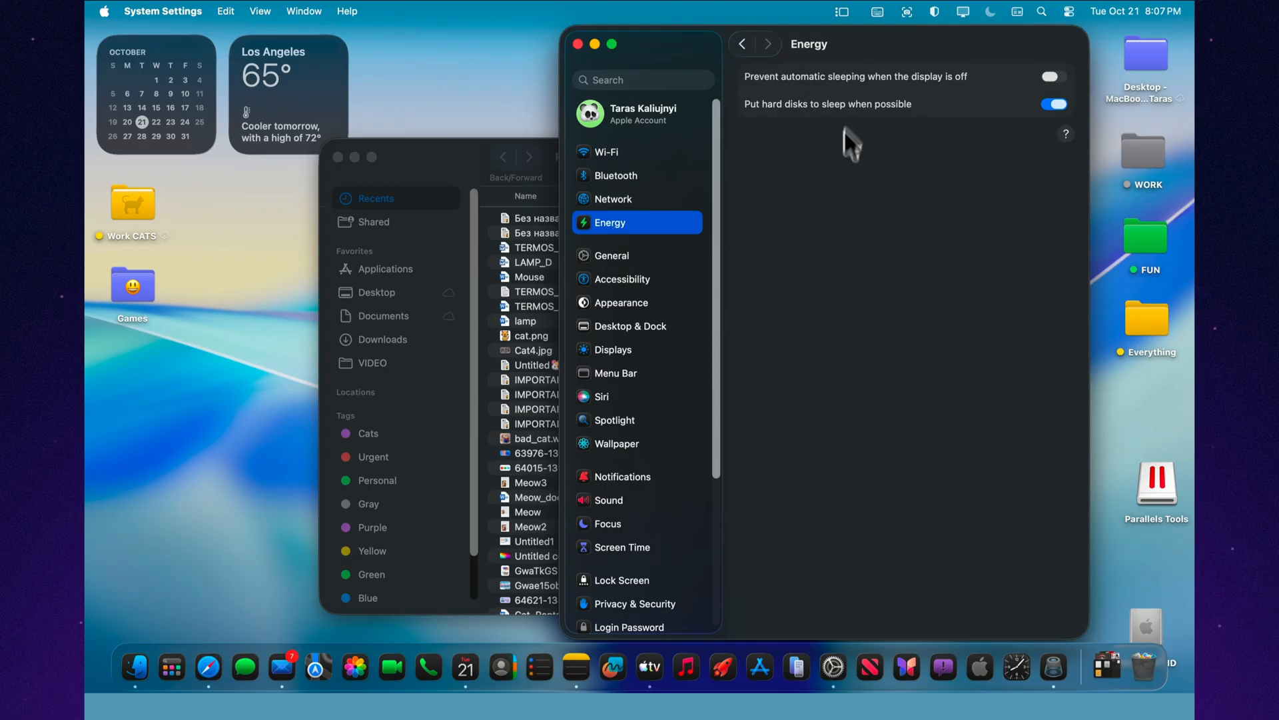
{"action": "left_click", "coordinate": [1052, 104]}
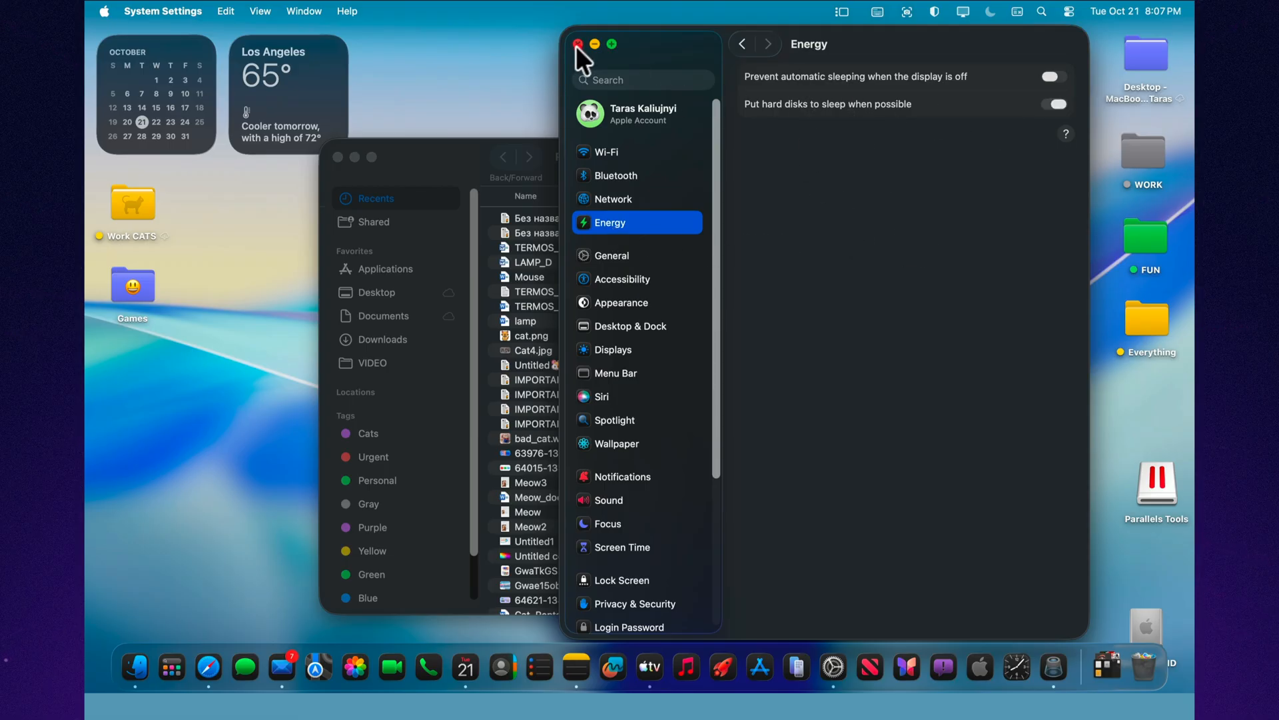
{"action": "left_click", "coordinate": [578, 44]}
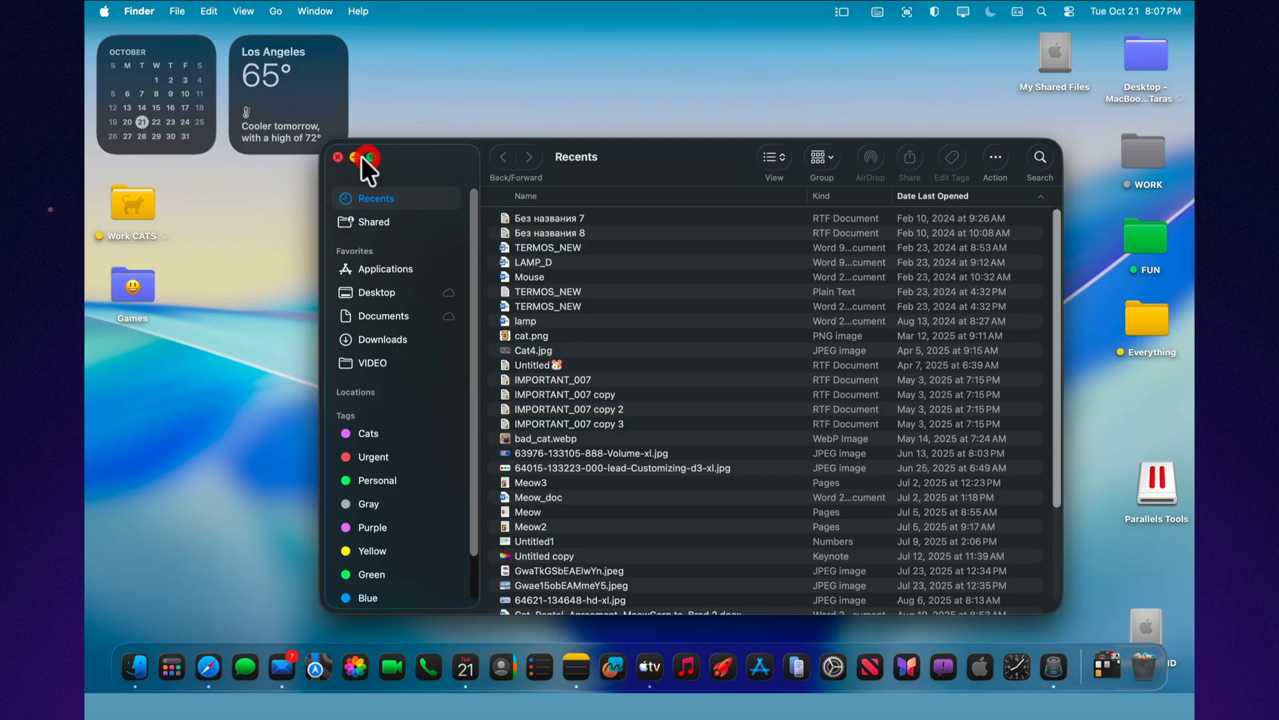
Minimize and restore Finder Recents, view IMPORTANT_007's context menu, then dismiss it.
{"action": "left_click", "coordinate": [337, 158]}
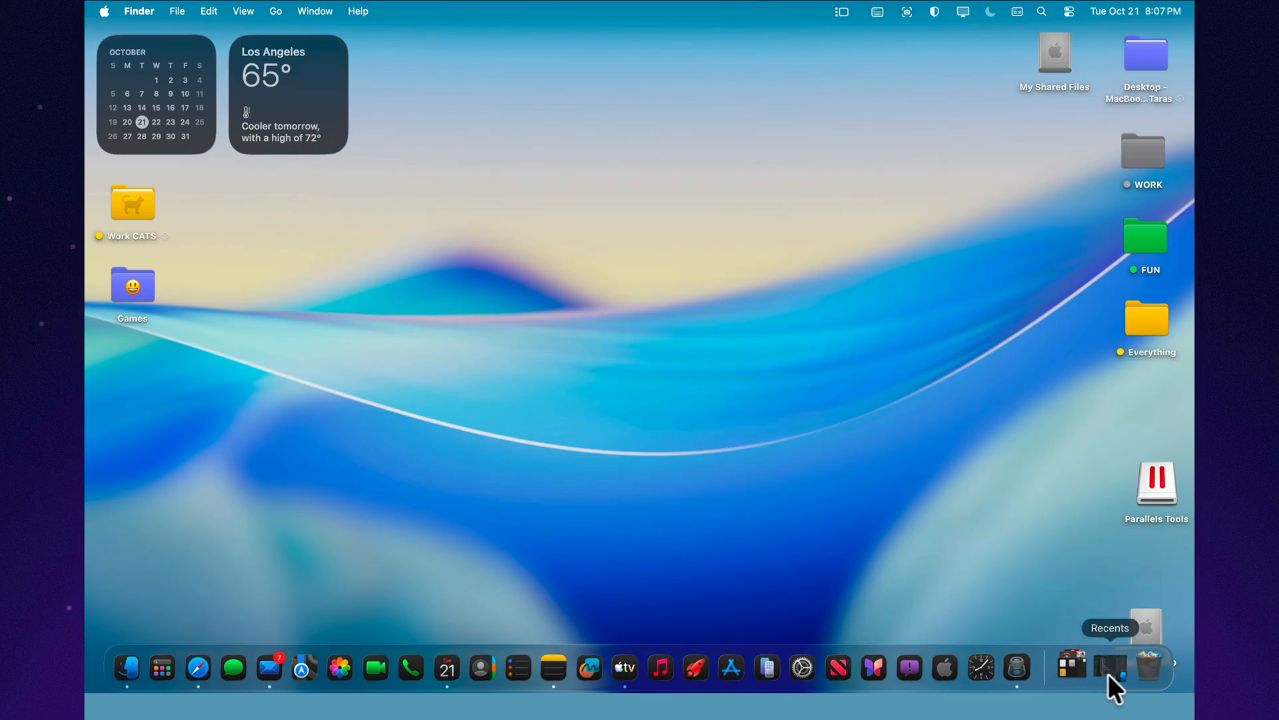
{"action": "left_click", "coordinate": [1111, 665]}
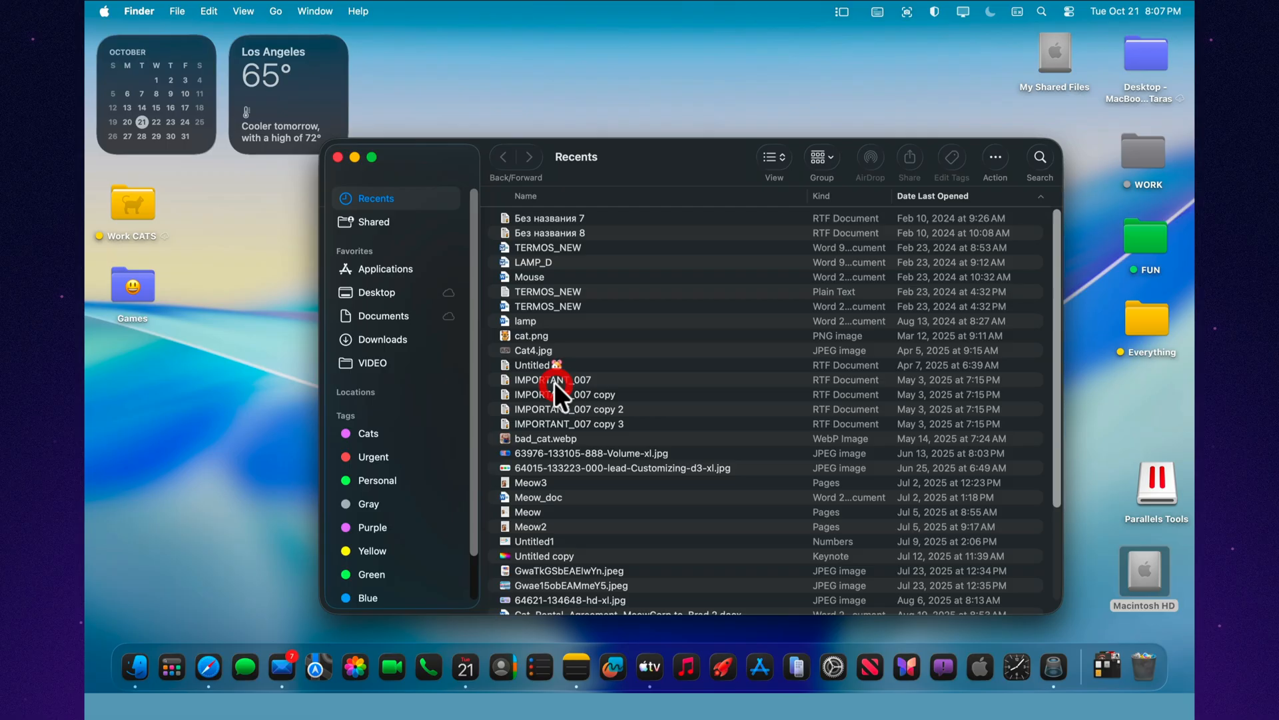
{"action": "right_click", "coordinate": [558, 380]}
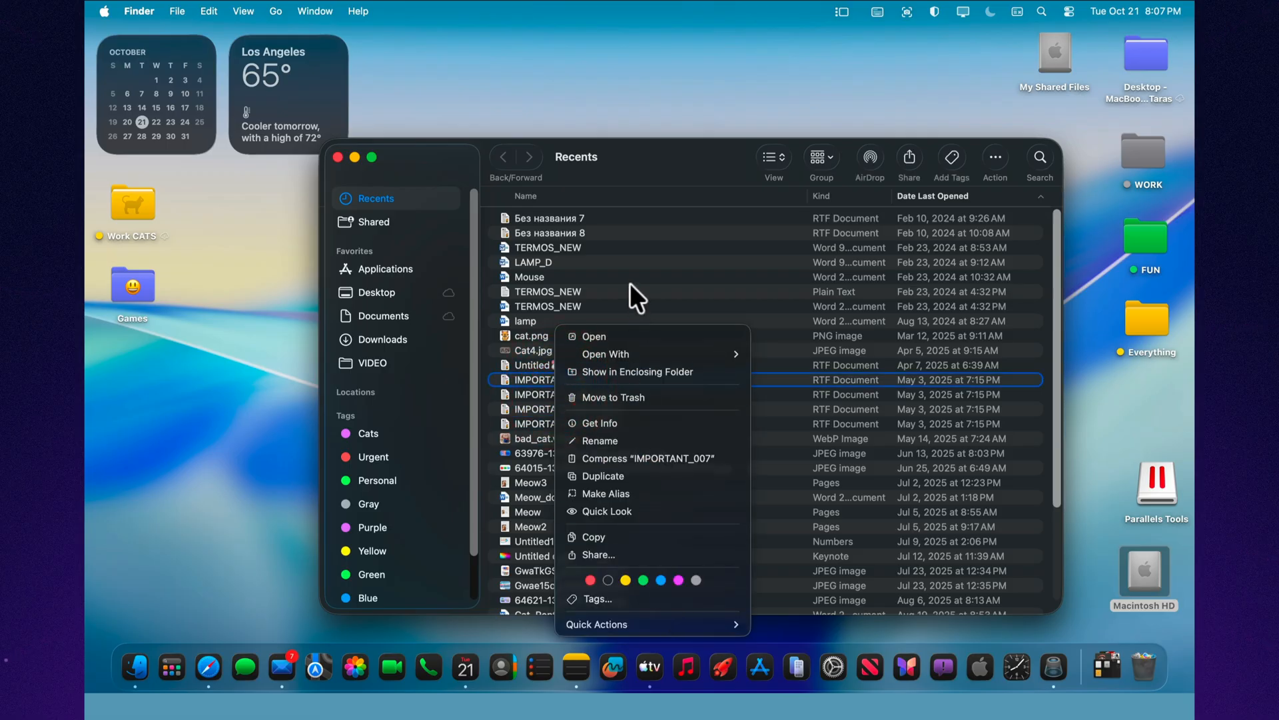
{"action": "left_click", "coordinate": [338, 159]}
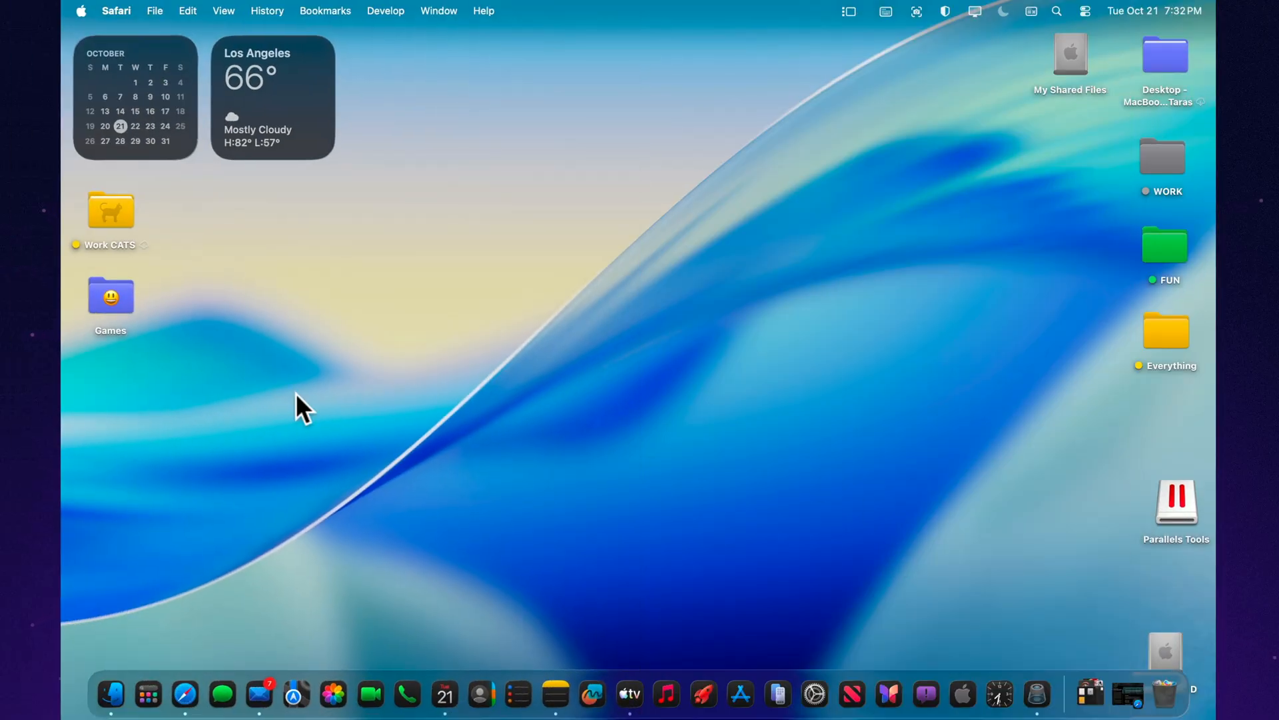
{"action": "mouse_move", "coordinate": [185, 694]}
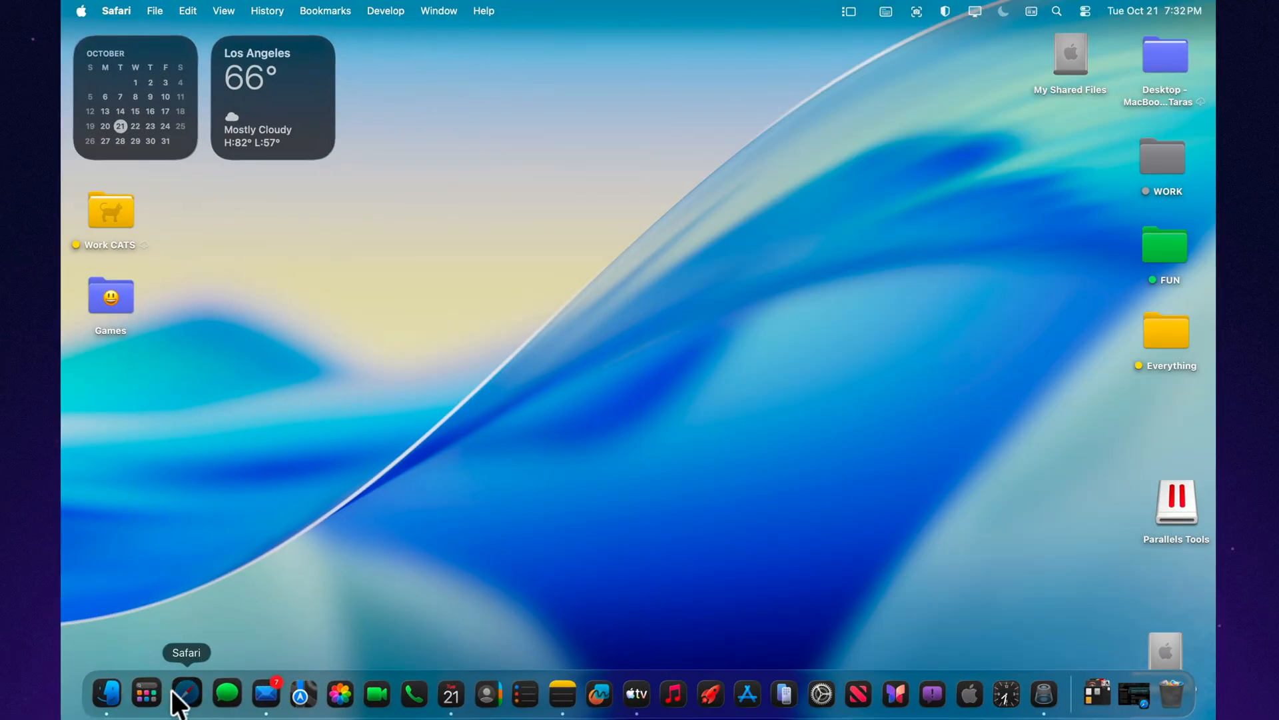
Bring Safari forward and read down the macOS Tahoe 26.1 Beta 4 release notes.
{"action": "left_click", "coordinate": [186, 694]}
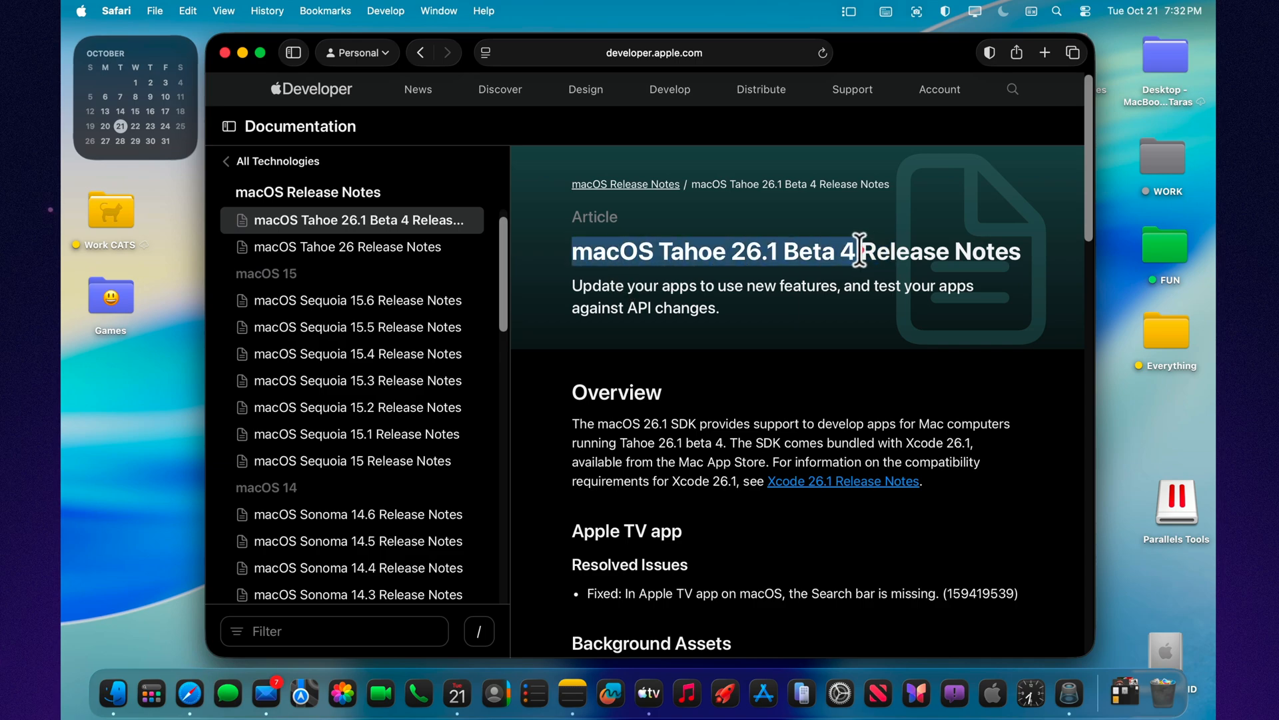
{"action": "scroll", "scroll_direction": "down", "scroll_amount": 3}
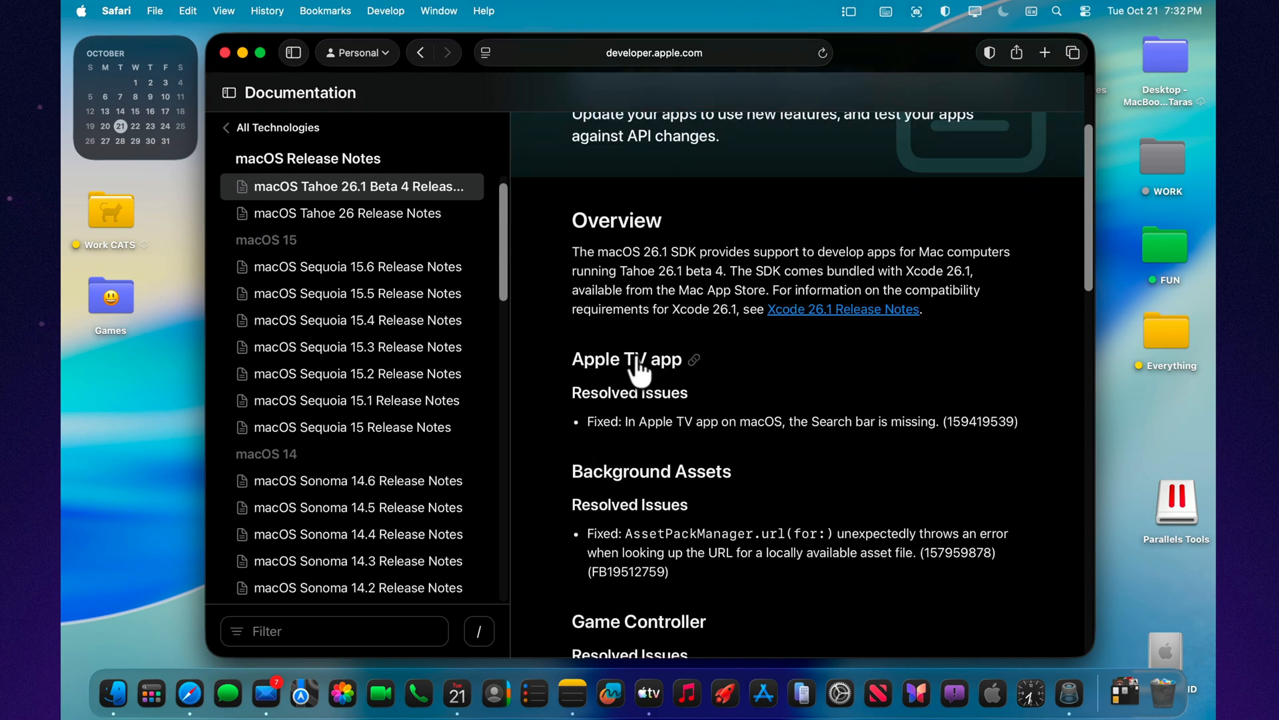
{"action": "scroll", "scroll_direction": "down", "scroll_amount": 3}
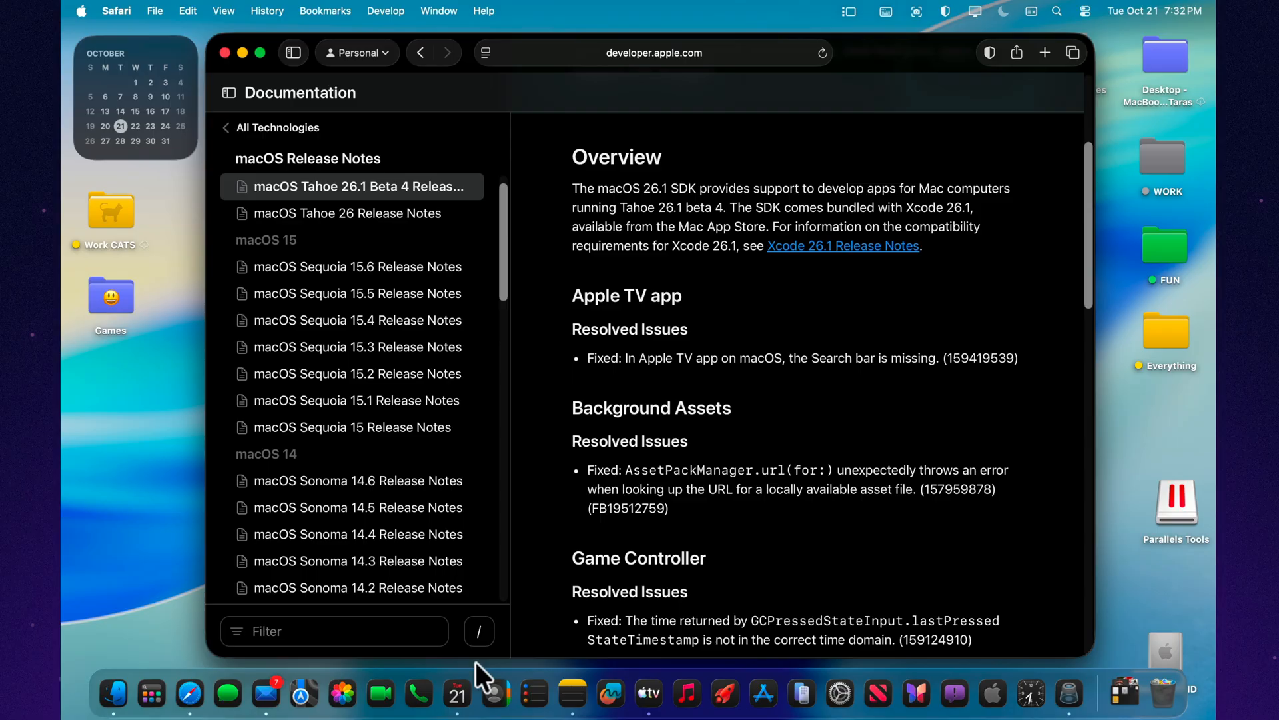
Check the Apple TV app briefly, then finish reading the remaining fixes in the notes.
{"action": "left_click", "coordinate": [648, 694]}
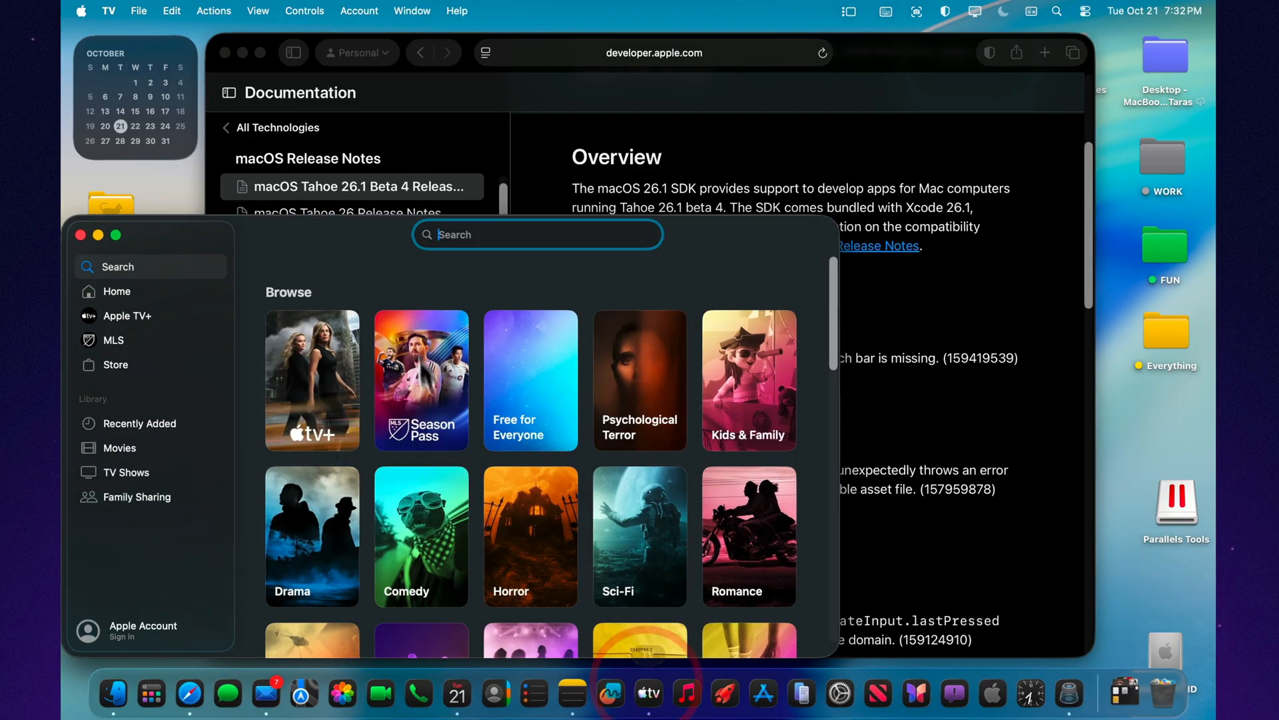
{"action": "type", "text": "123"}
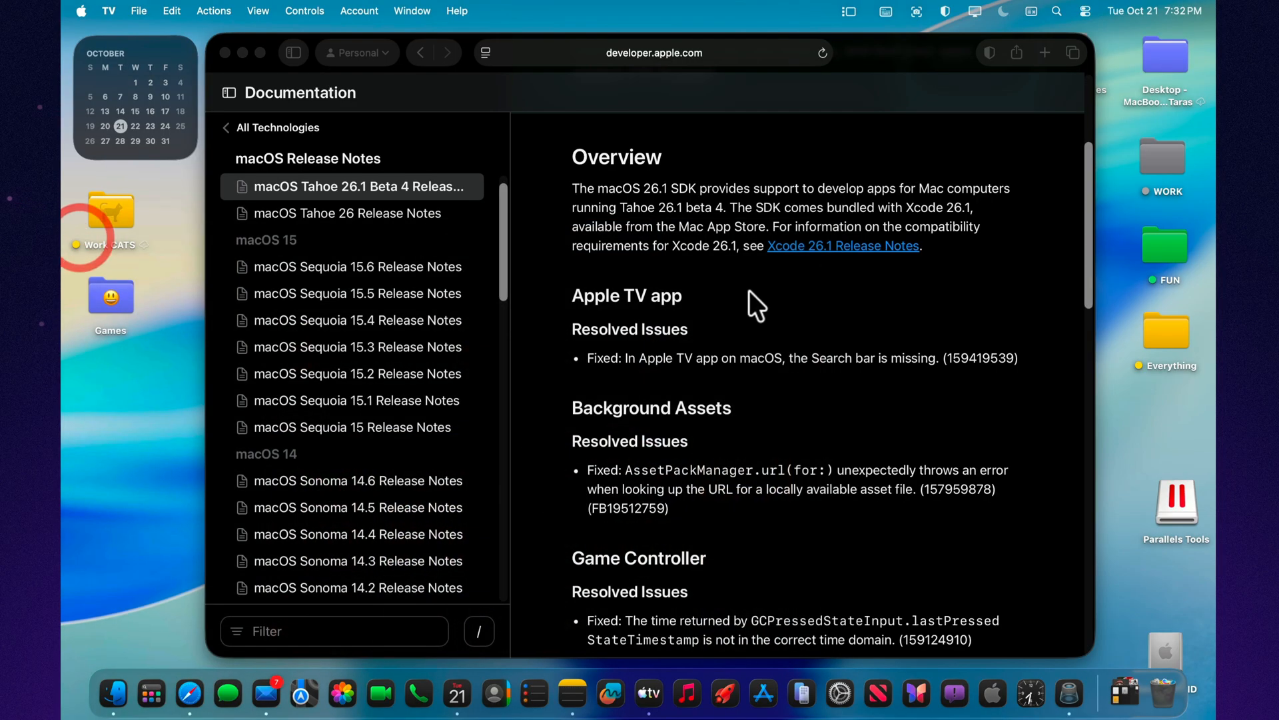
{"action": "scroll", "scroll_direction": "down", "scroll_amount": 3}
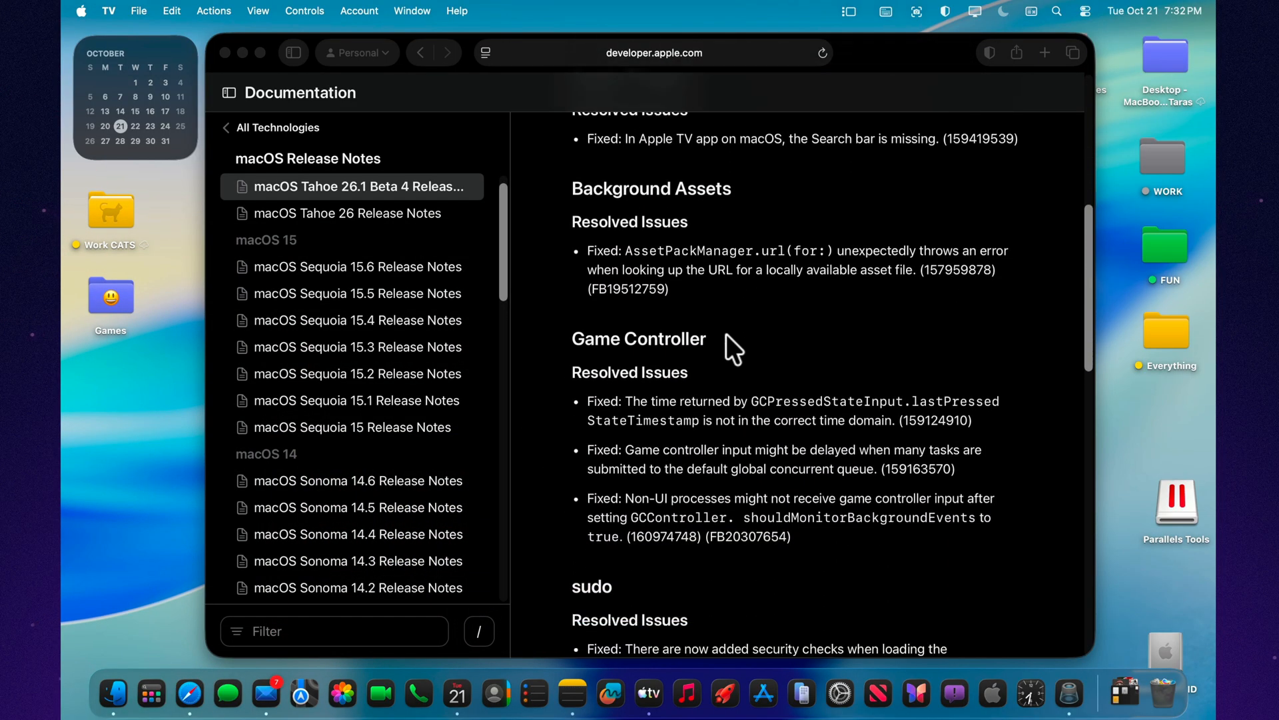
{"action": "scroll", "scroll_direction": "down", "scroll_amount": 3}
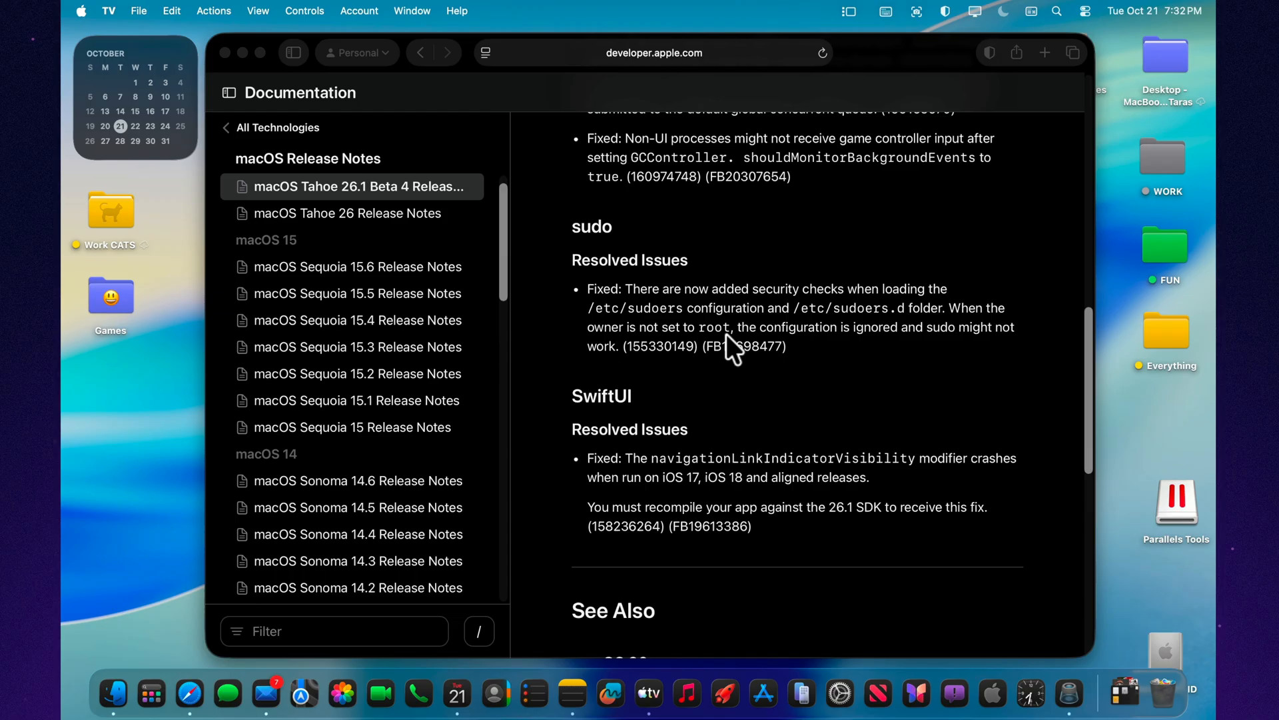
{"action": "scroll", "scroll_direction": "down", "scroll_amount": 3}
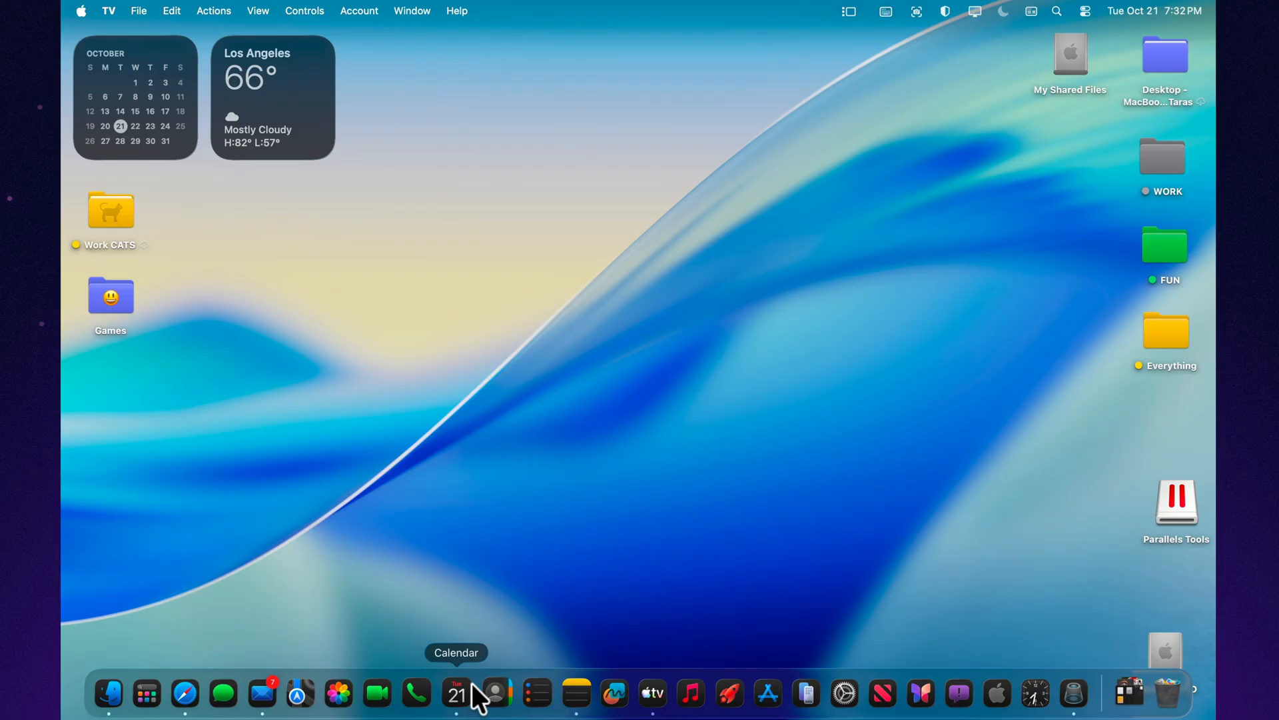
{"action": "left_click", "coordinate": [456, 695]}
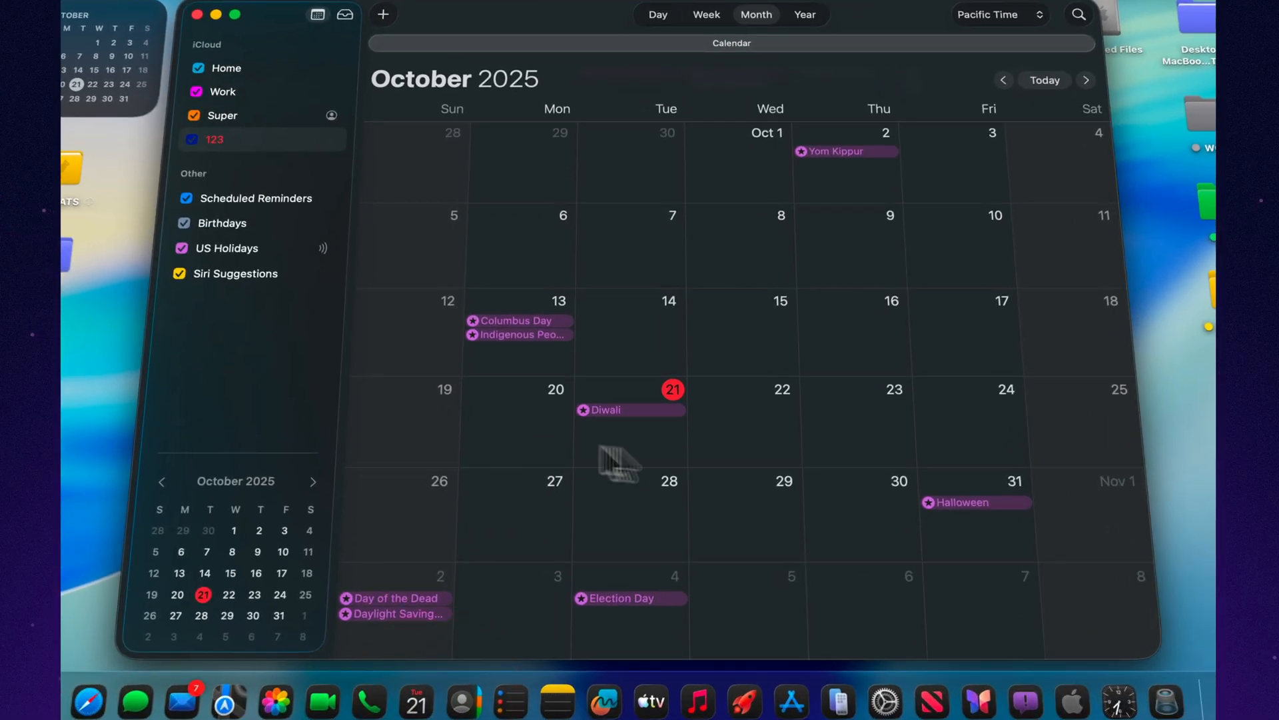
{"action": "mouse_move", "coordinate": [566, 489]}
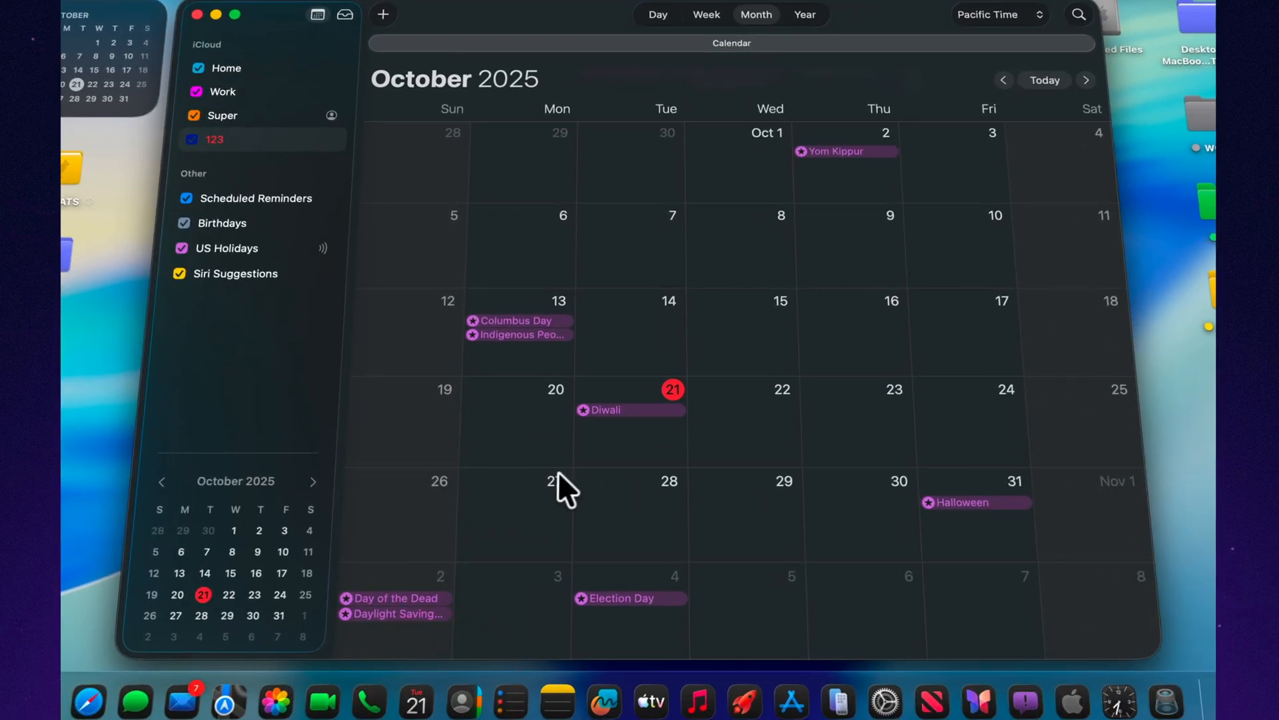
{"action": "mouse_move", "coordinate": [530, 506]}
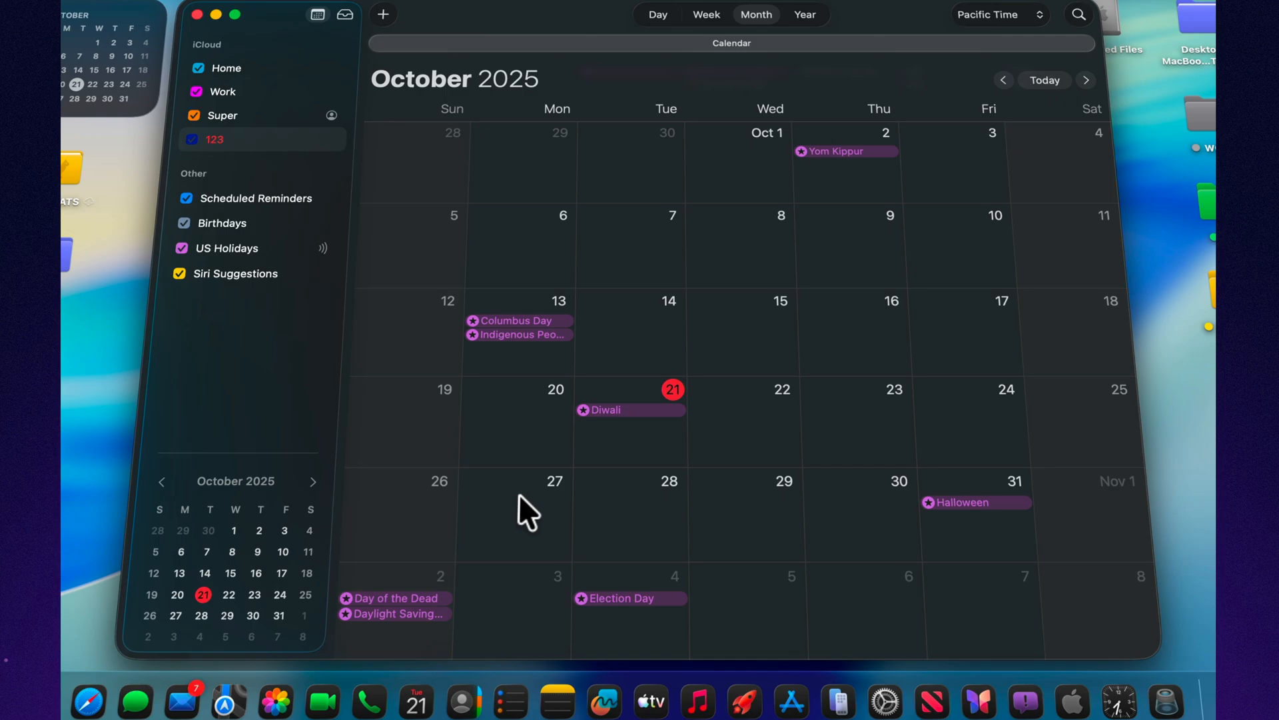
{"action": "mouse_move", "coordinate": [1129, 604]}
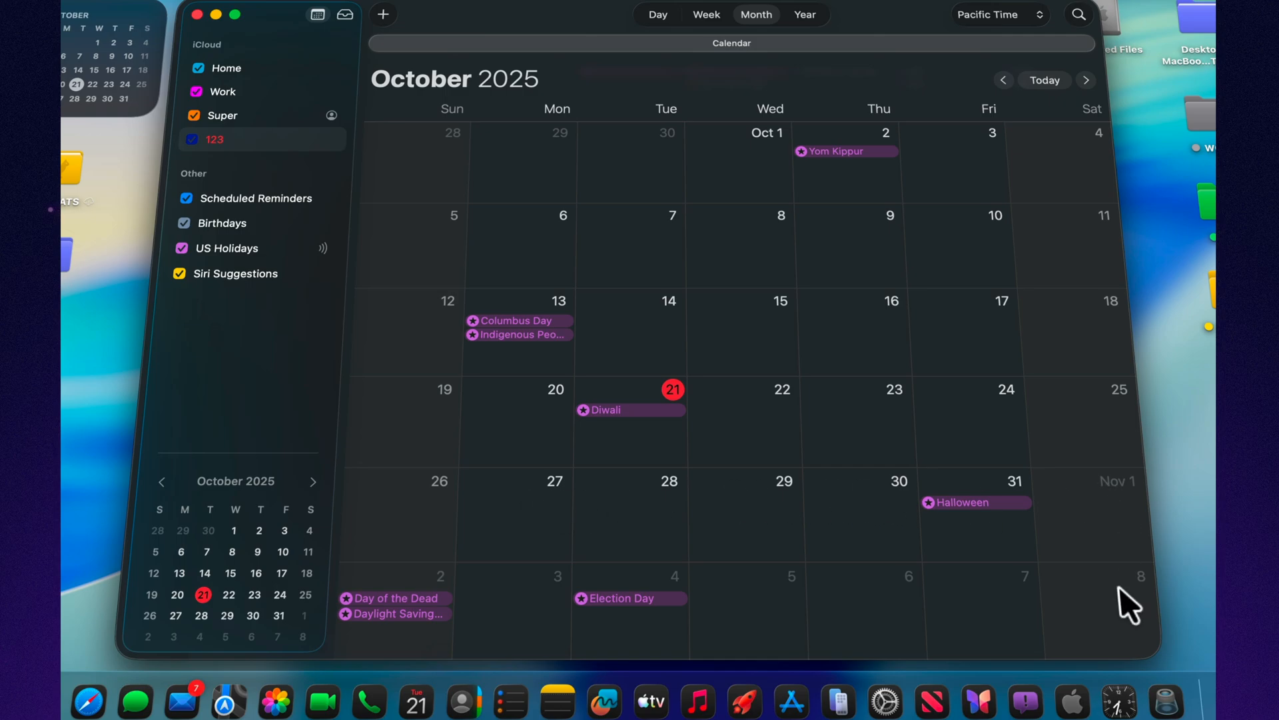
{"action": "mouse_move", "coordinate": [557, 603]}
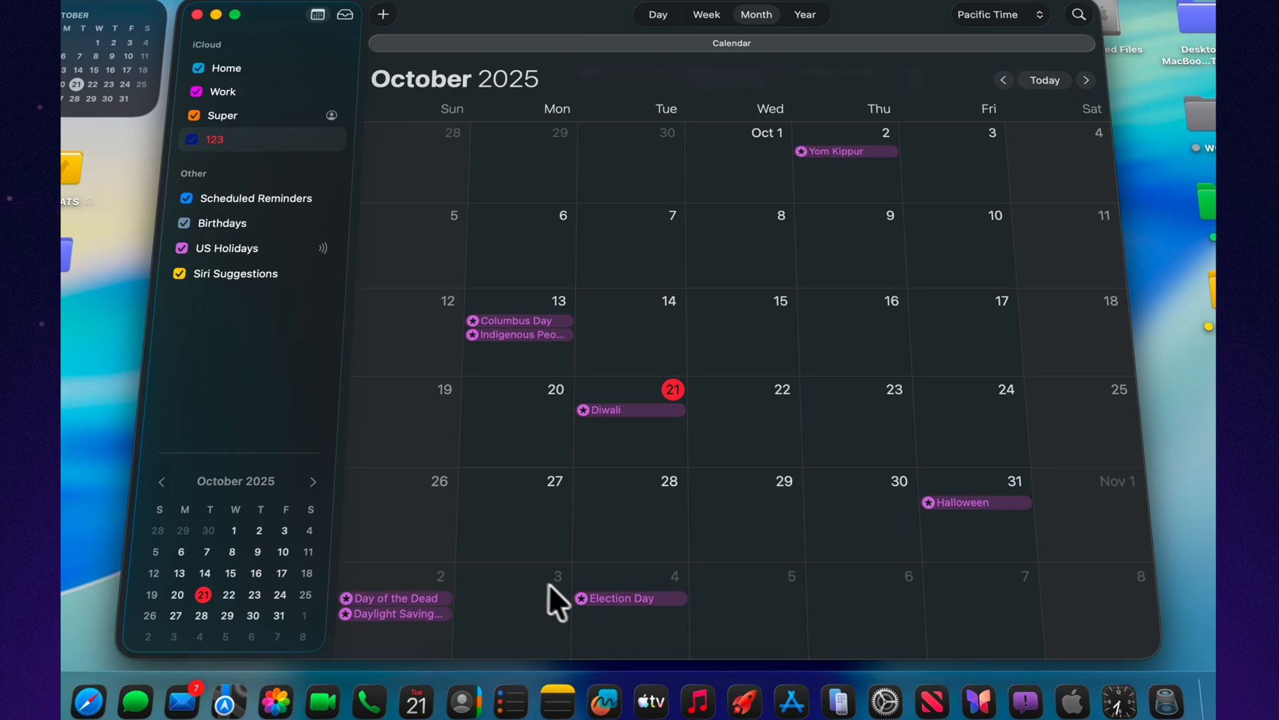
{"action": "mouse_move", "coordinate": [541, 588]}
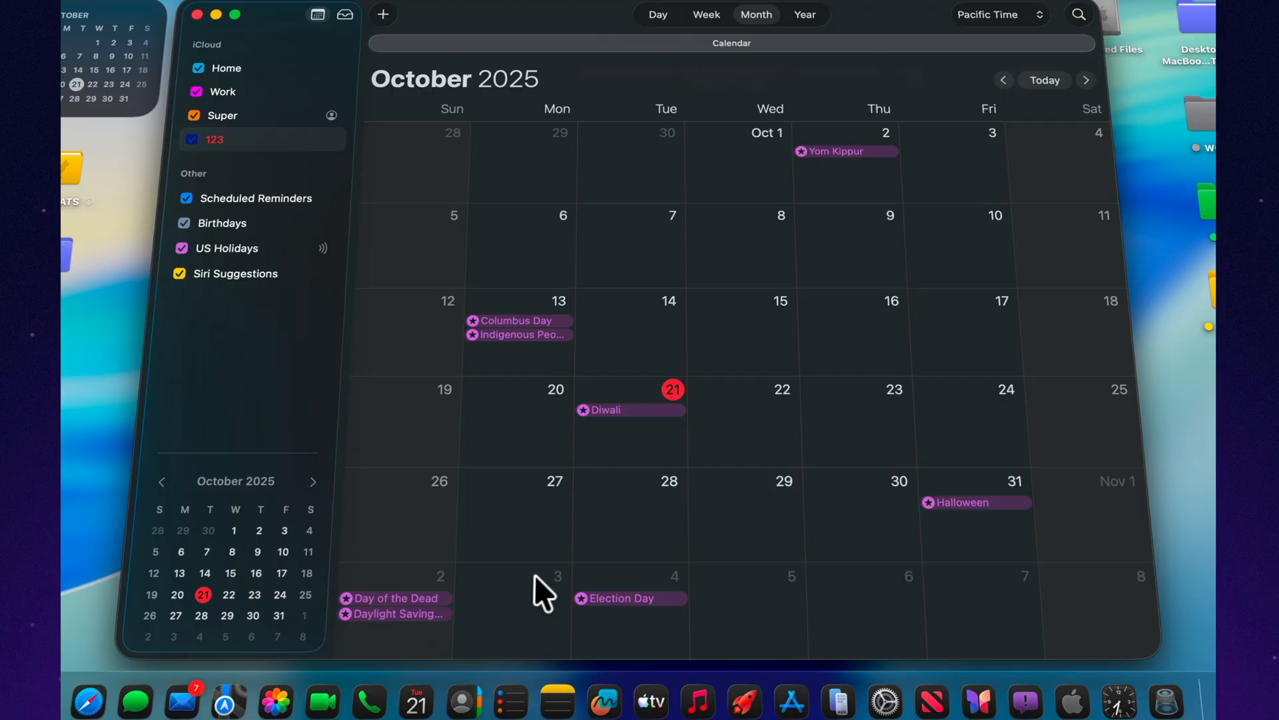
{"action": "mouse_move", "coordinate": [507, 503]}
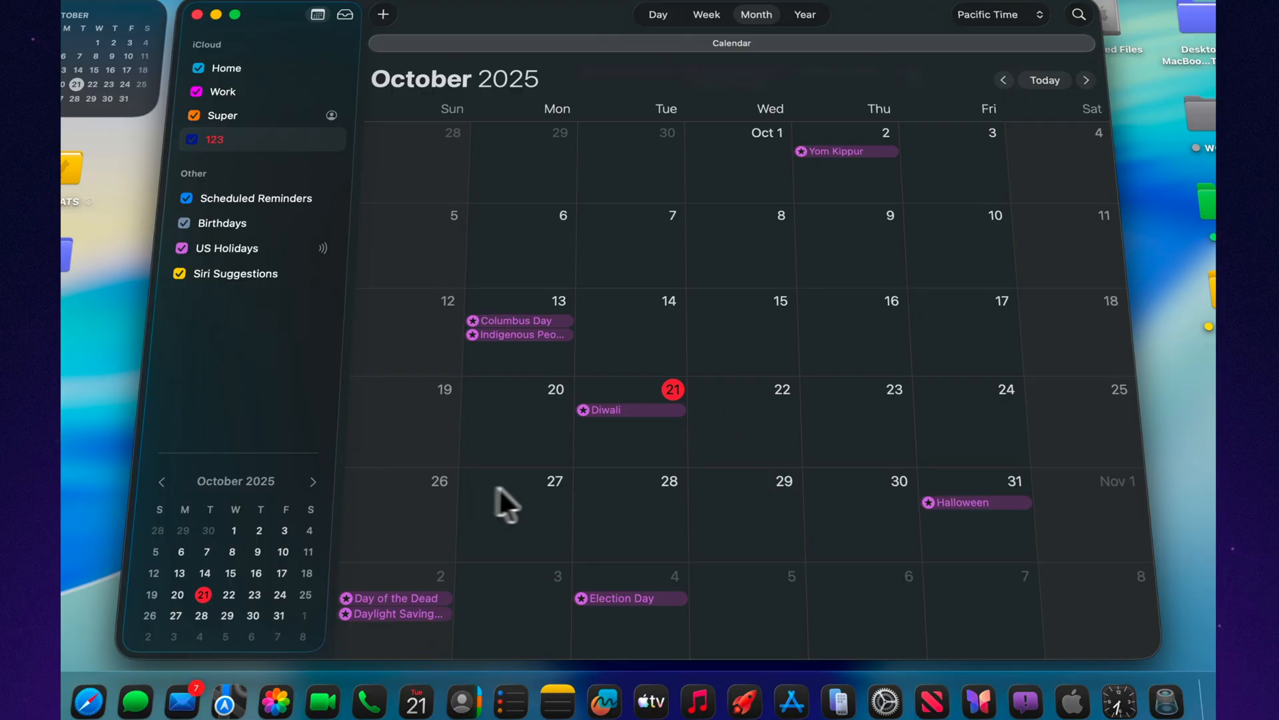
{"action": "mouse_move", "coordinate": [683, 73]}
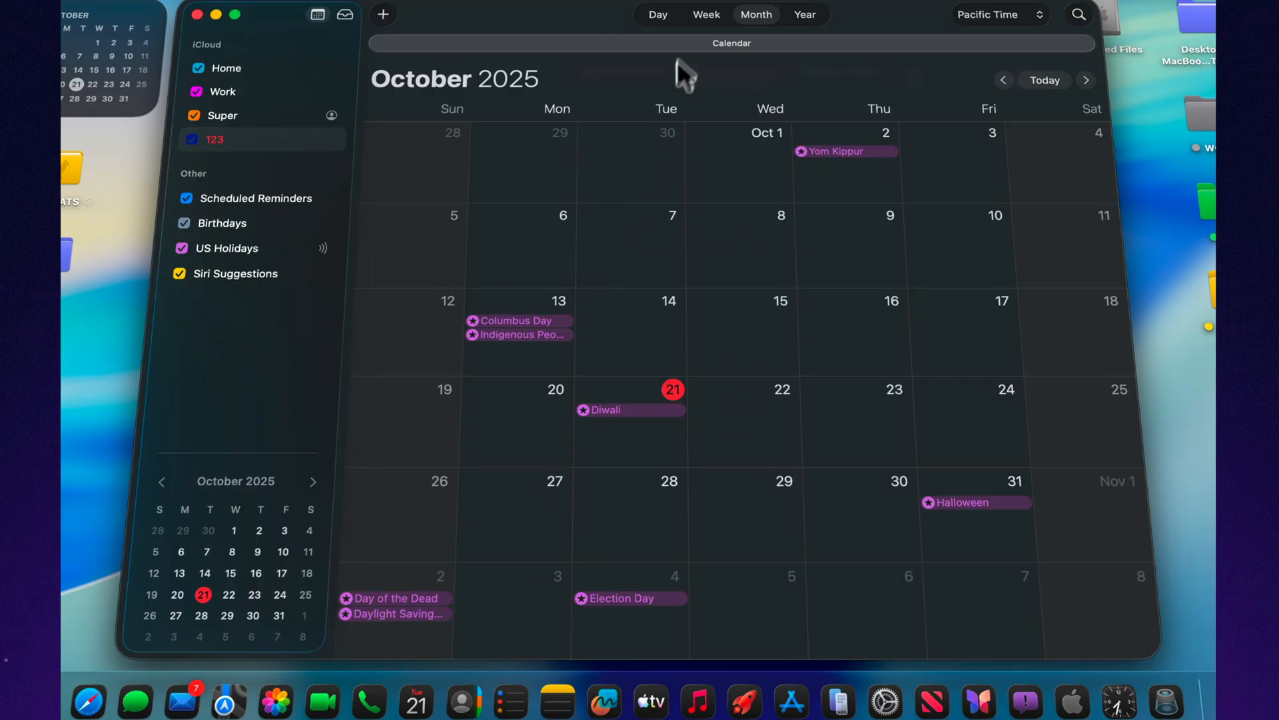
{"action": "mouse_move", "coordinate": [864, 43]}
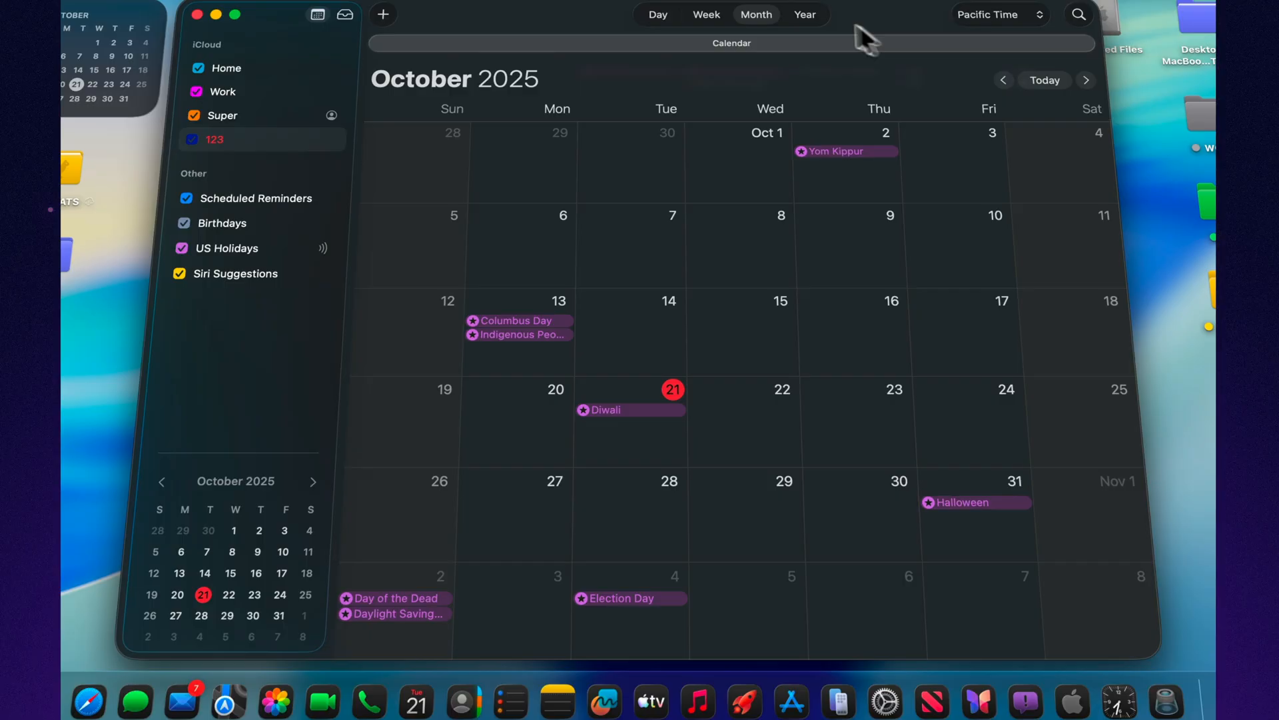
{"action": "mouse_move", "coordinate": [901, 427]}
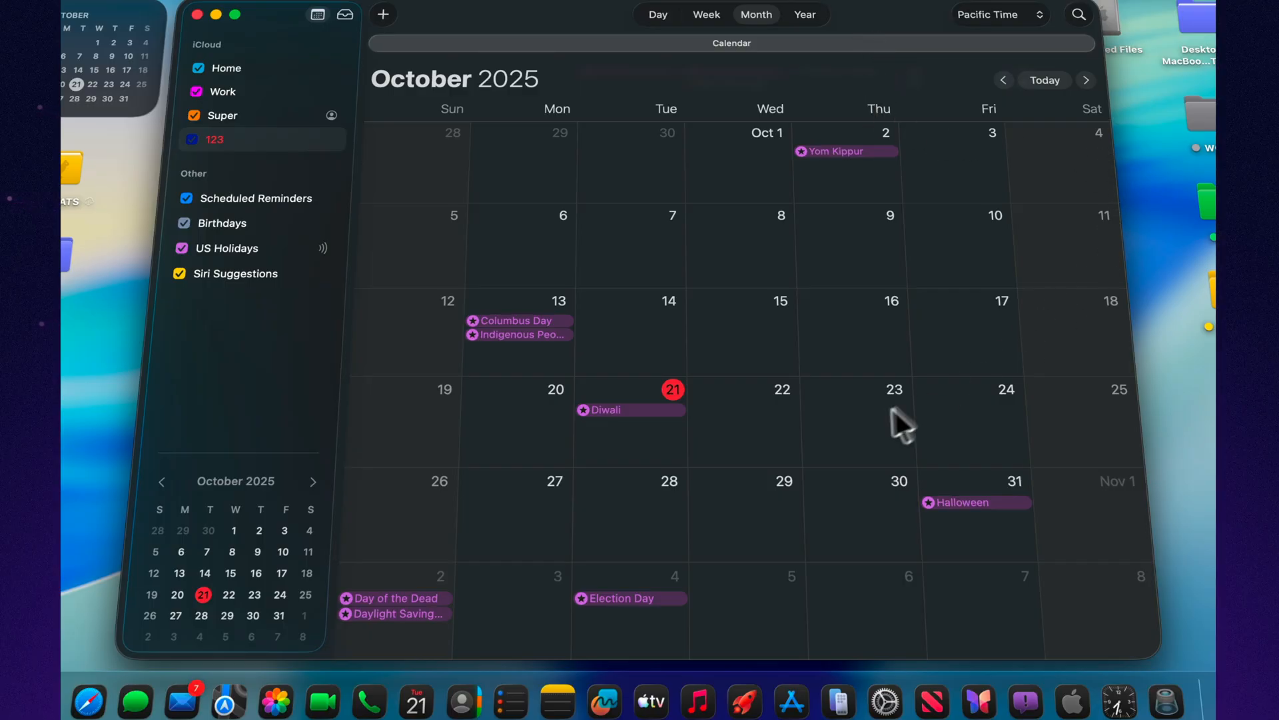
{"action": "mouse_move", "coordinate": [1002, 514]}
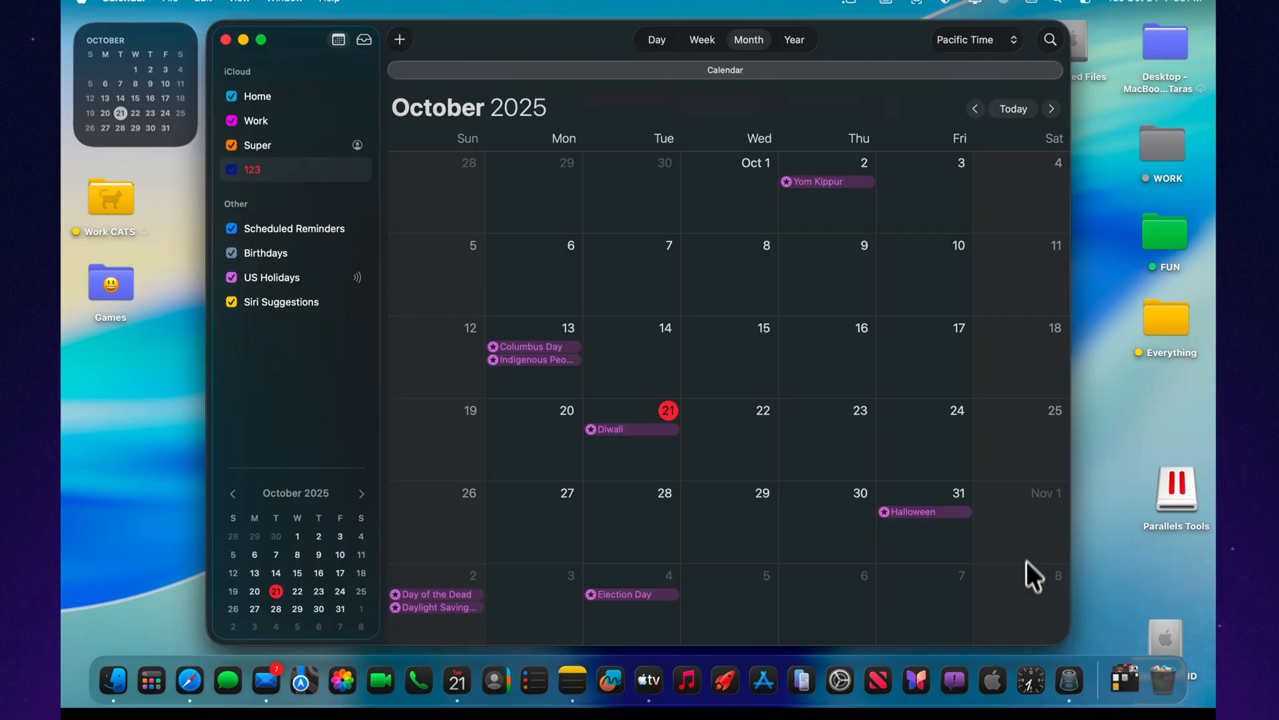
{"action": "mouse_move", "coordinate": [990, 599]}
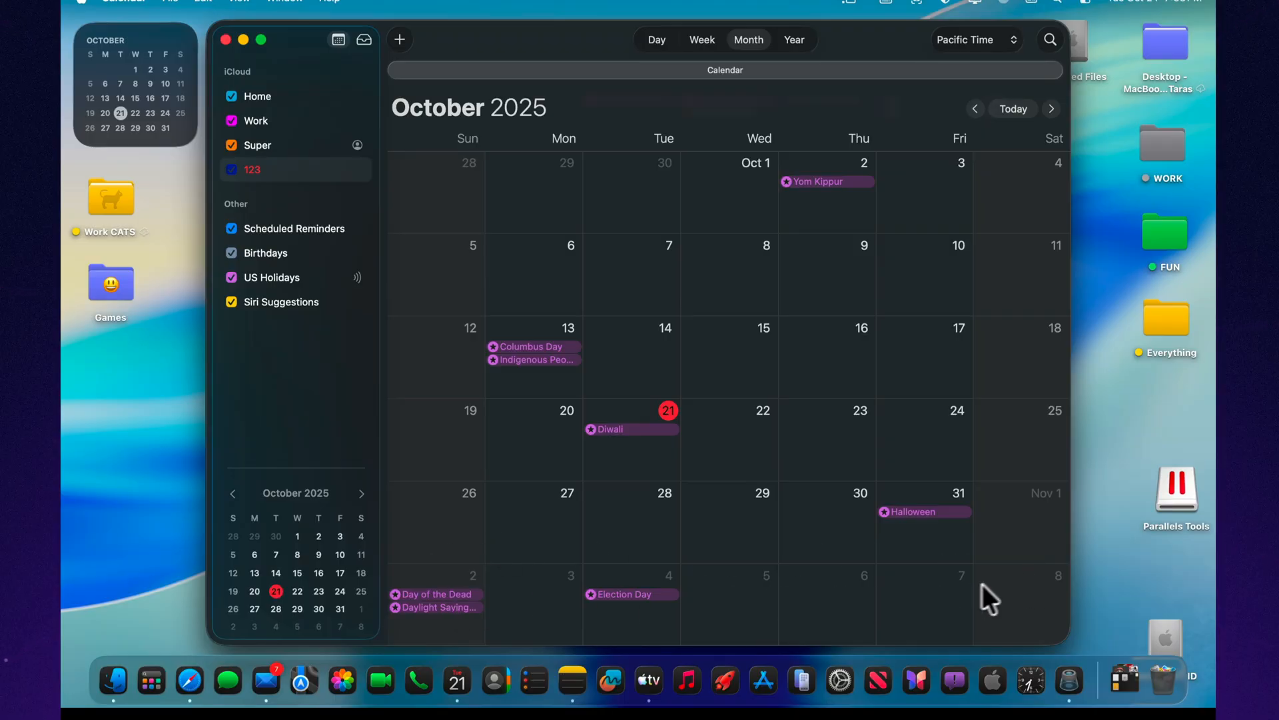
Quit Calendar and confirm Software Update shows the Mac up to date on macOS Tahoe Beta 26.1.
{"action": "left_click", "coordinate": [242, 39]}
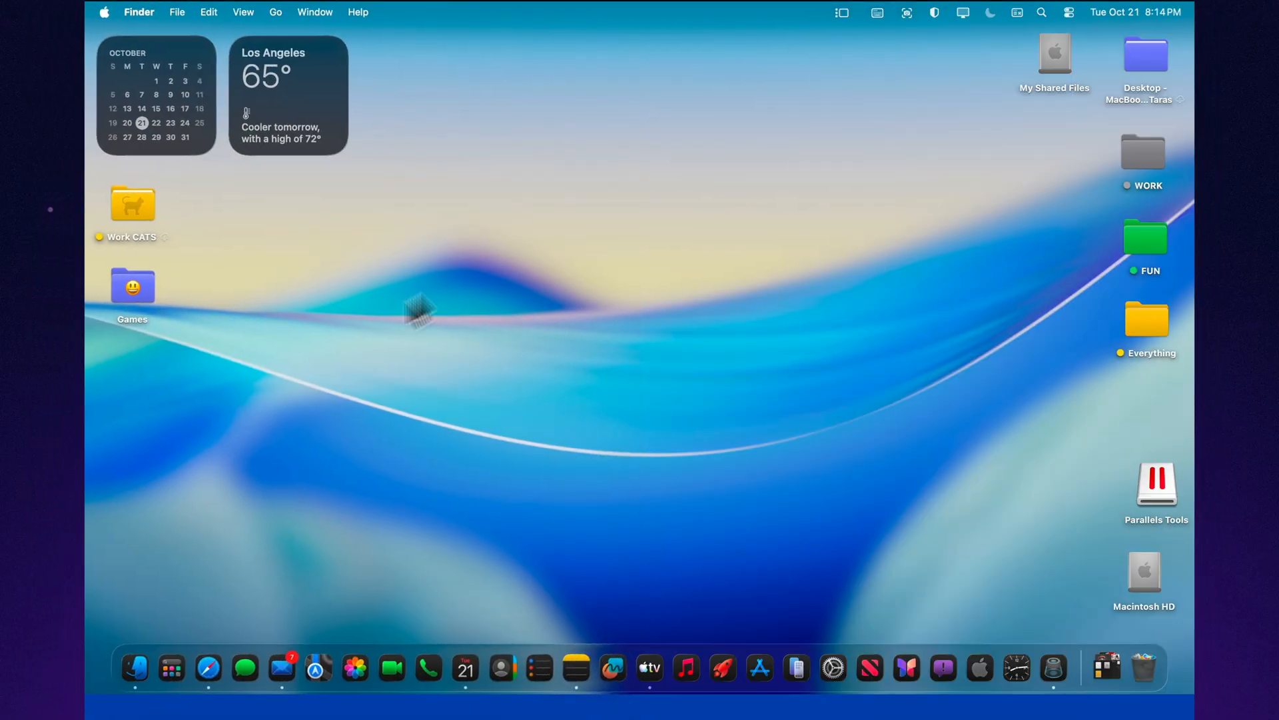
{"action": "mouse_move", "coordinate": [944, 668]}
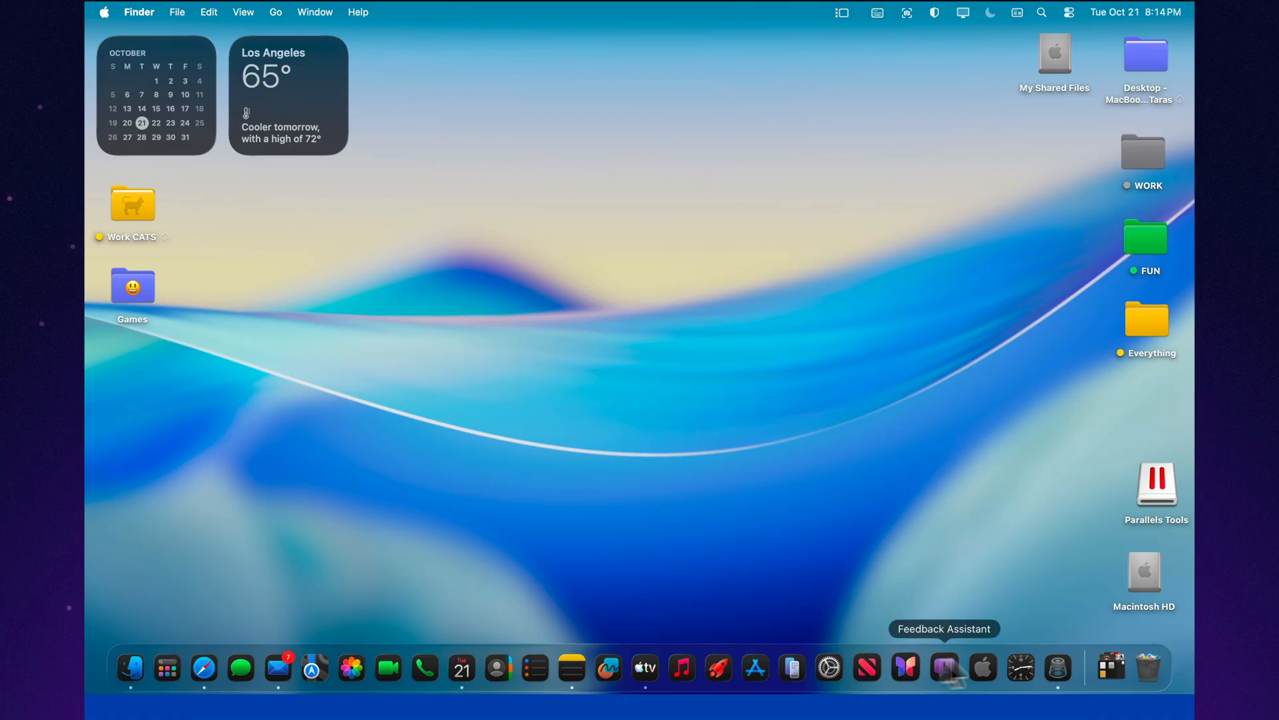
{"action": "left_click", "coordinate": [829, 667]}
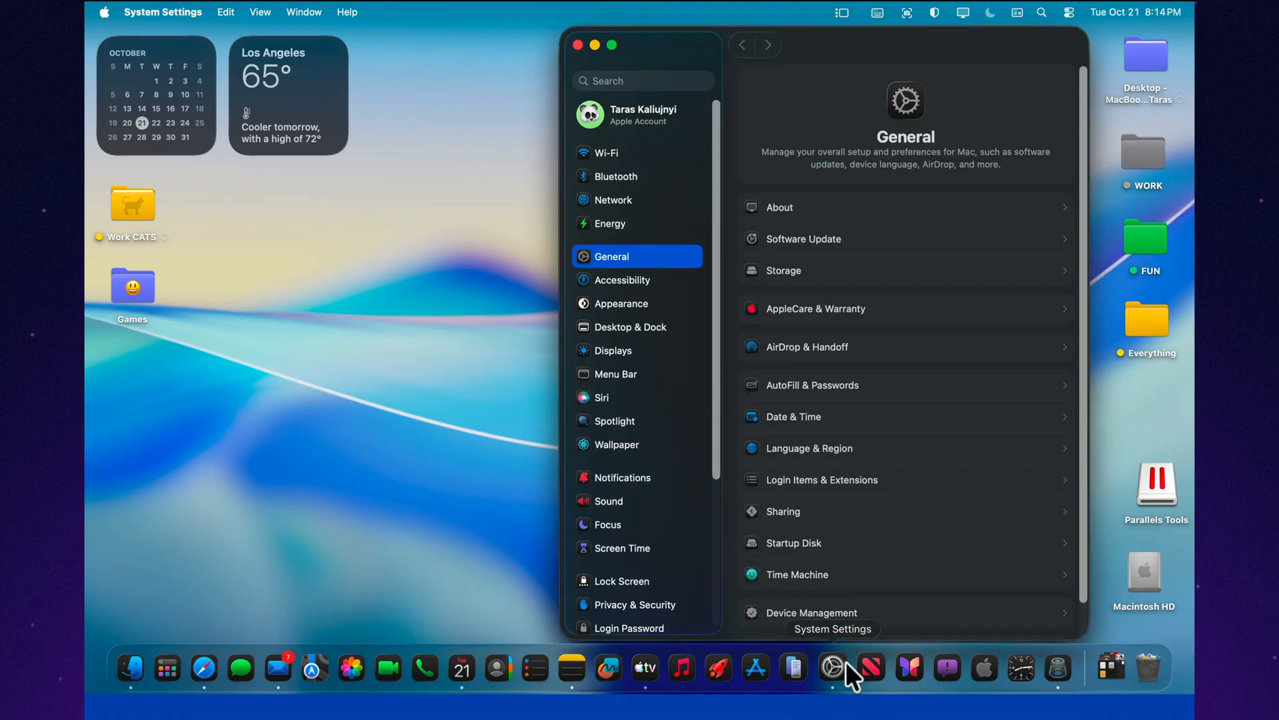
{"action": "mouse_move", "coordinate": [823, 253]}
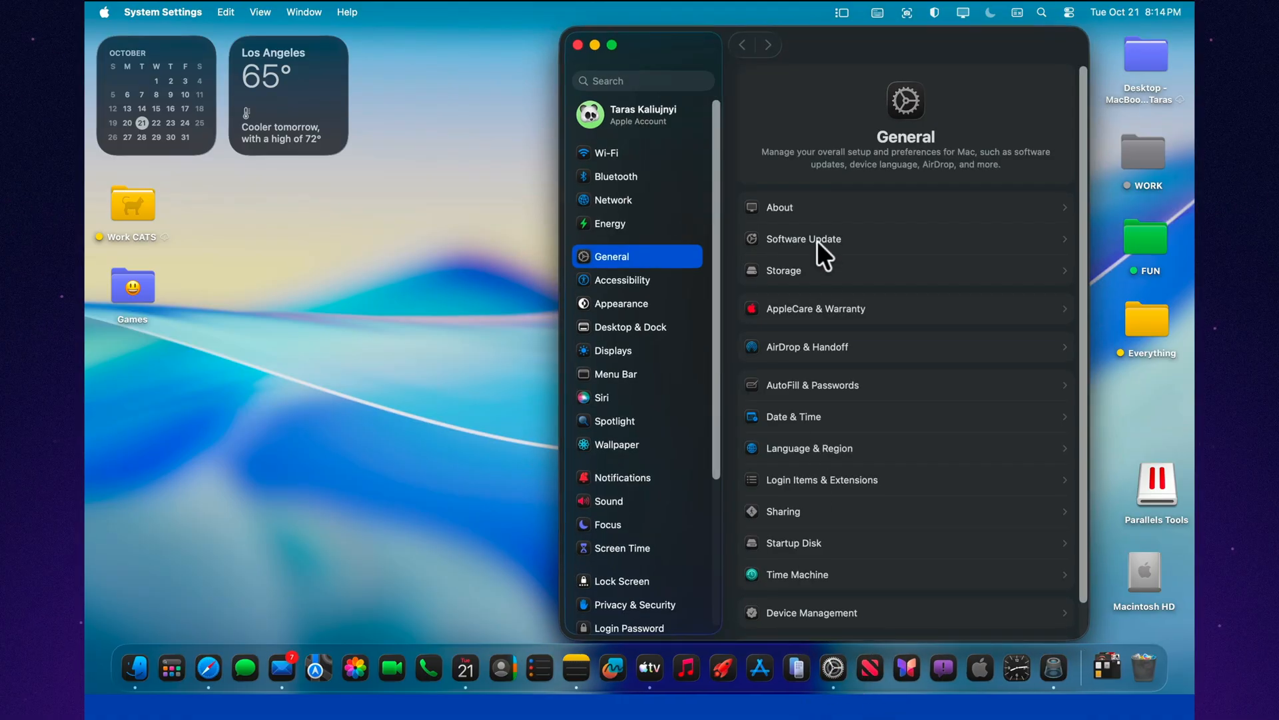
{"action": "left_click", "coordinate": [803, 239]}
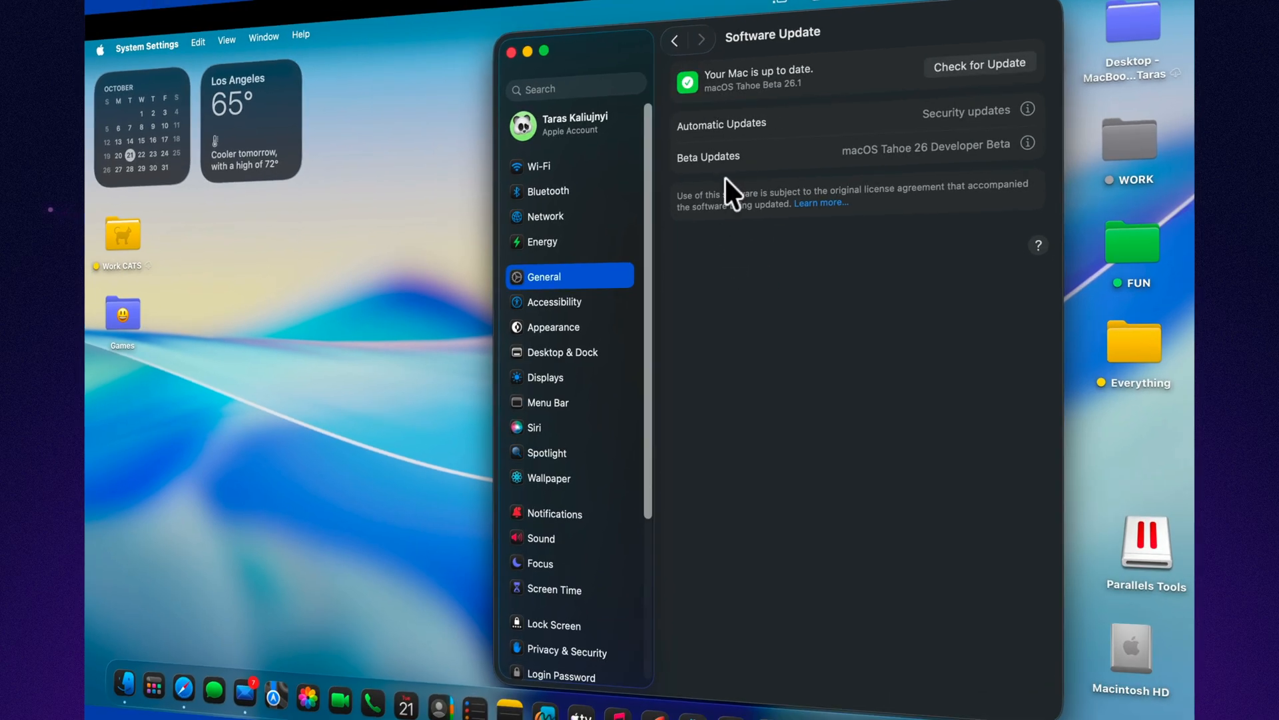
{"action": "mouse_move", "coordinate": [908, 208]}
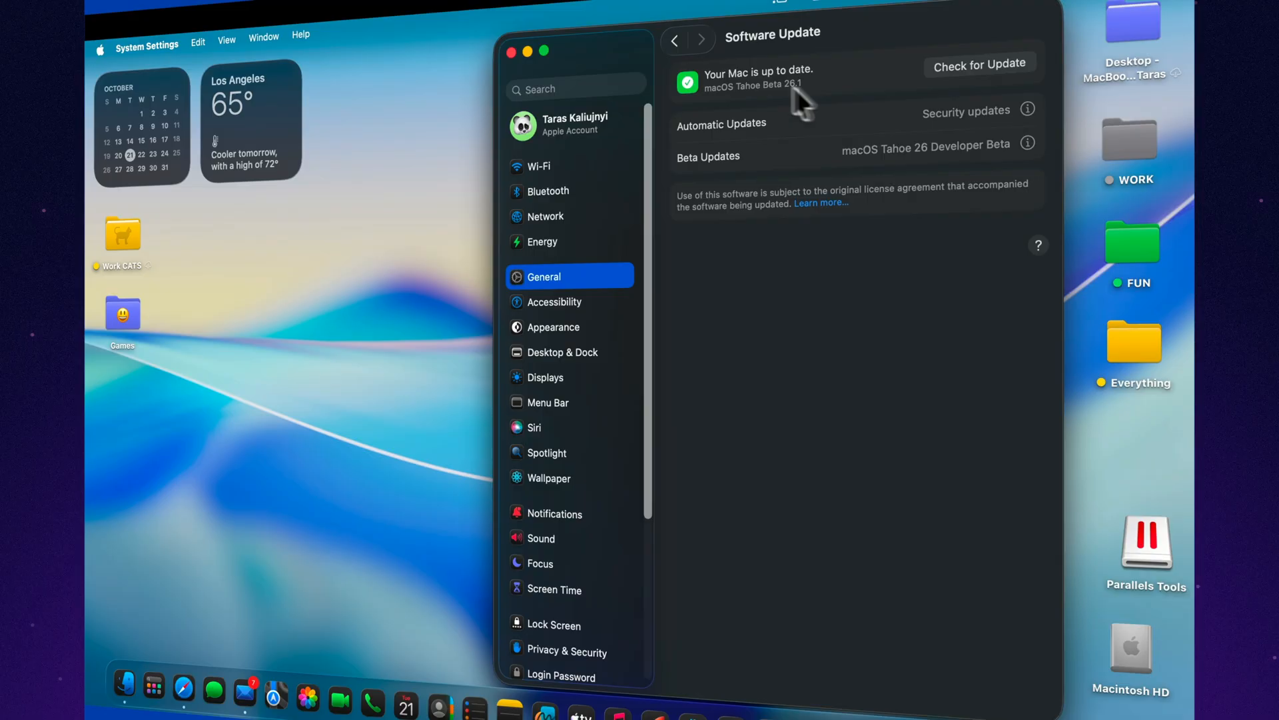
{"action": "mouse_move", "coordinate": [569, 227]}
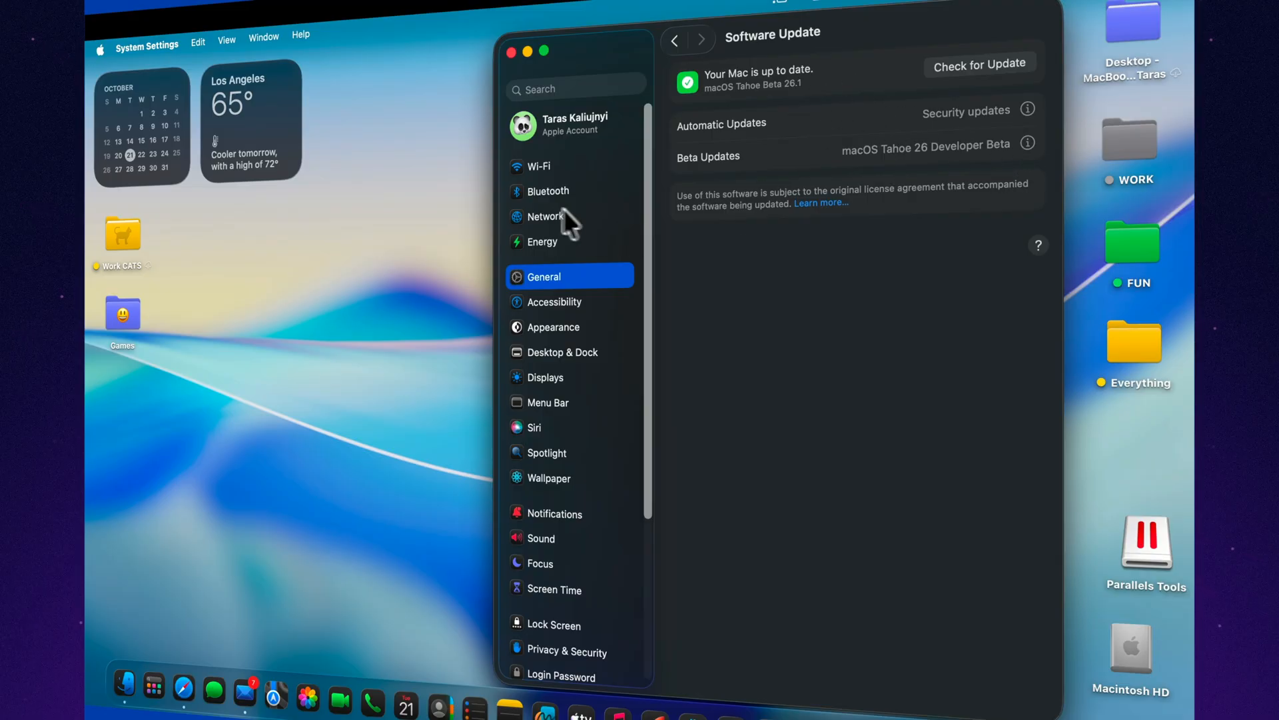
{"action": "mouse_move", "coordinate": [654, 63]}
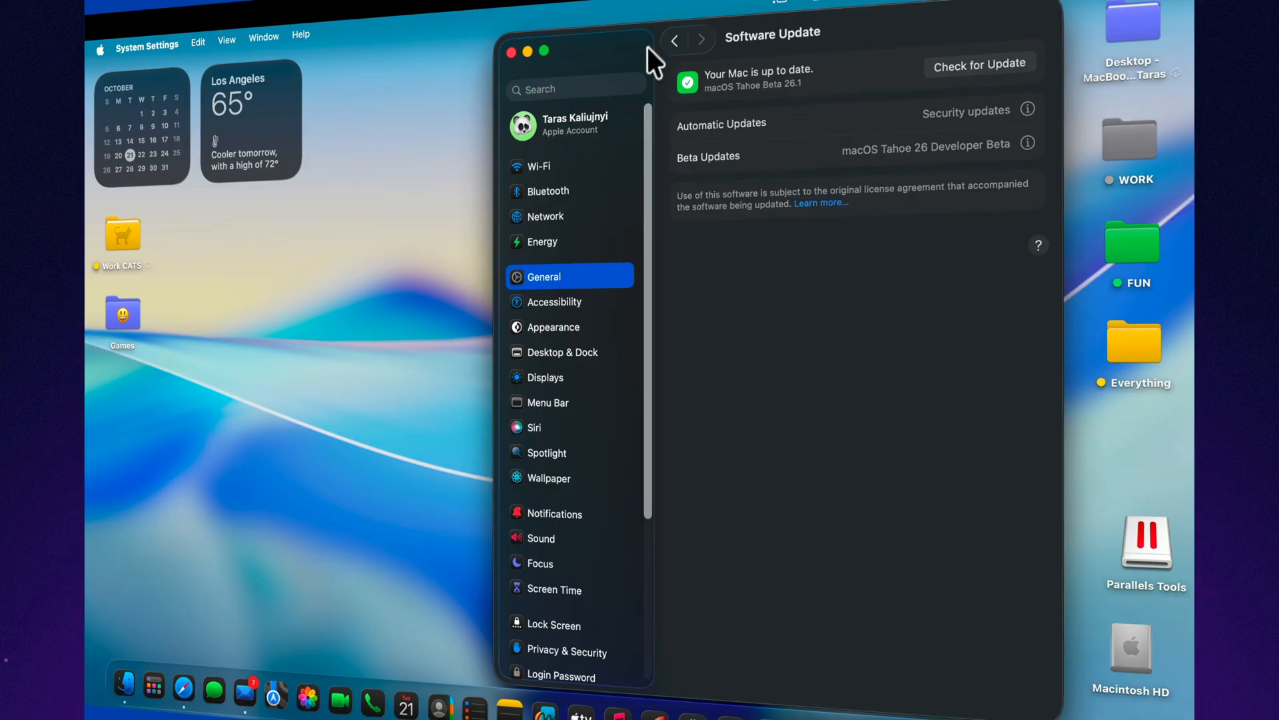
{"action": "left_click", "coordinate": [674, 38]}
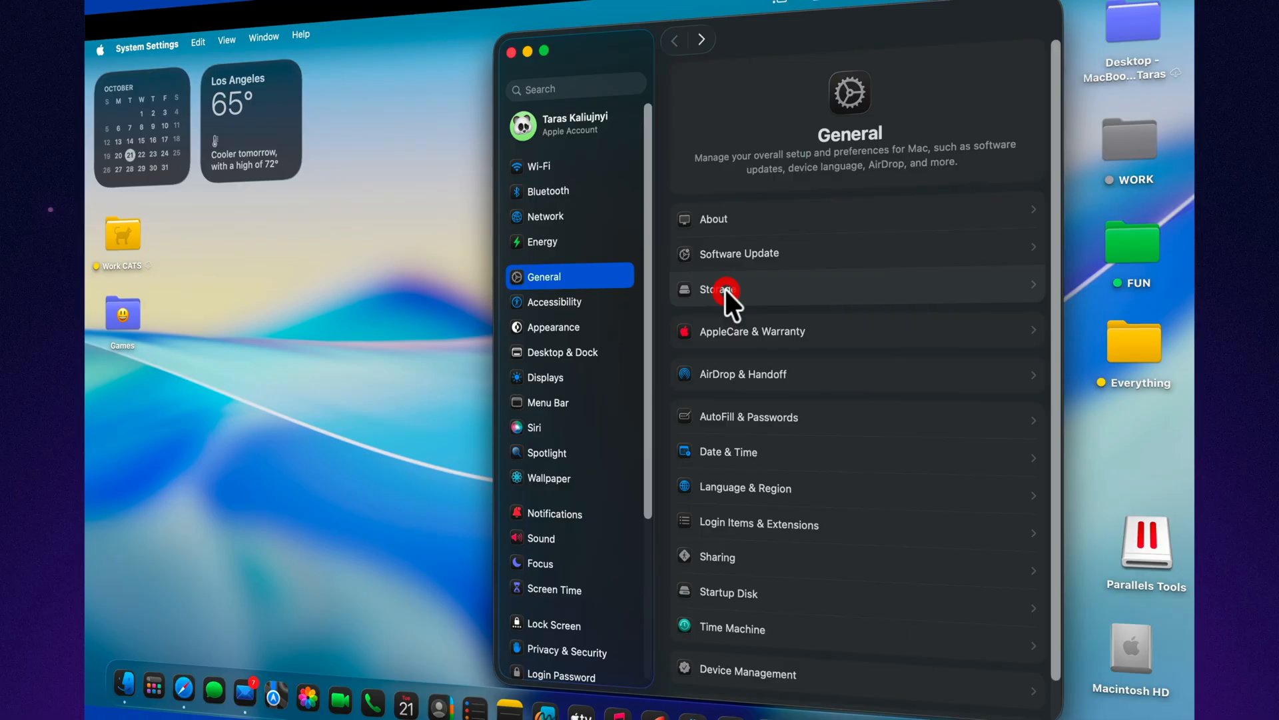
View Storage (51.7 GB of 131.55 GB used) and the macOS 26.1 build 25B5072a details.
{"action": "left_click", "coordinate": [722, 289]}
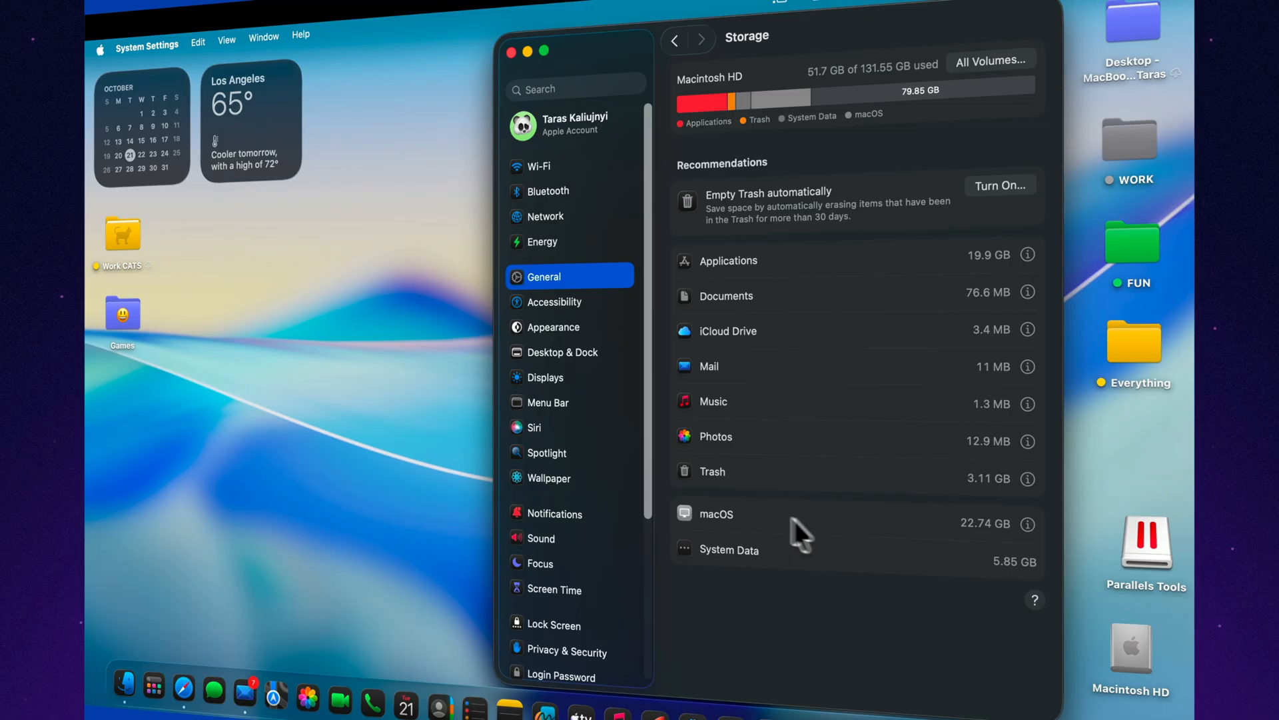
{"action": "left_click", "coordinate": [1028, 522]}
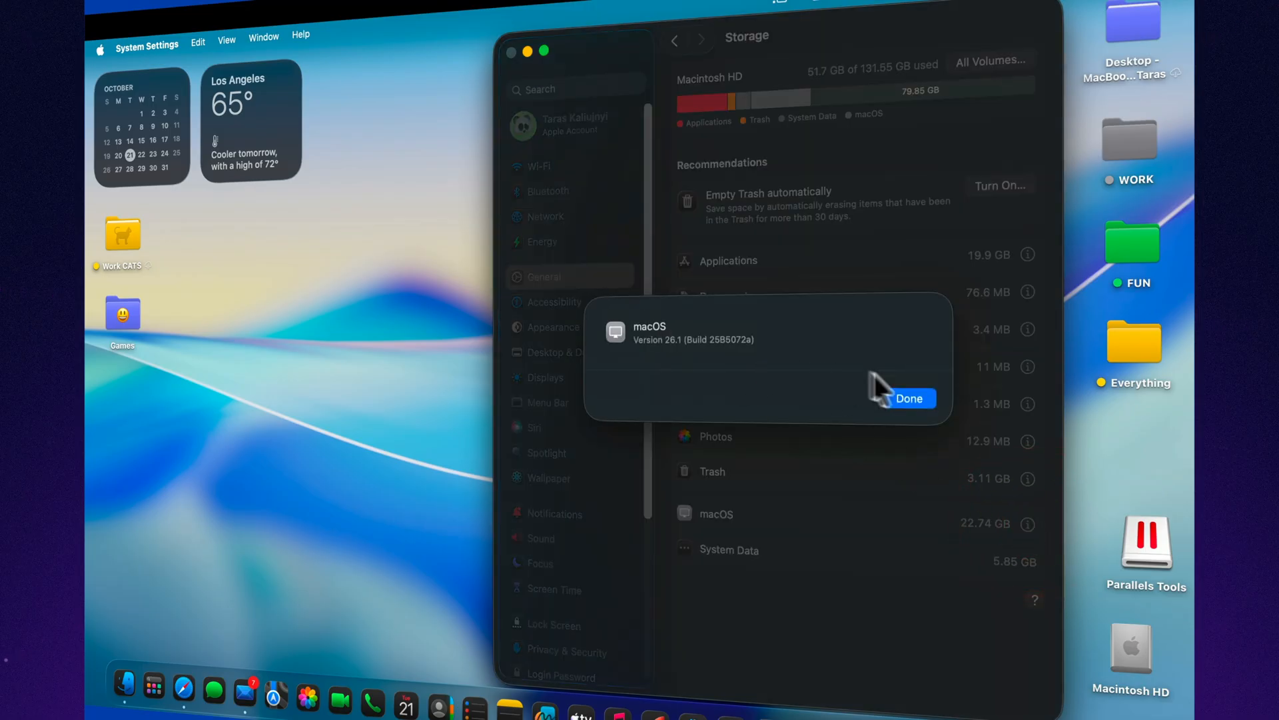
{"action": "mouse_move", "coordinate": [921, 415]}
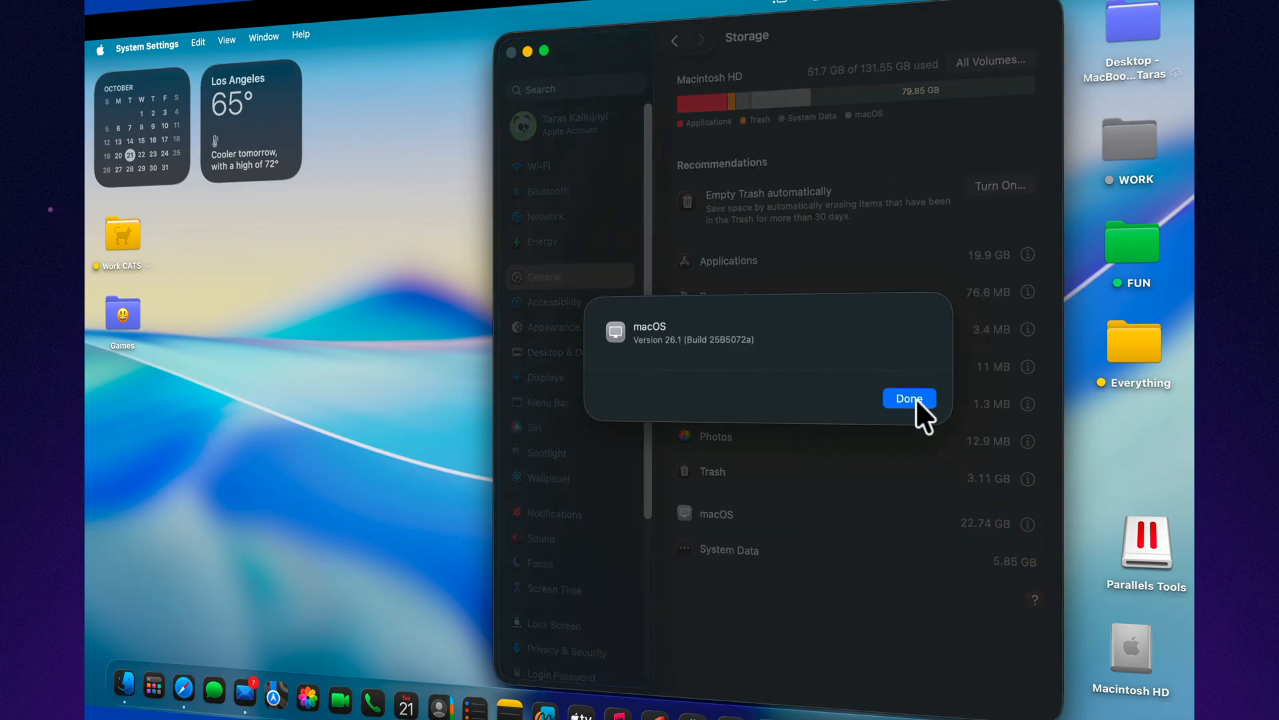
{"action": "left_click", "coordinate": [908, 399]}
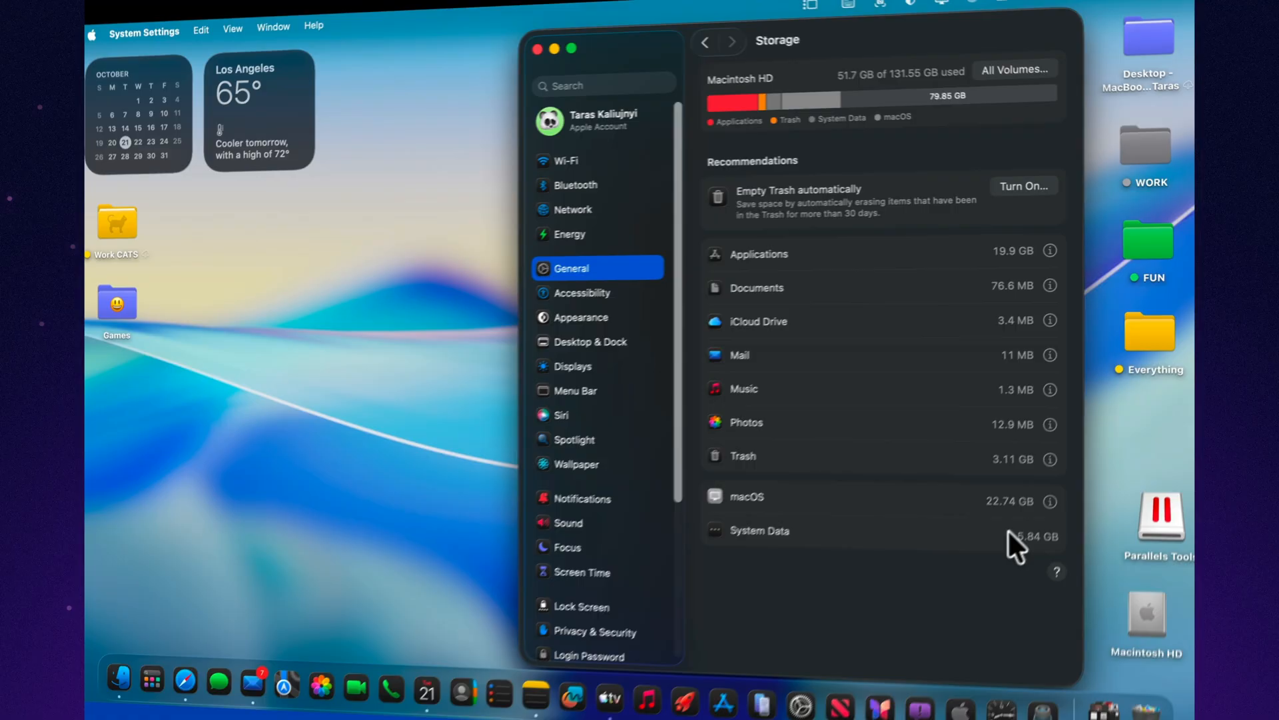